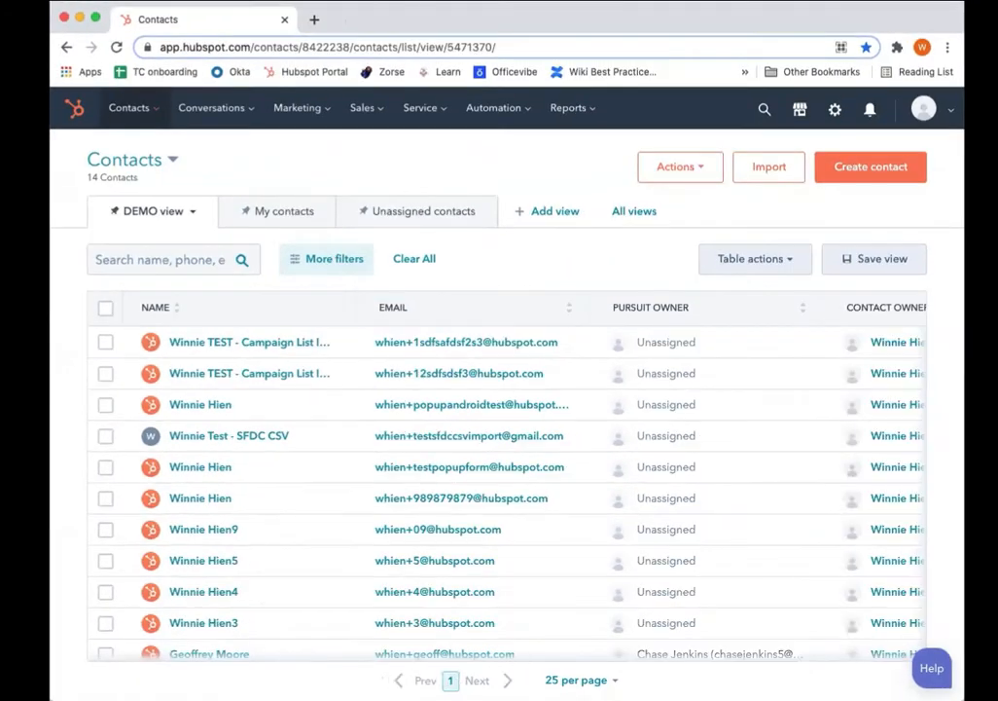
mouse_move(324, 434)
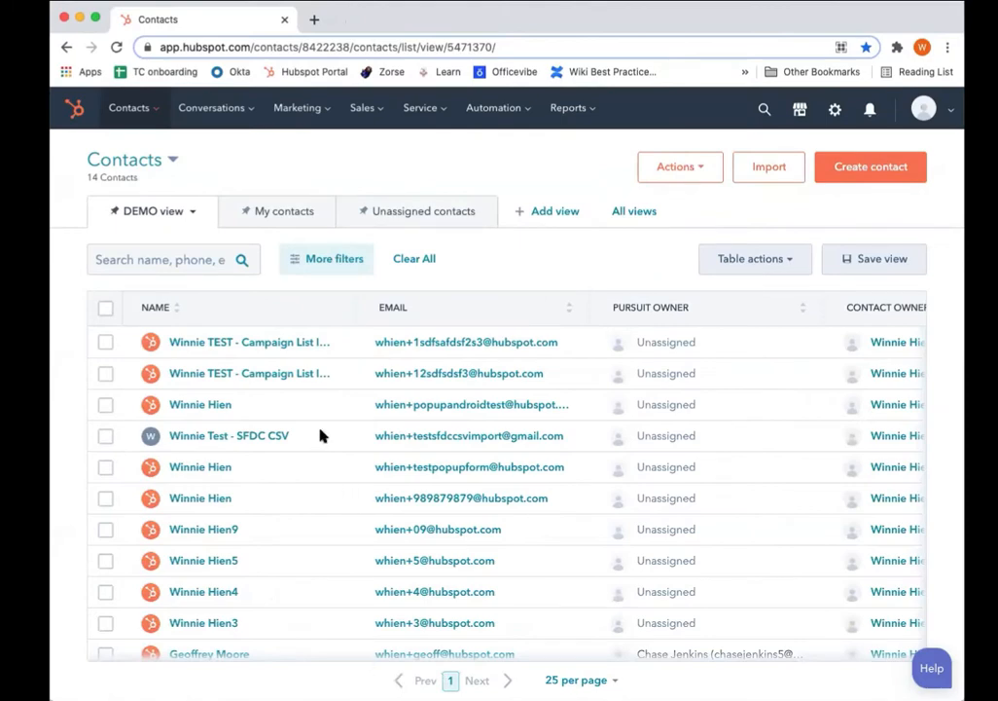
mouse_move(229, 163)
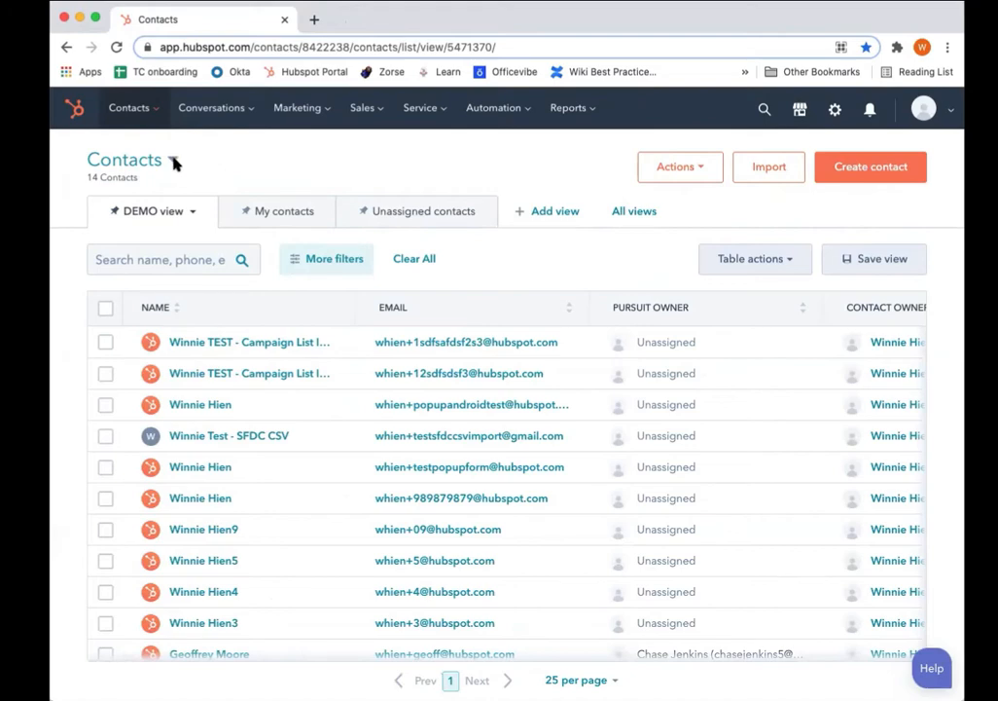
Switch the records view from Contacts to the Boats custom object list
click(173, 163)
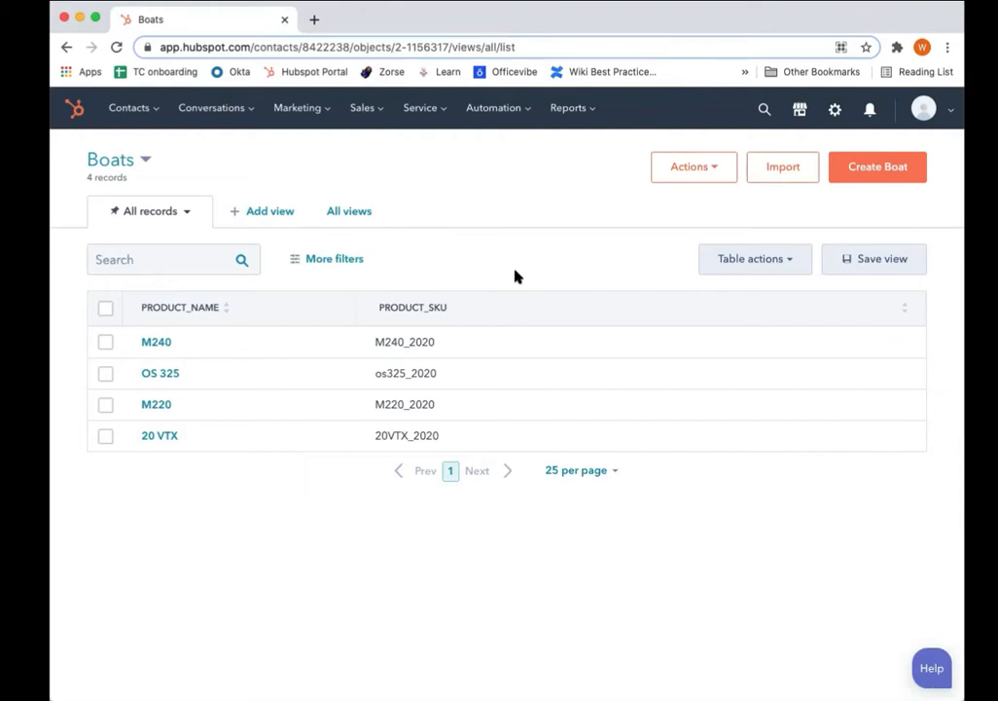
mouse_move(489, 311)
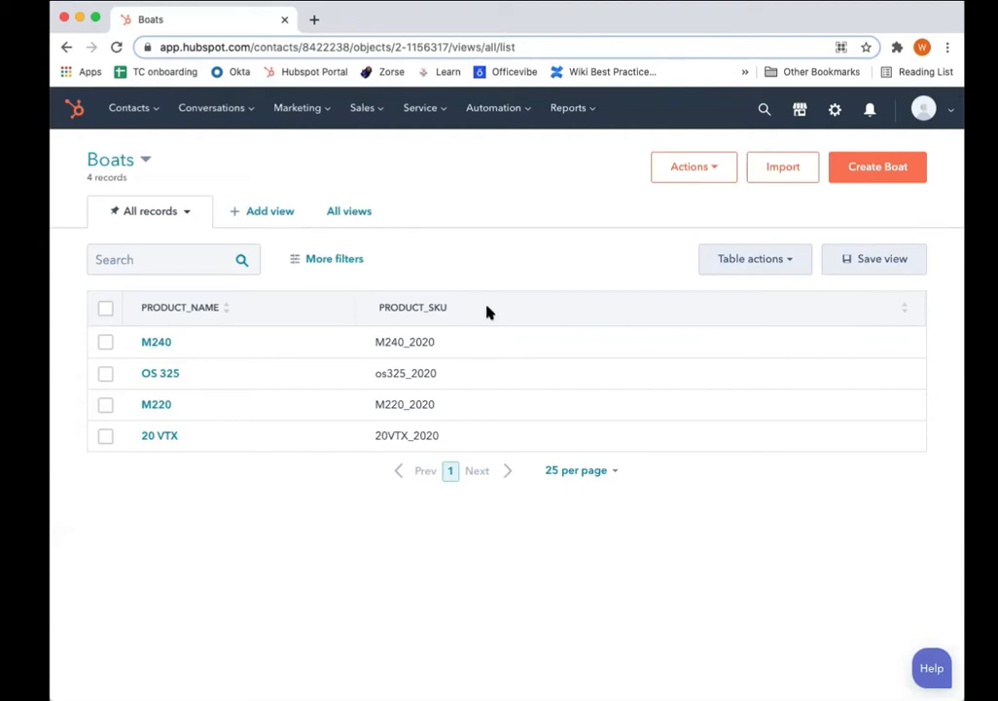
mouse_move(220, 481)
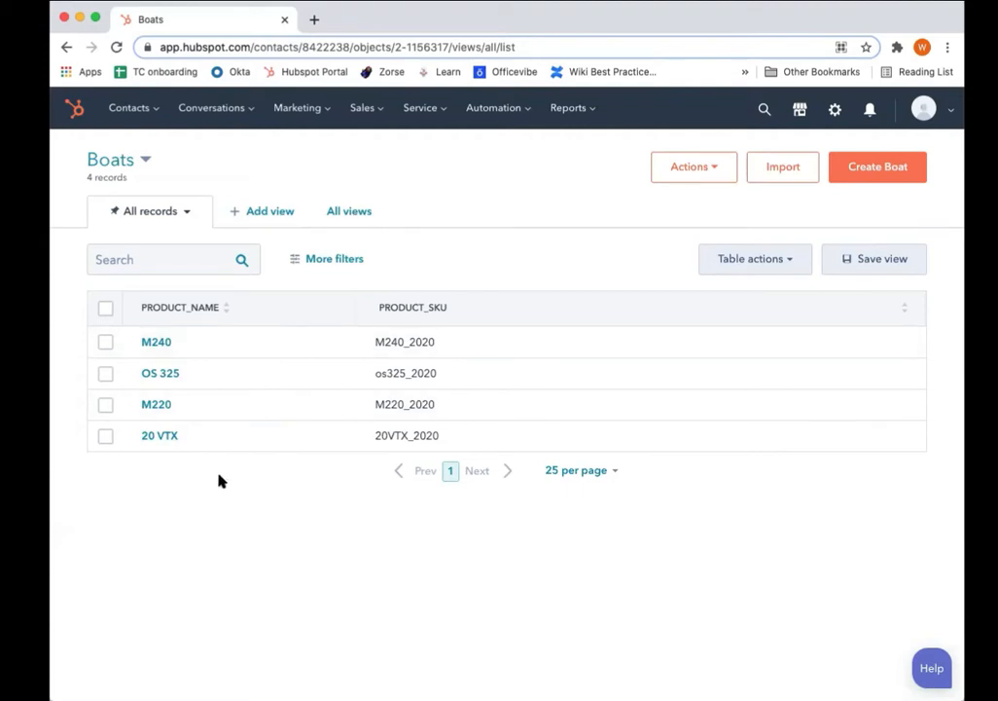
mouse_move(166, 435)
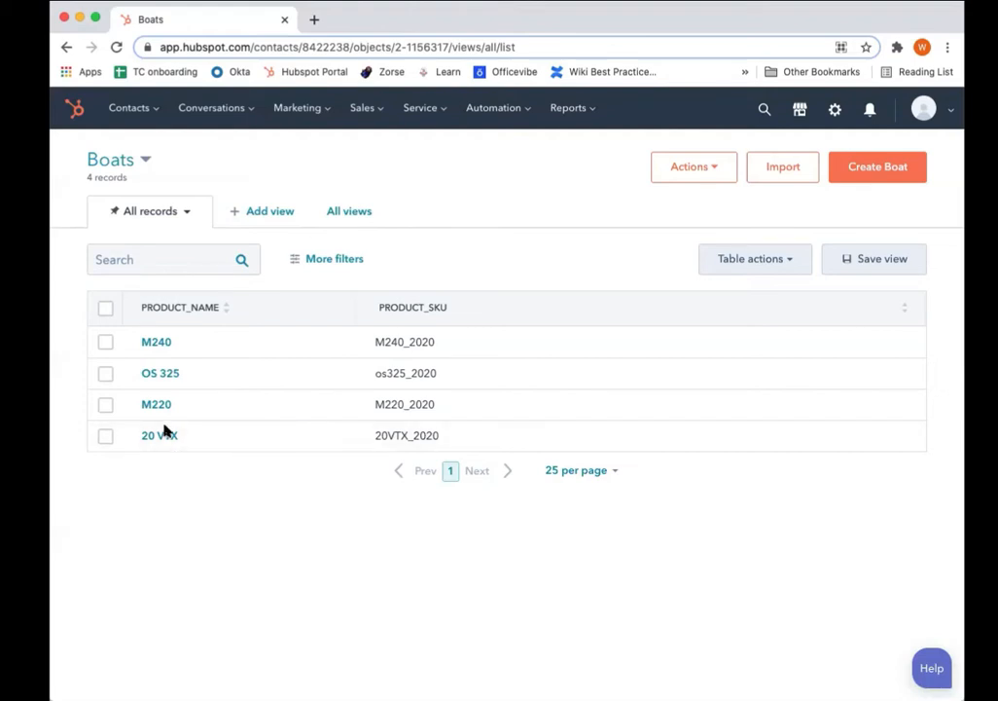
mouse_move(163, 347)
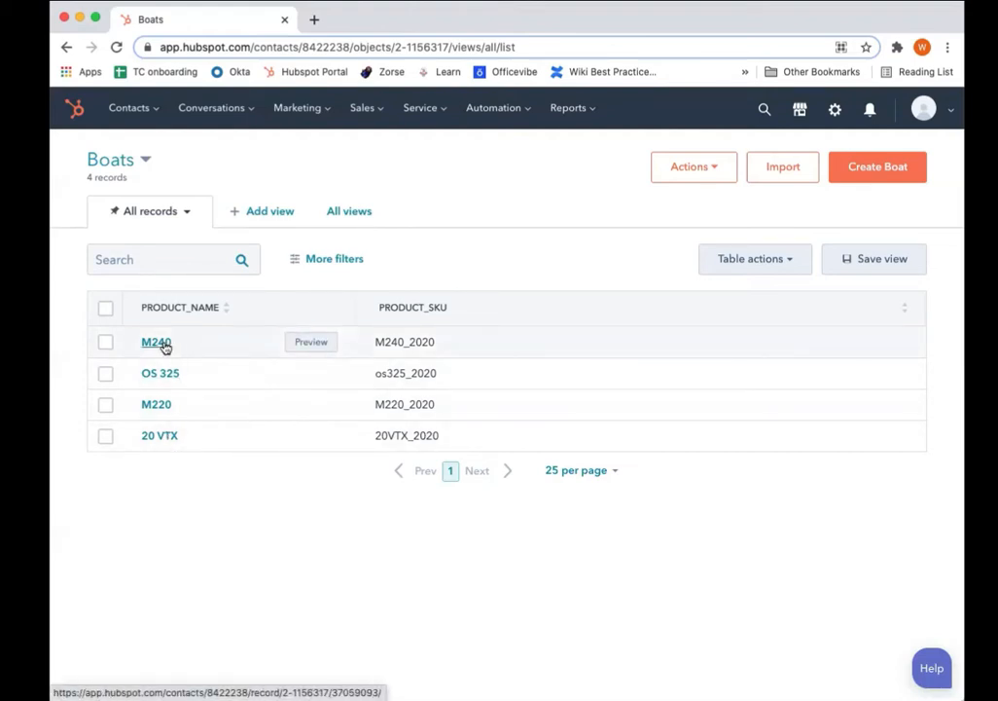
Open the M240 boat record and scroll through its About this Boat properties
click(156, 342)
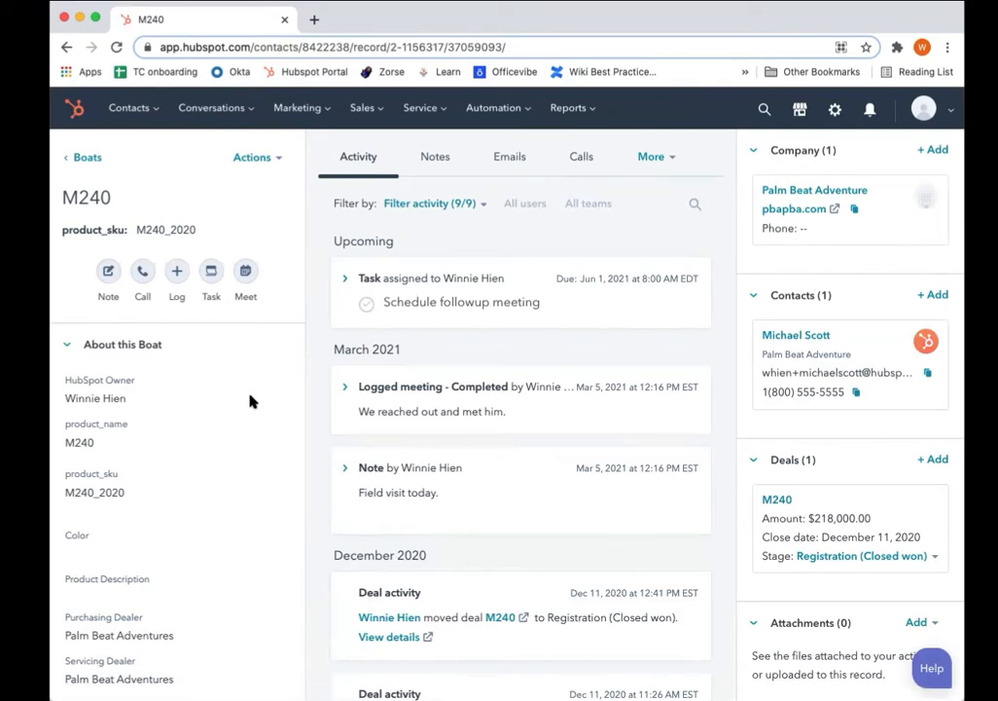
mouse_move(400, 312)
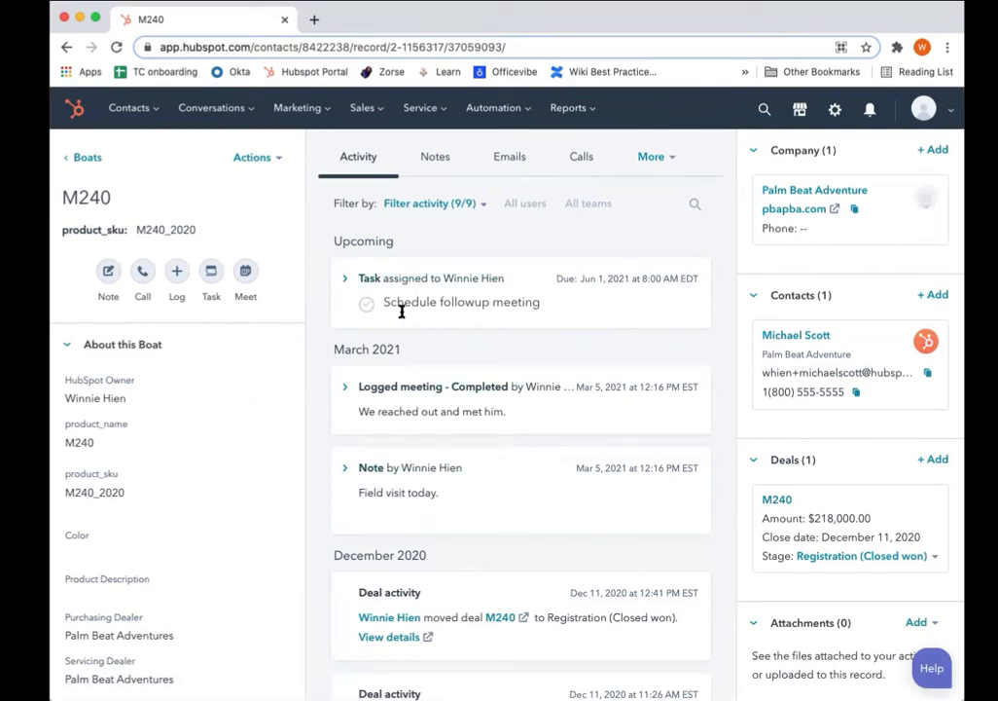
mouse_move(394, 424)
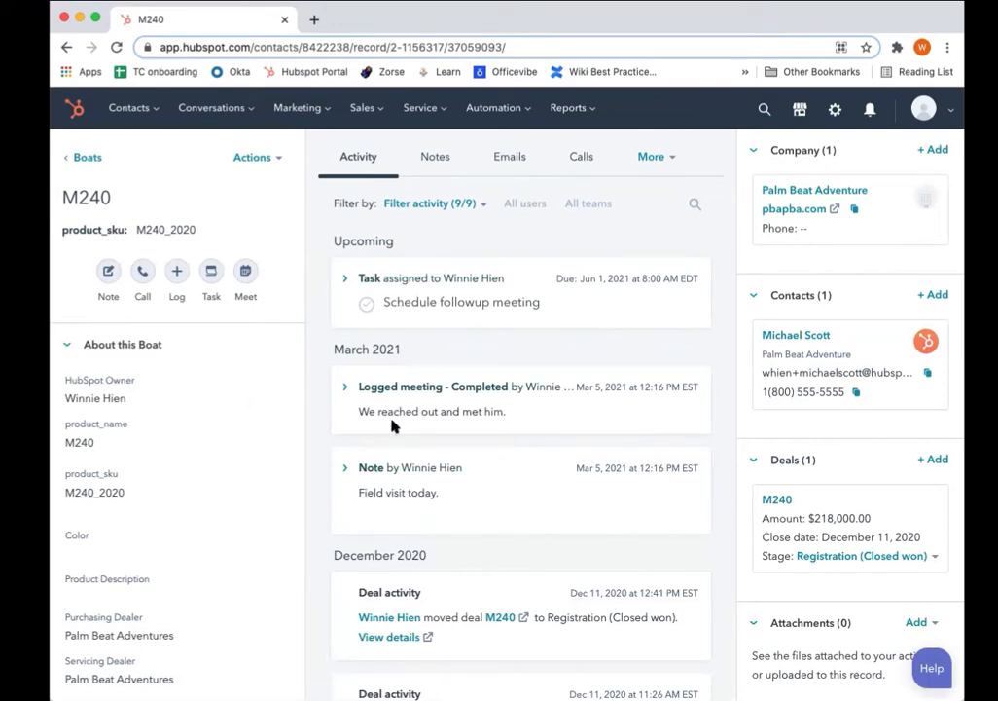
mouse_move(732, 223)
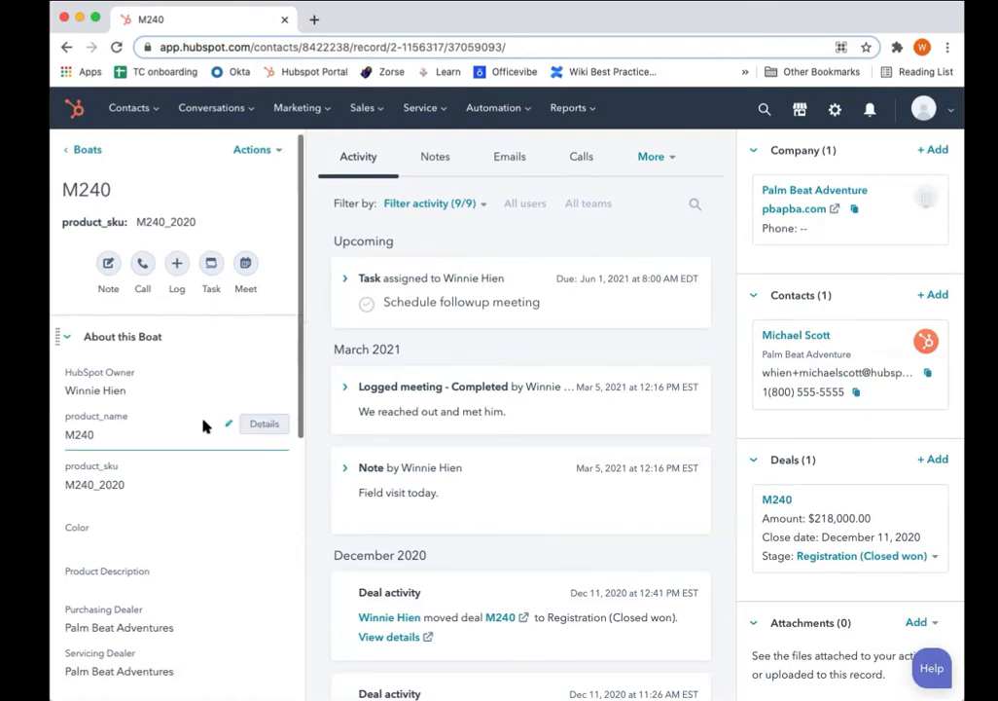
scroll(down, 3)
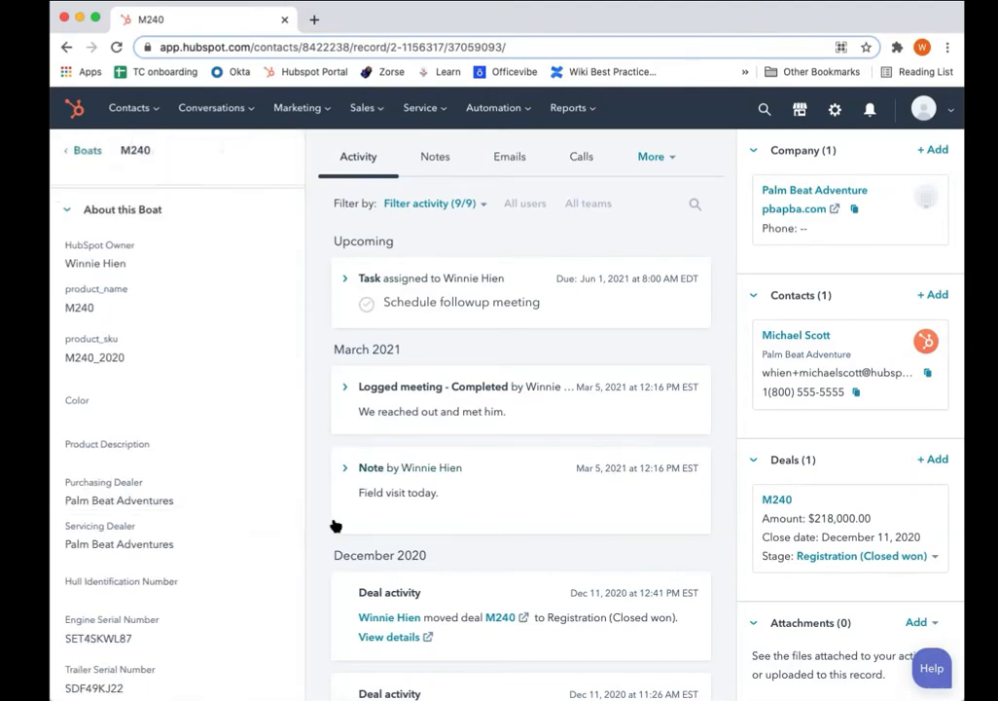
mouse_move(382, 523)
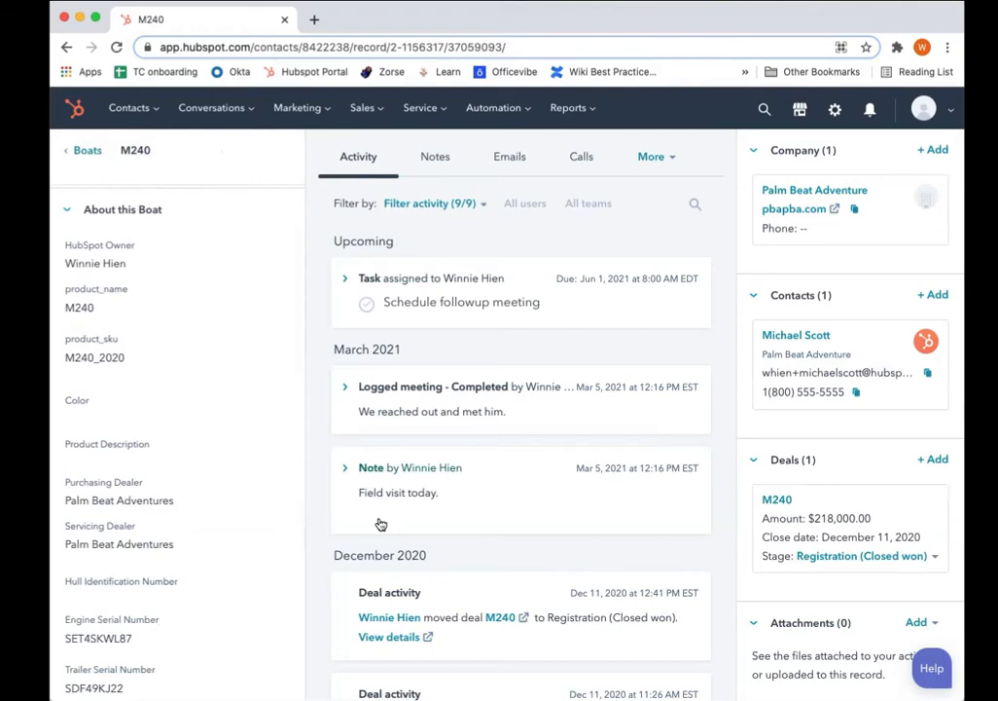
scroll(down, 3)
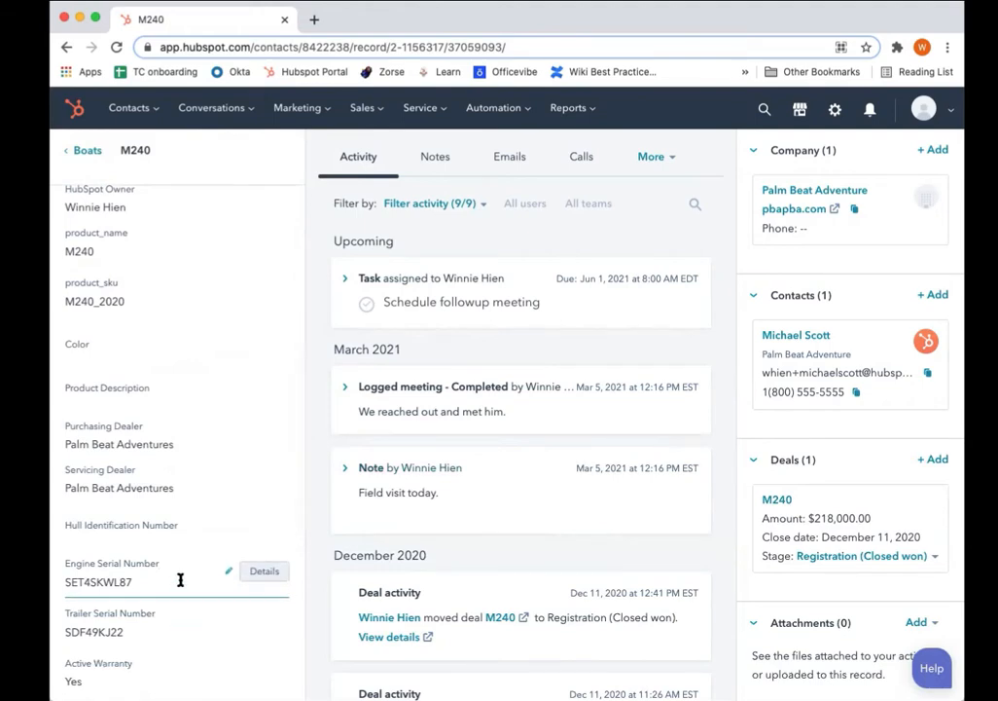
mouse_move(184, 615)
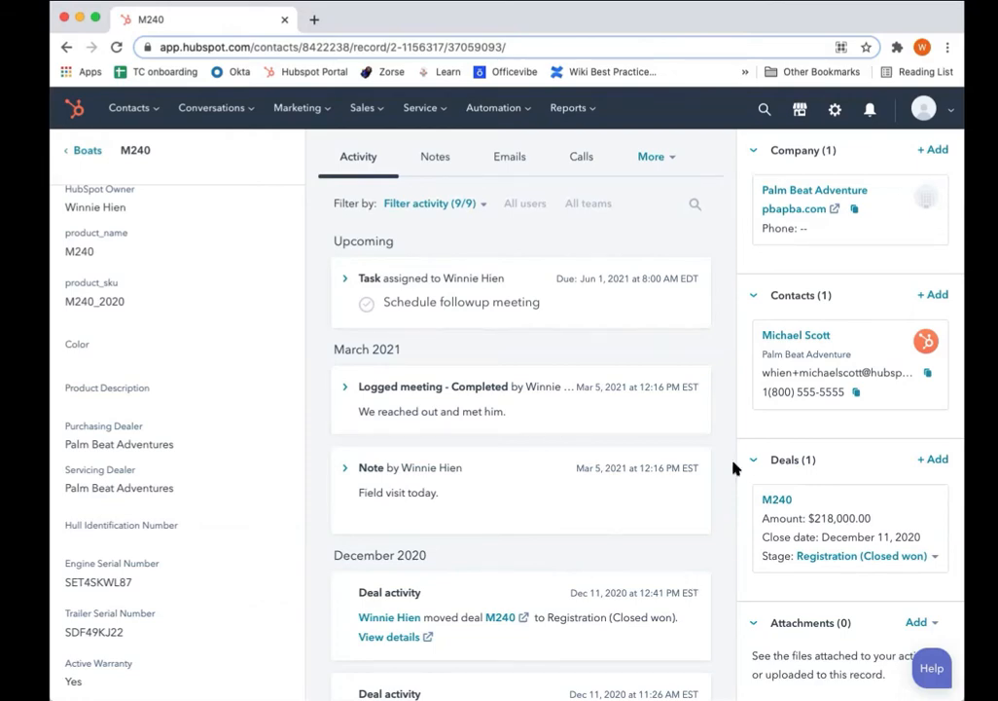
mouse_move(796, 341)
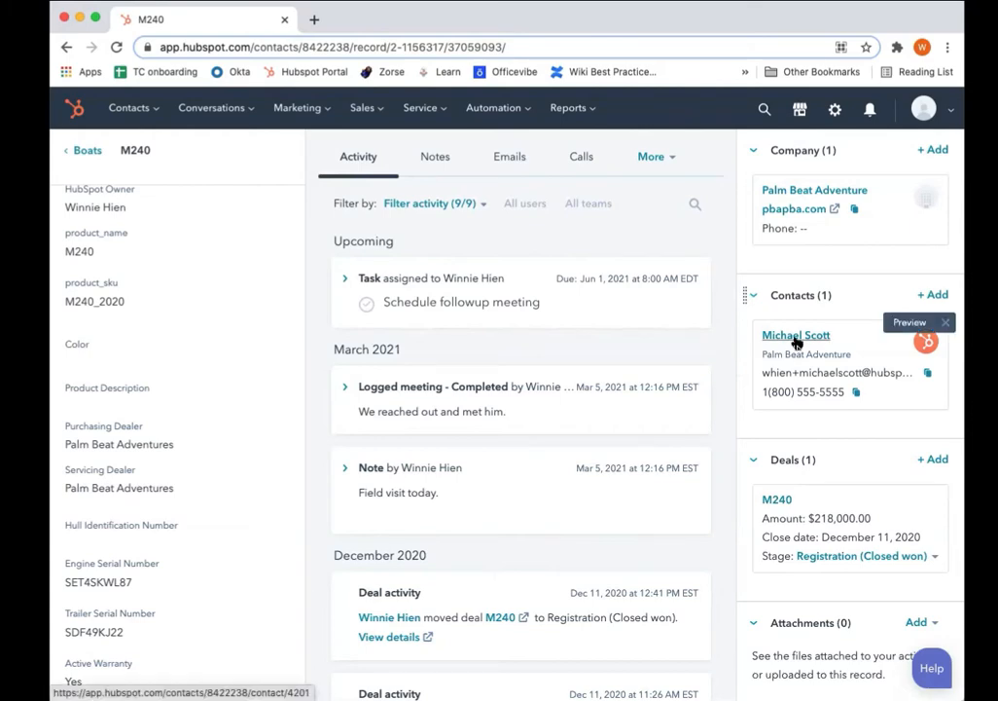
Open Michael Scott's contact record from M240 and scroll to his associated boats
click(796, 335)
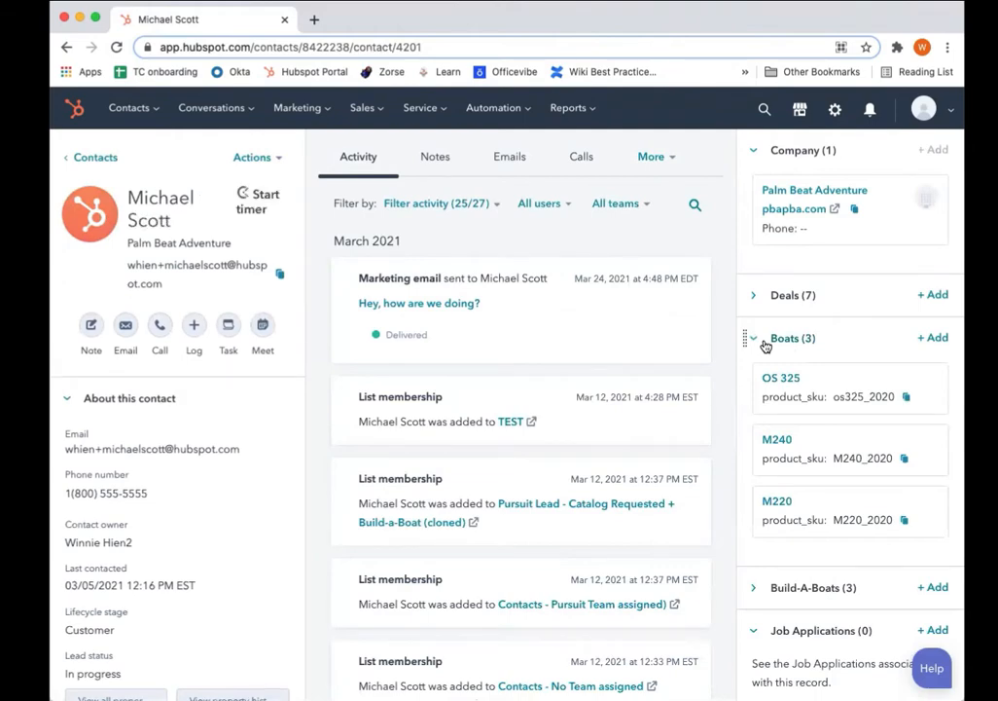
mouse_move(736, 348)
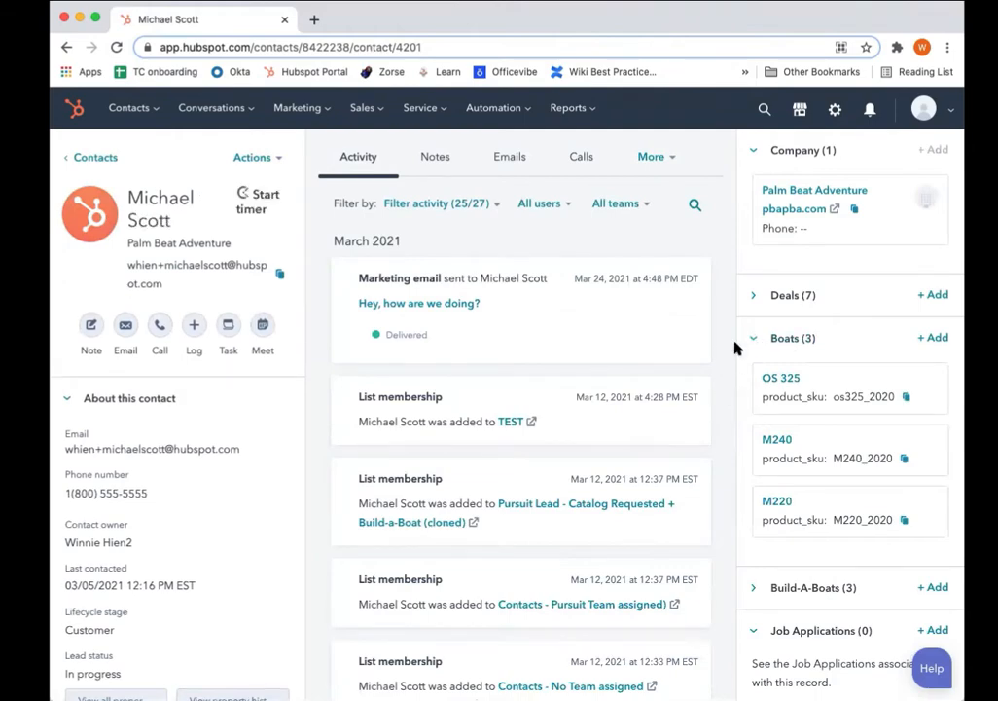
mouse_move(789, 351)
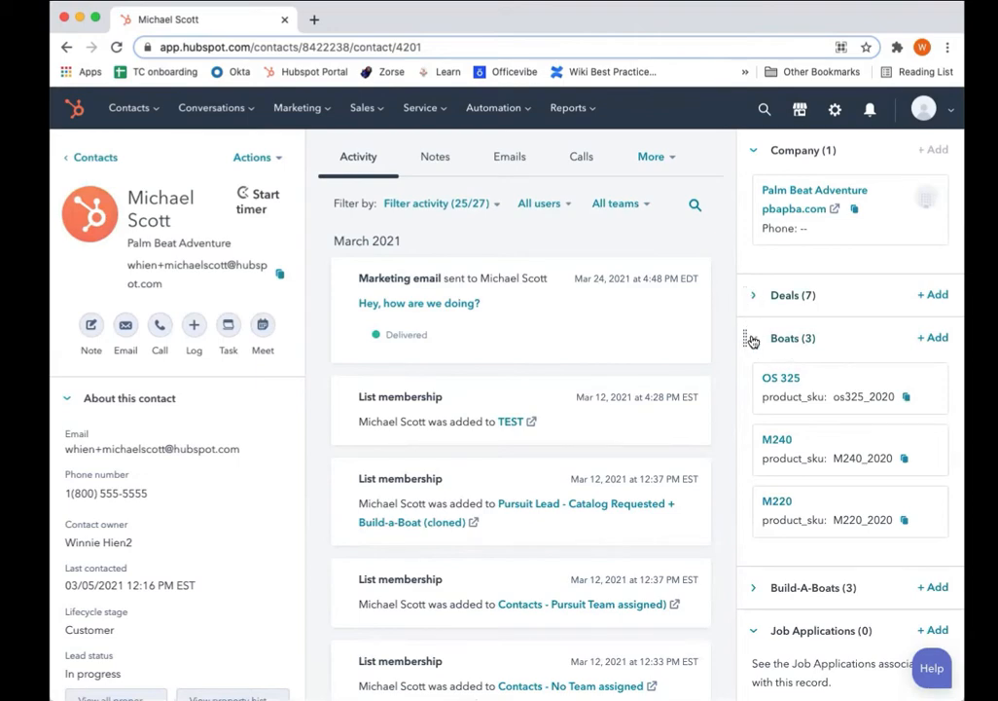
mouse_move(748, 442)
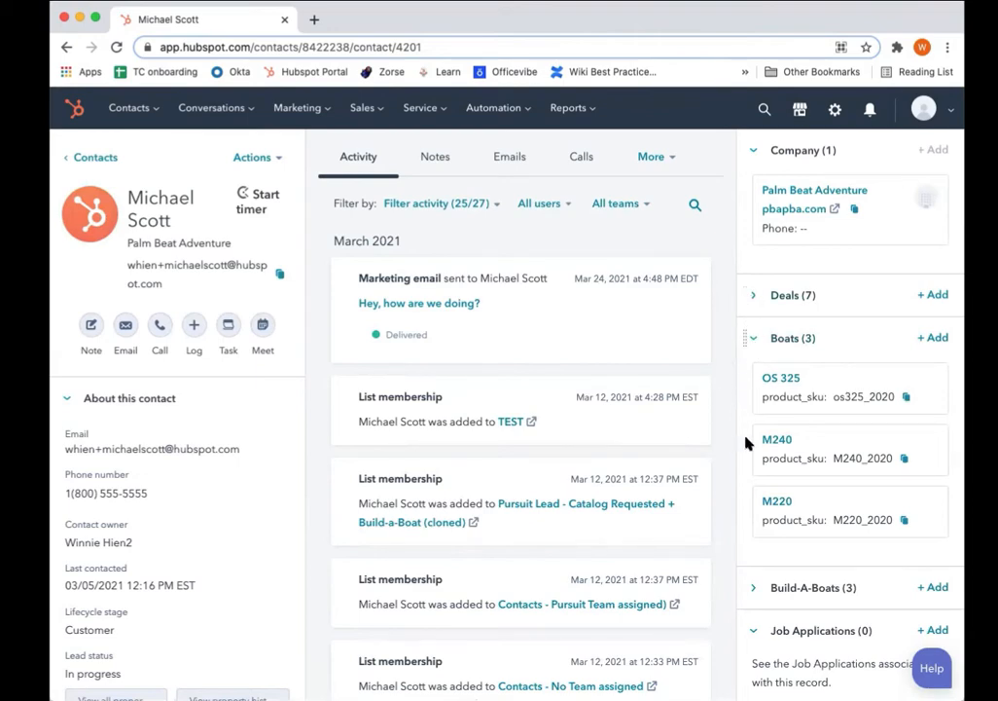
mouse_move(736, 515)
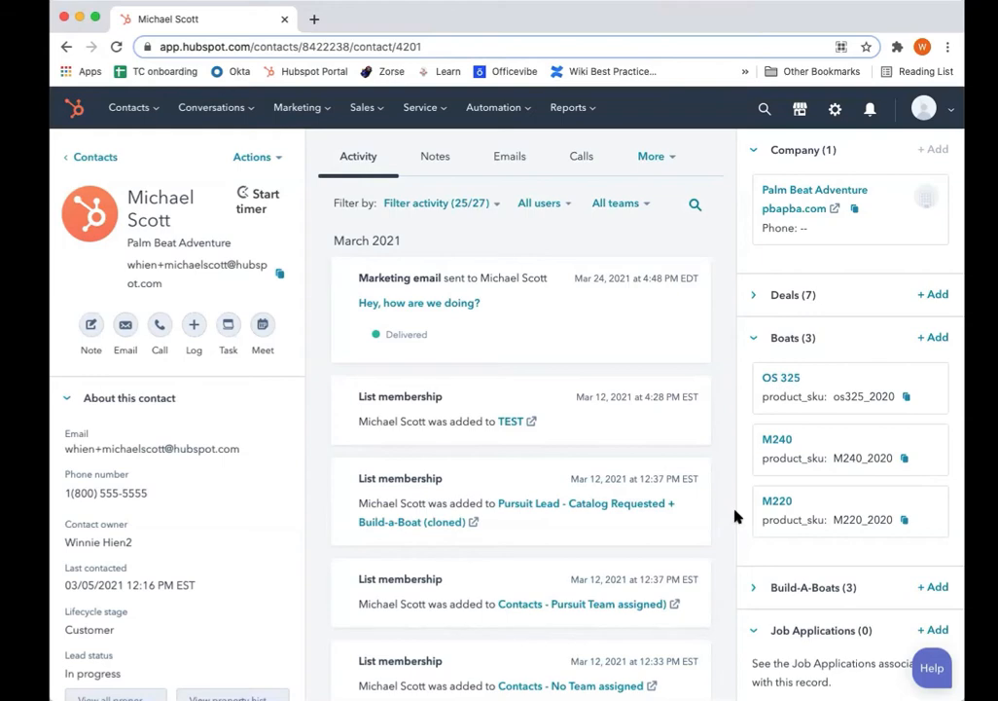
mouse_move(399, 531)
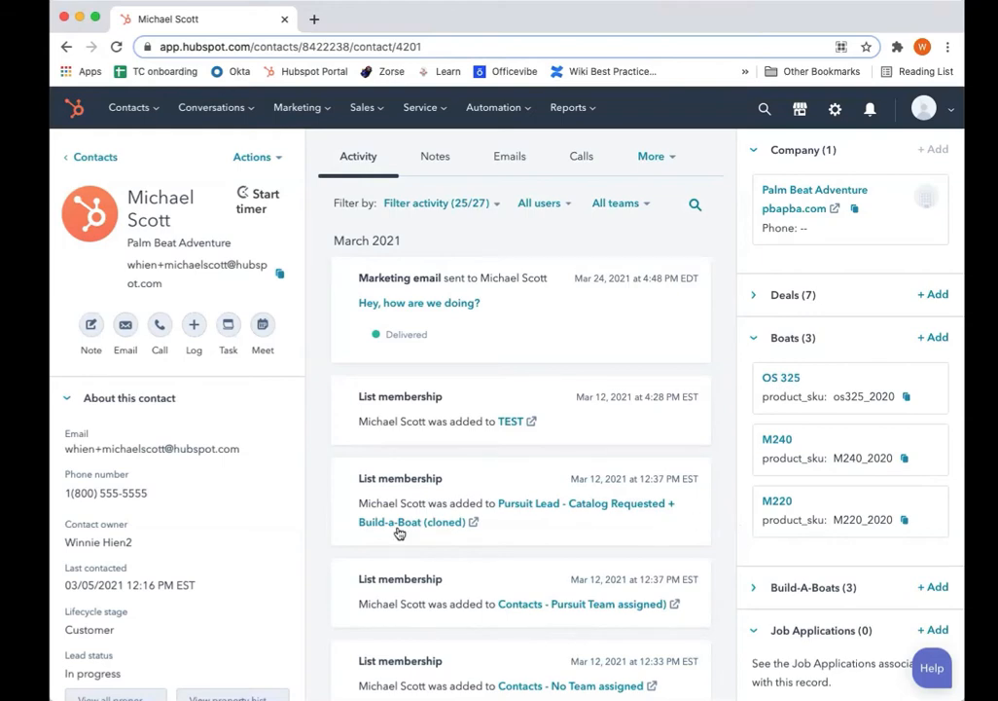
scroll(down, 3)
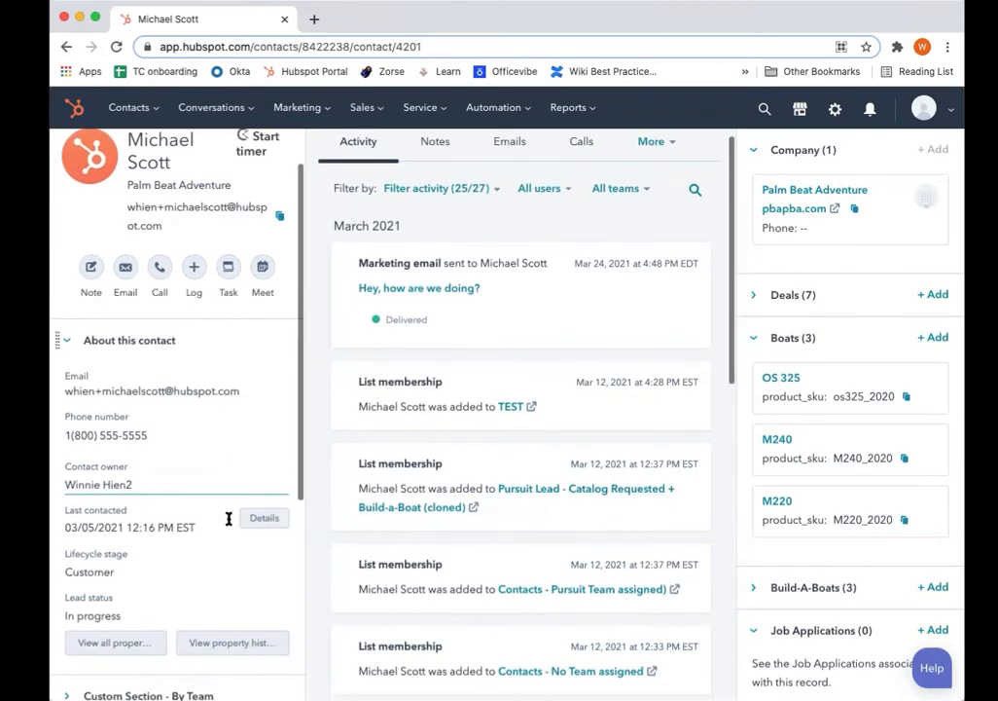
scroll(down, 3)
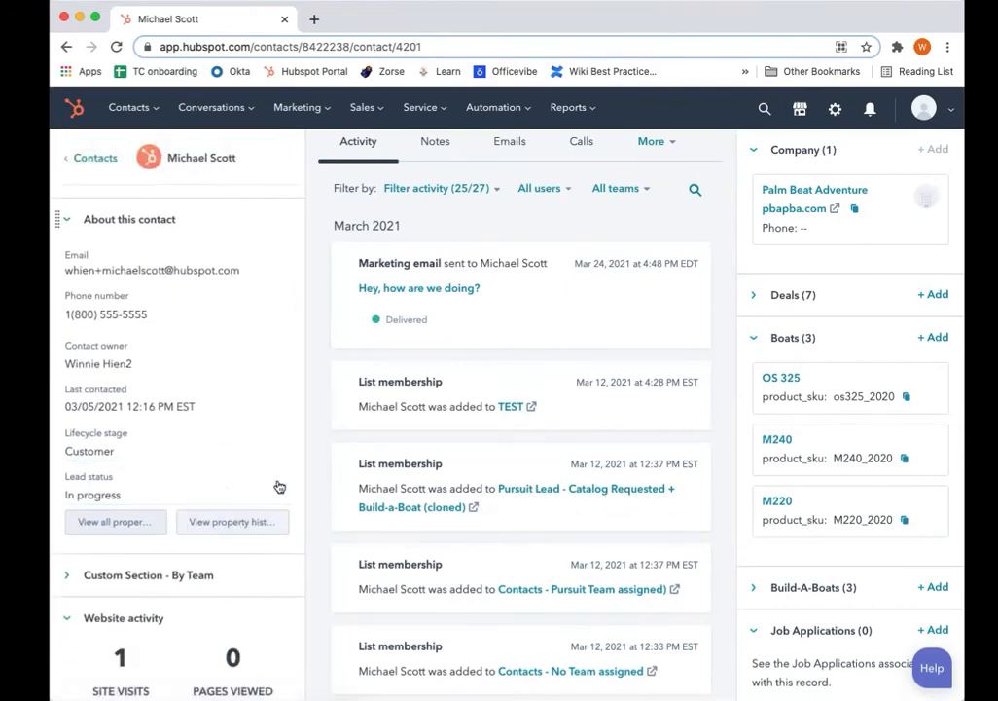
mouse_move(312, 413)
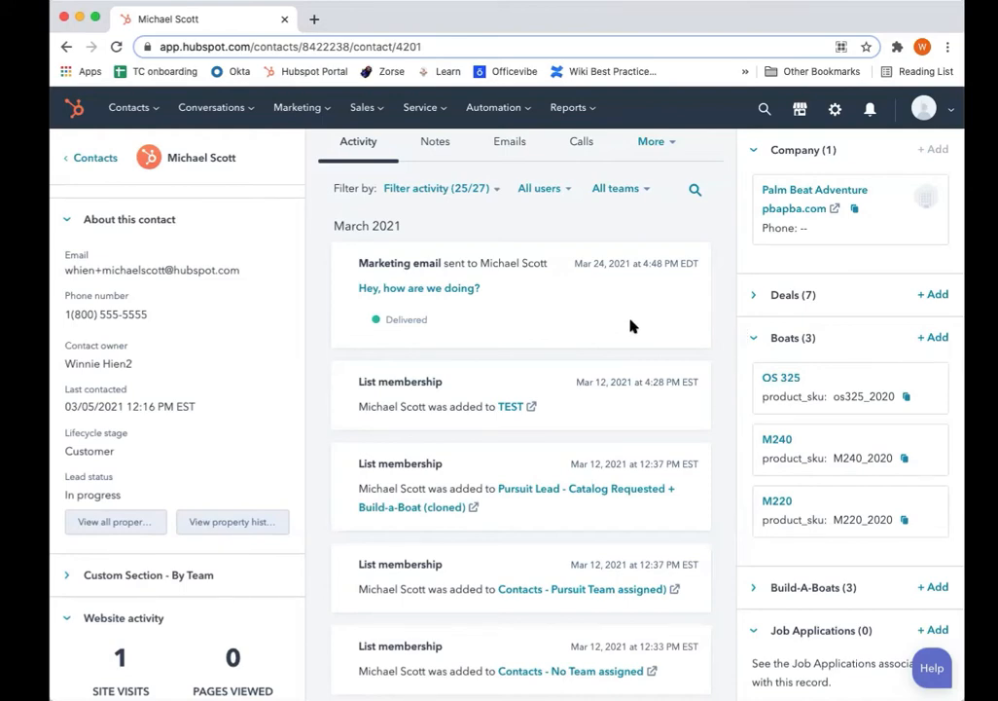
Start a new workflow from Automation > Workflows and pick the Boat-based type
click(494, 107)
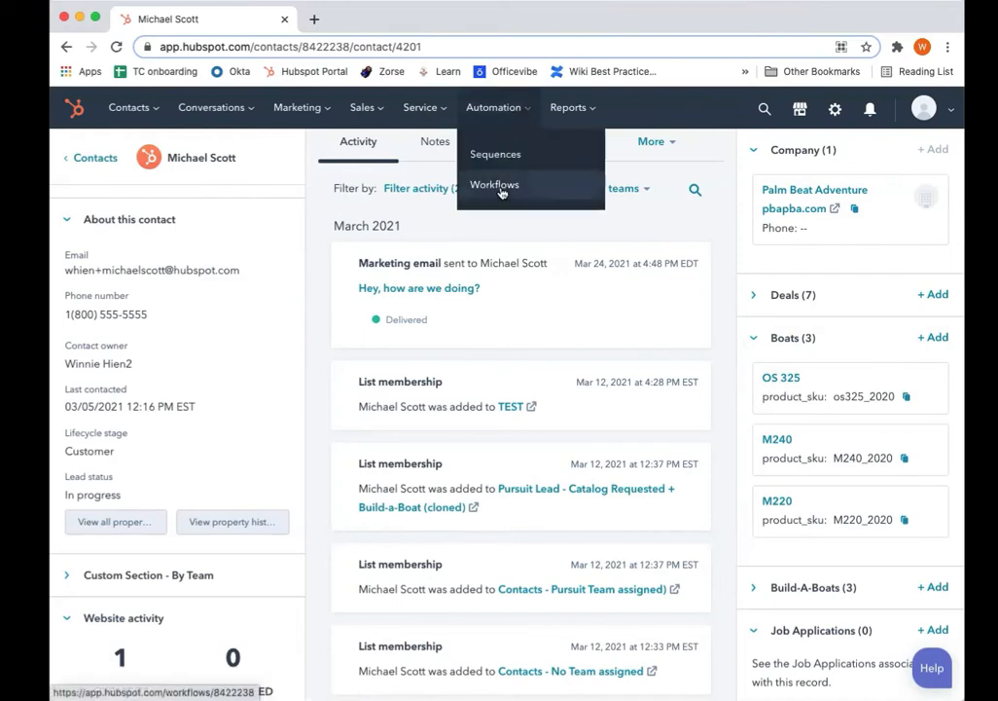
click(495, 185)
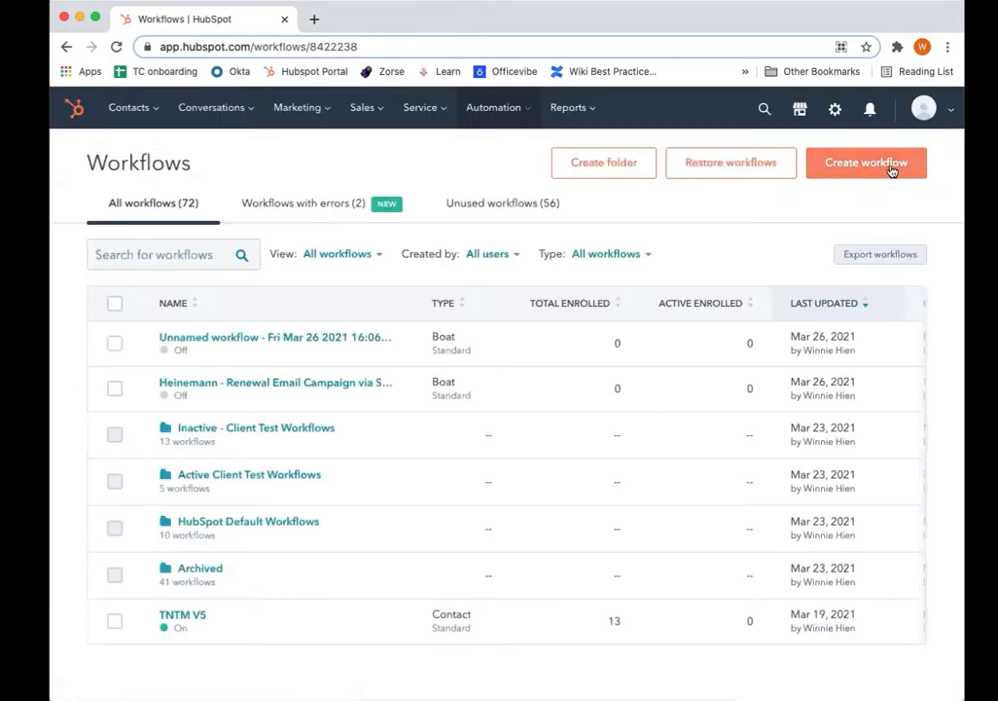
click(866, 163)
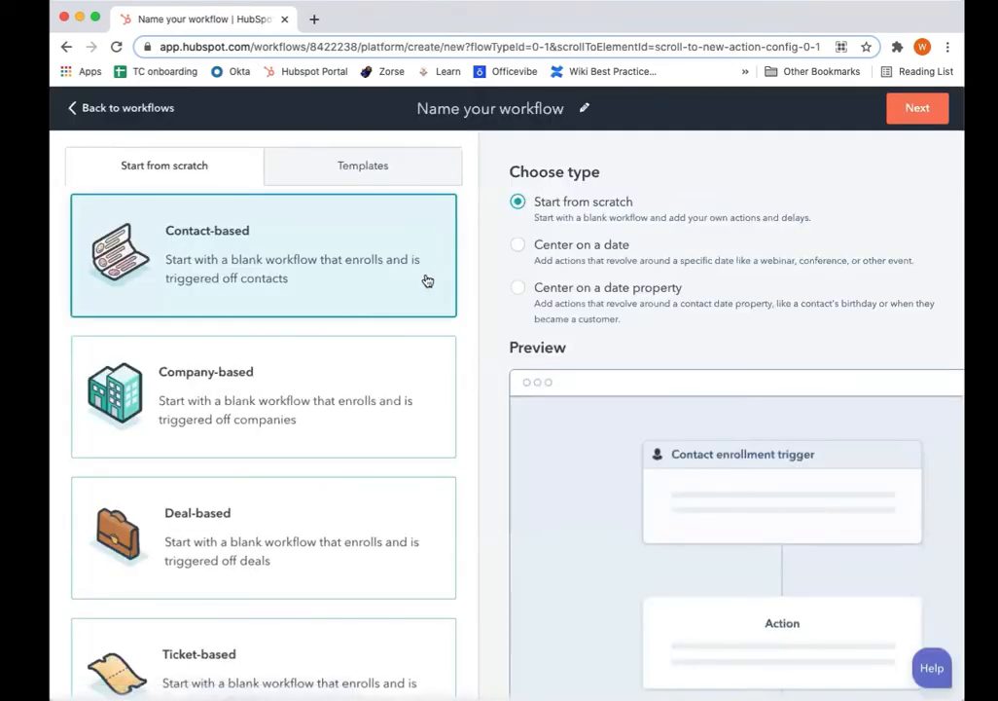
mouse_move(307, 267)
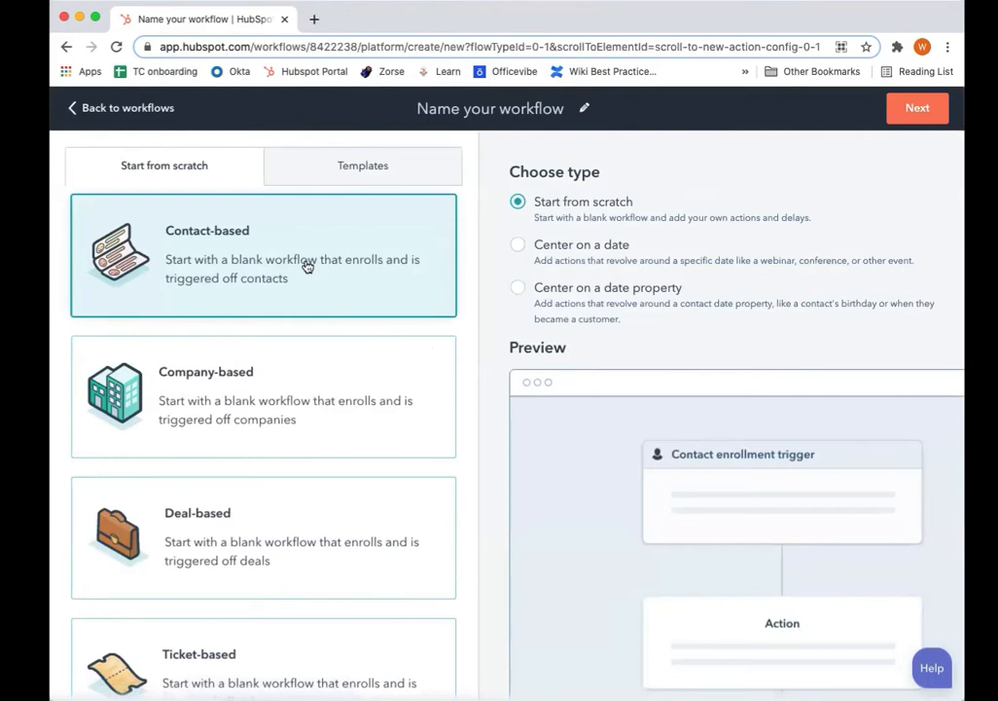
scroll(down, 3)
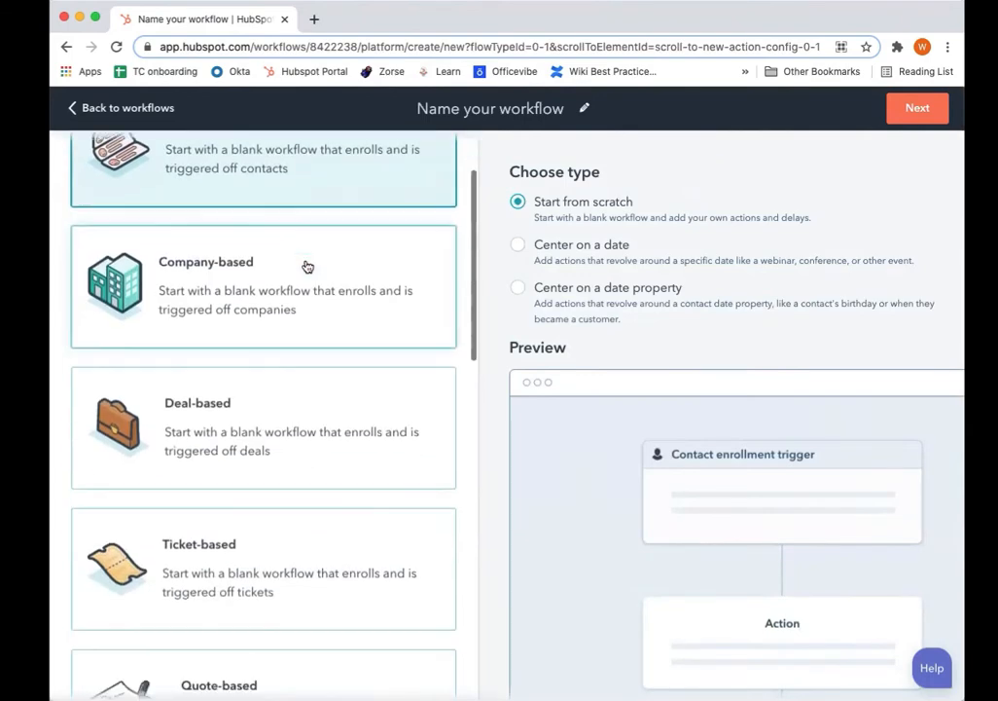
scroll(down, 3)
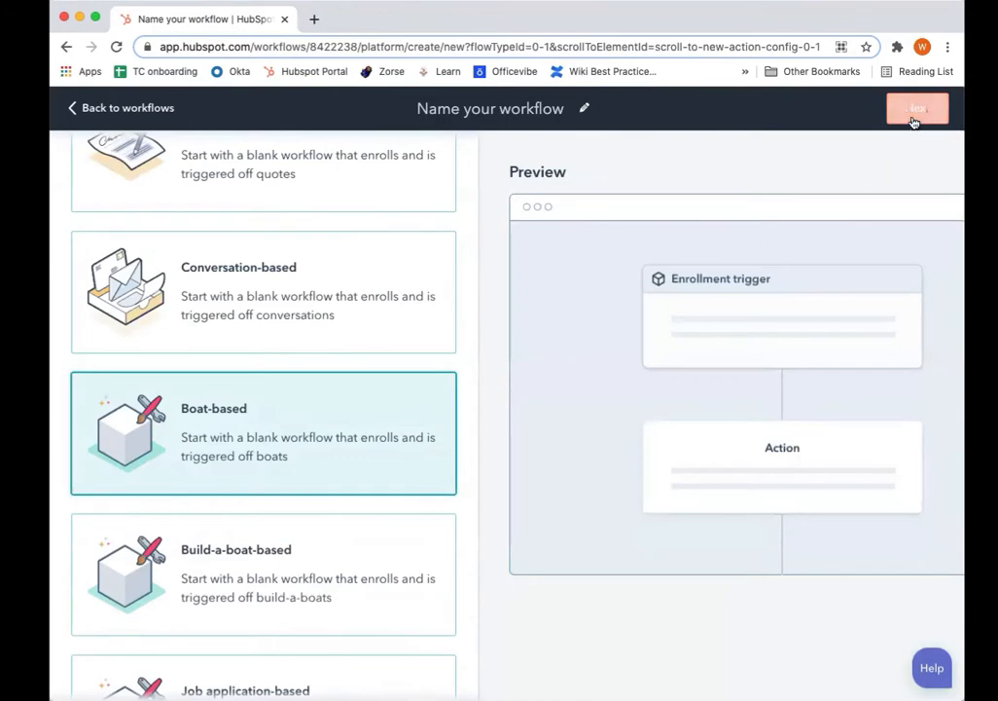
Save an enrollment trigger that enrolls boats whose Color is any of Teal
click(912, 108)
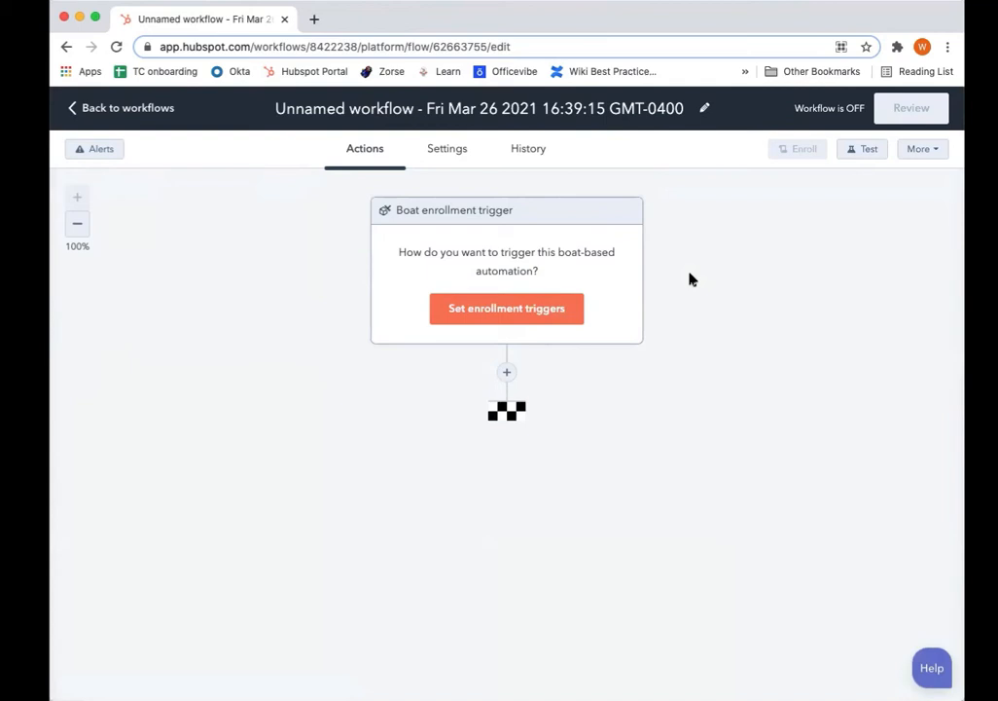
mouse_move(503, 379)
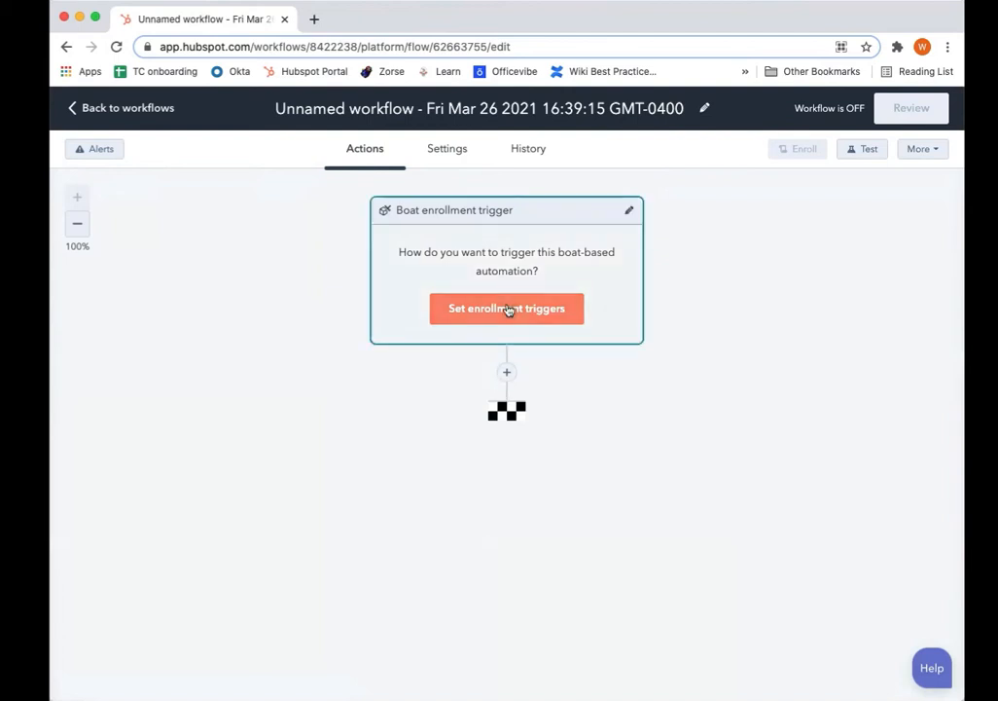
click(507, 309)
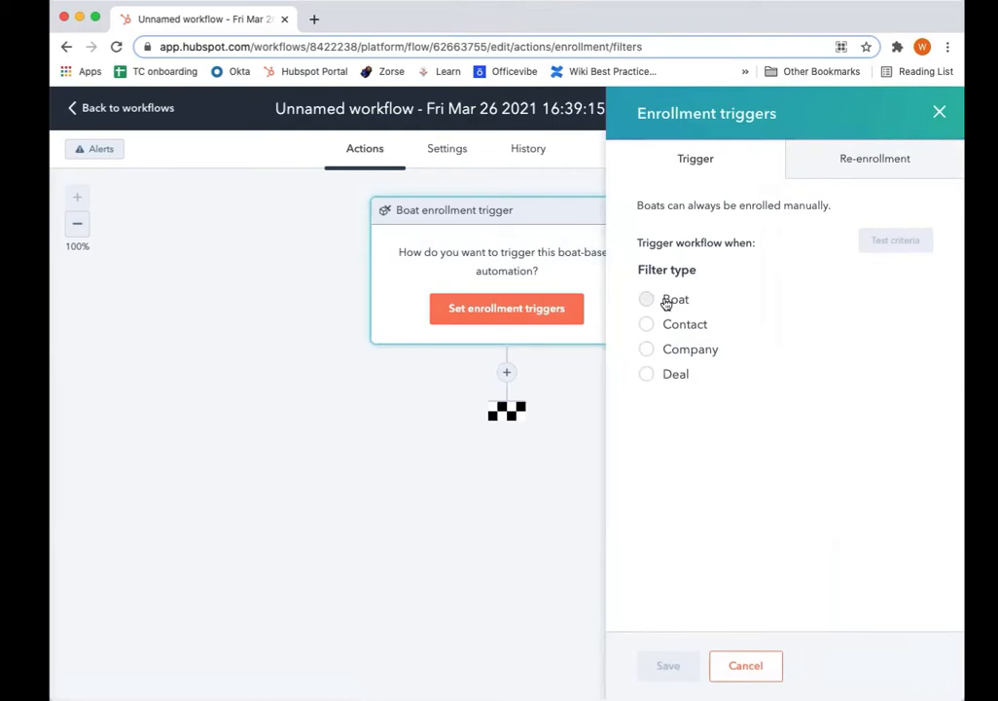
click(646, 299)
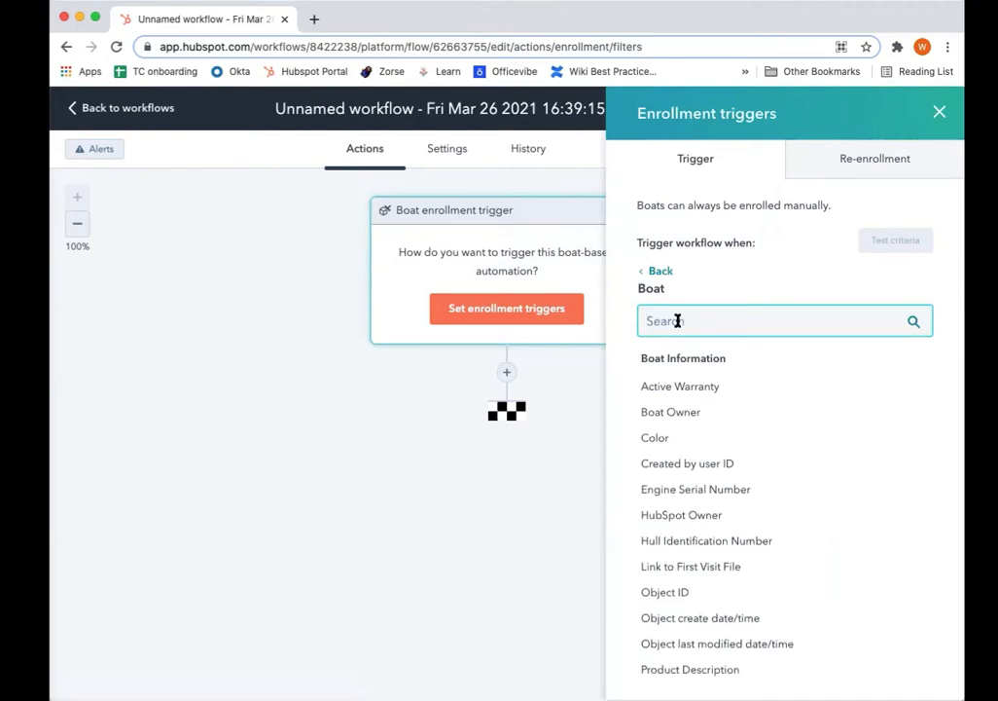
click(654, 437)
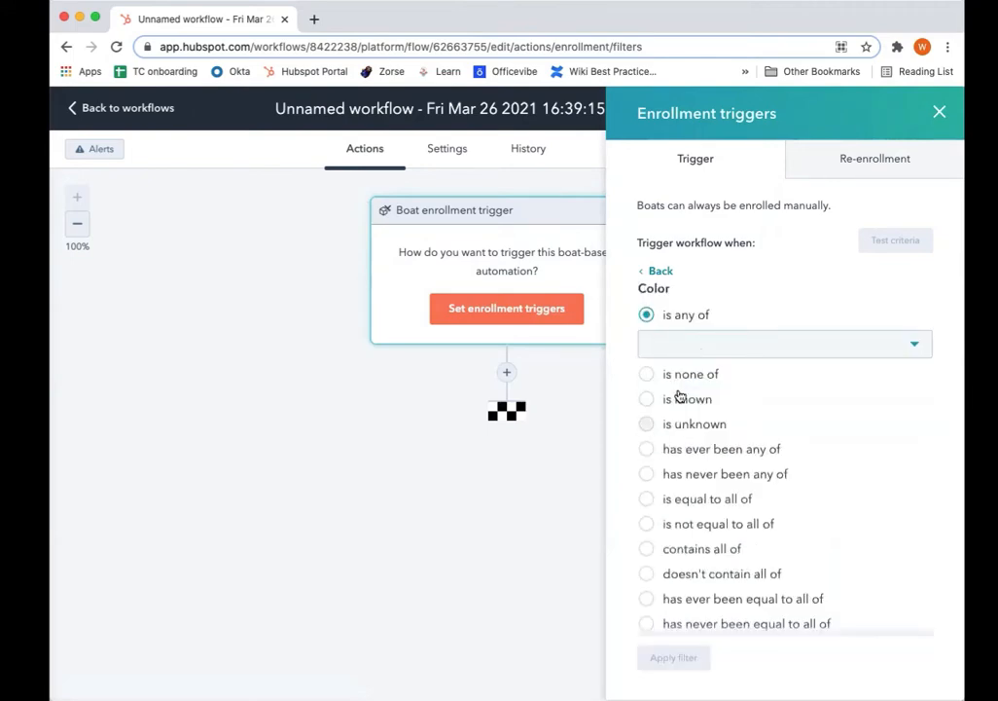
text(teal)
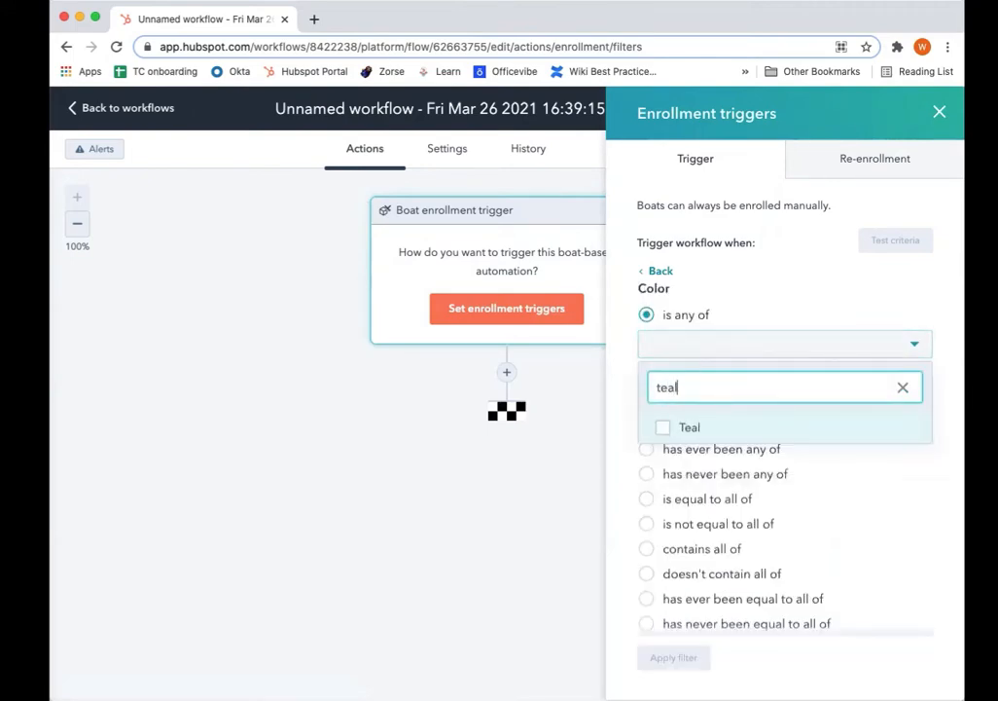
click(685, 427)
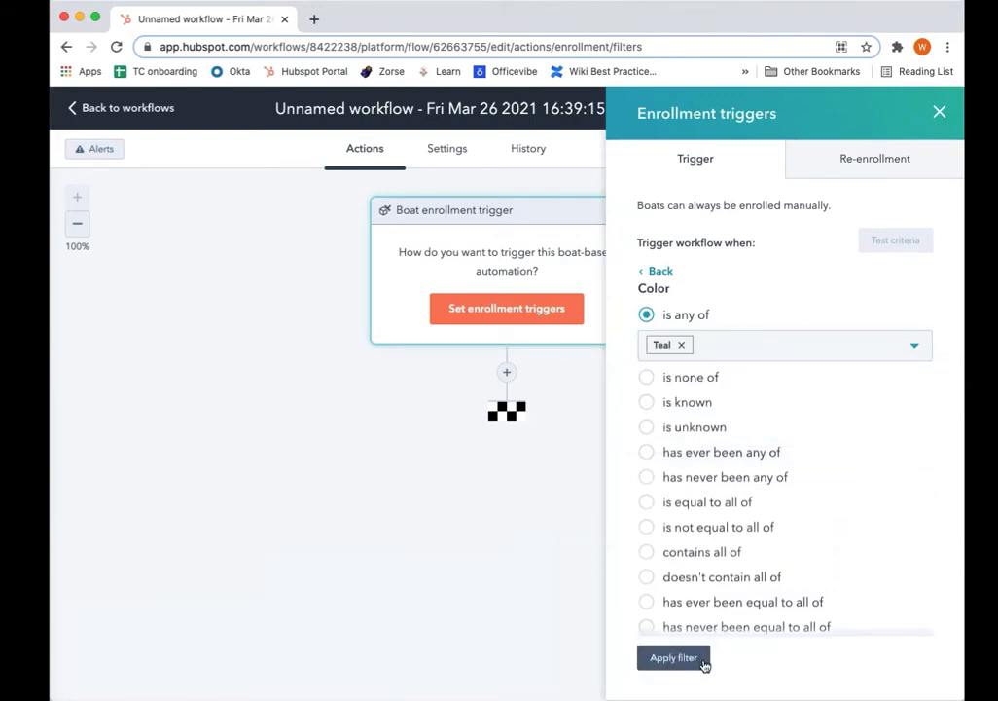
click(673, 659)
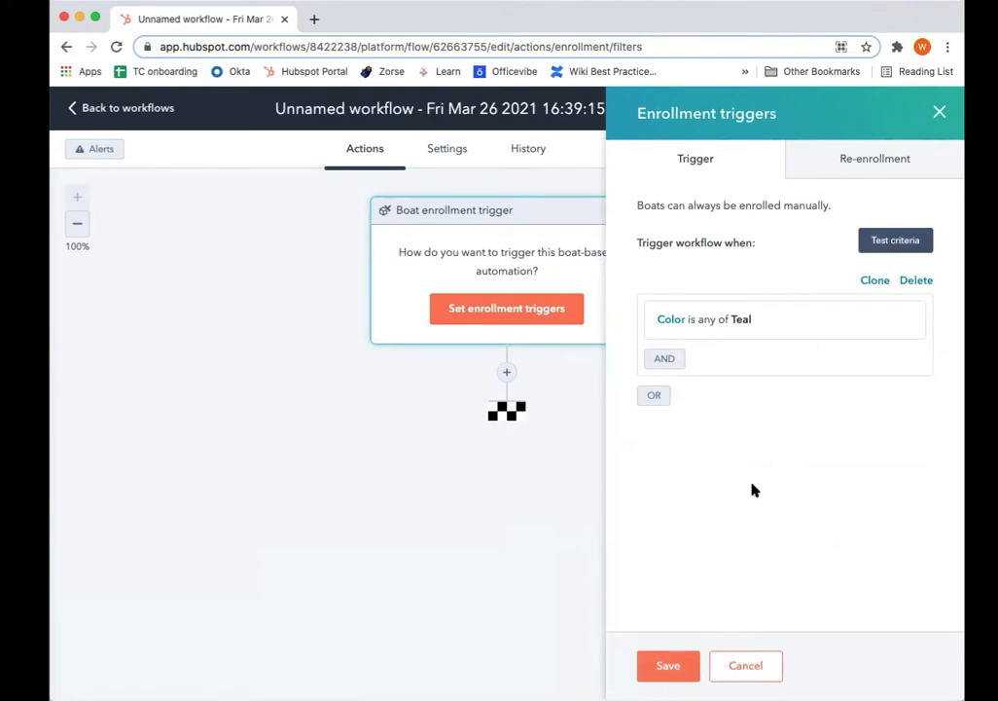
mouse_move(686, 605)
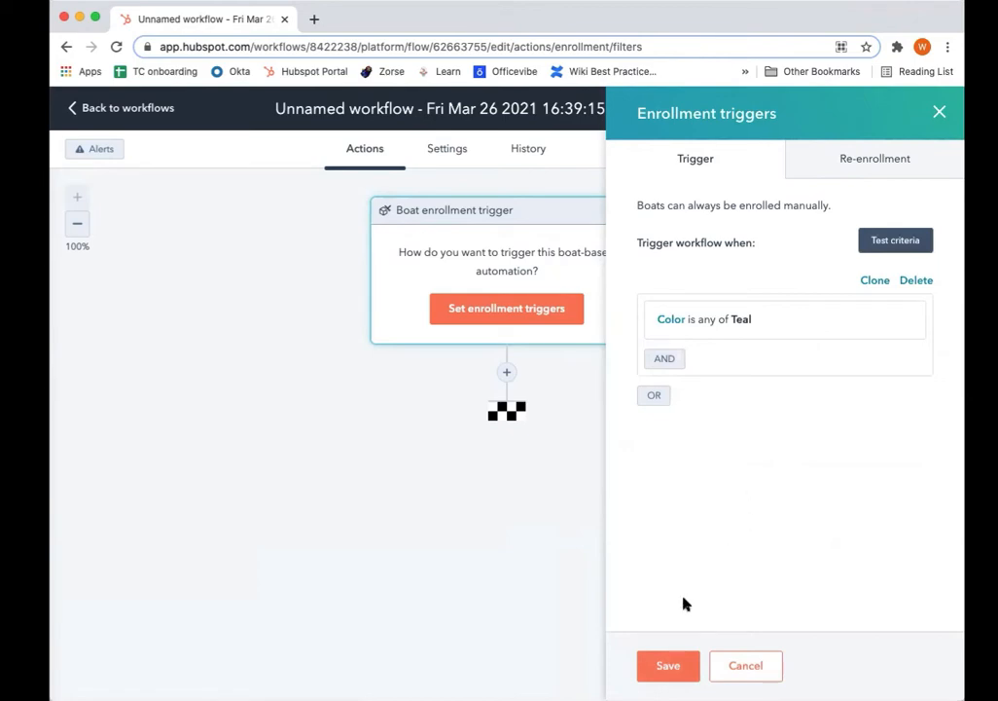
click(667, 665)
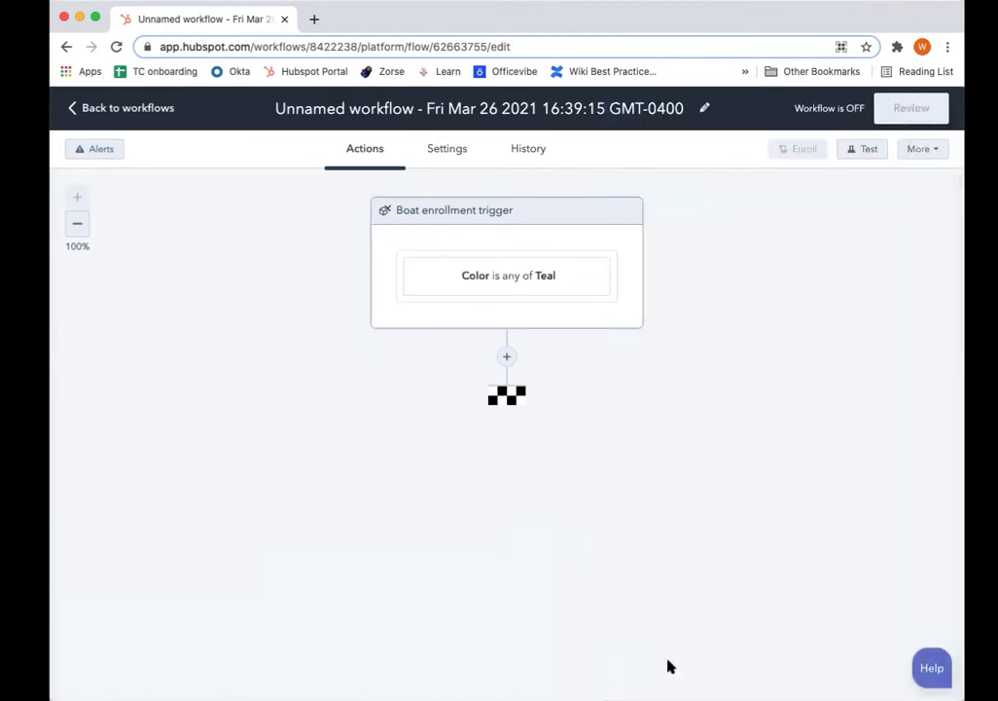
mouse_move(507, 356)
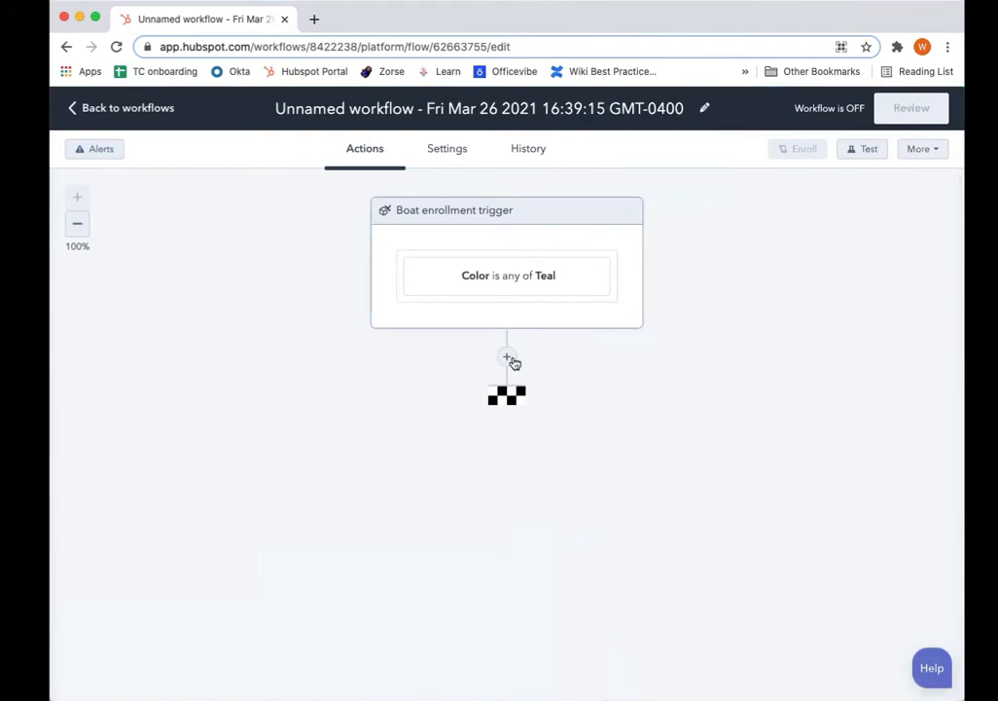
Add a Send email action using the Ridge Template email and open that email in a new tab
click(506, 358)
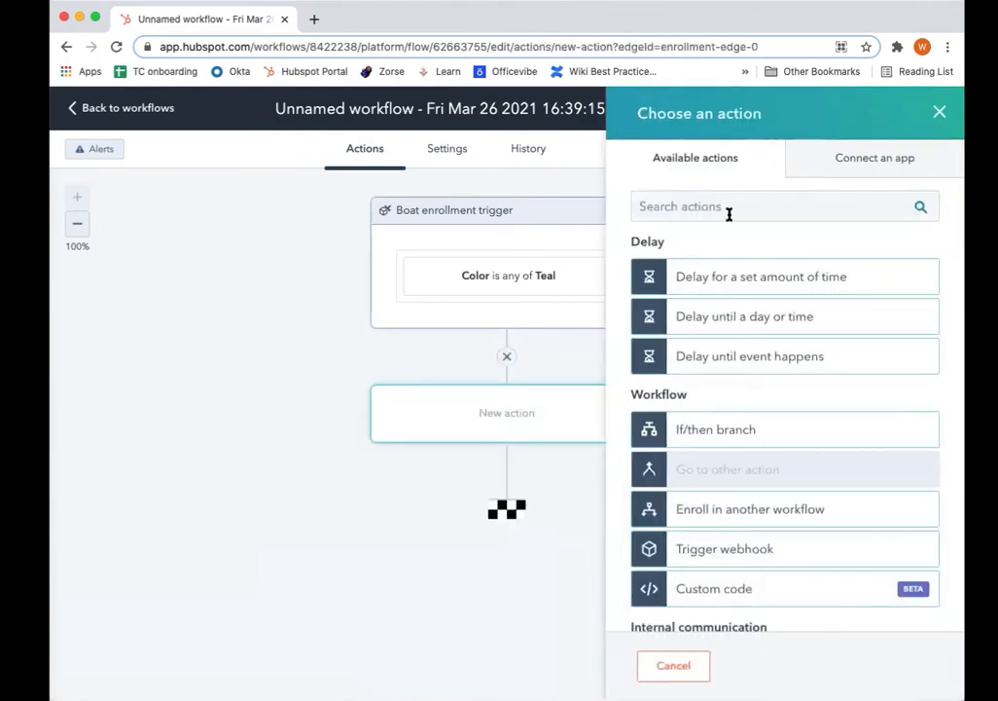
text(email)
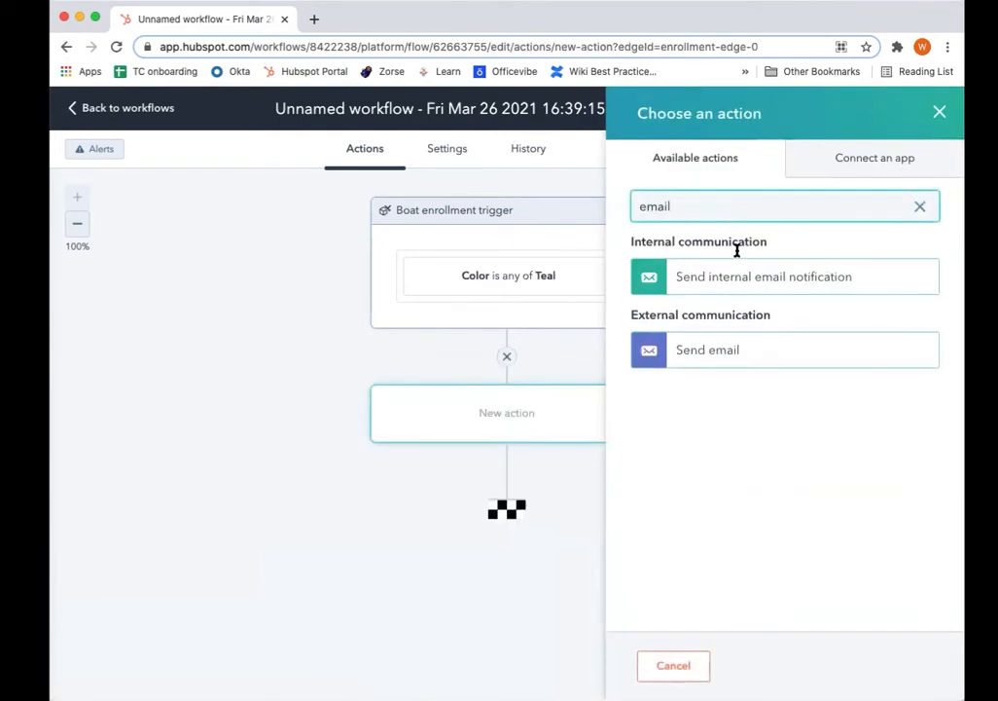
click(708, 349)
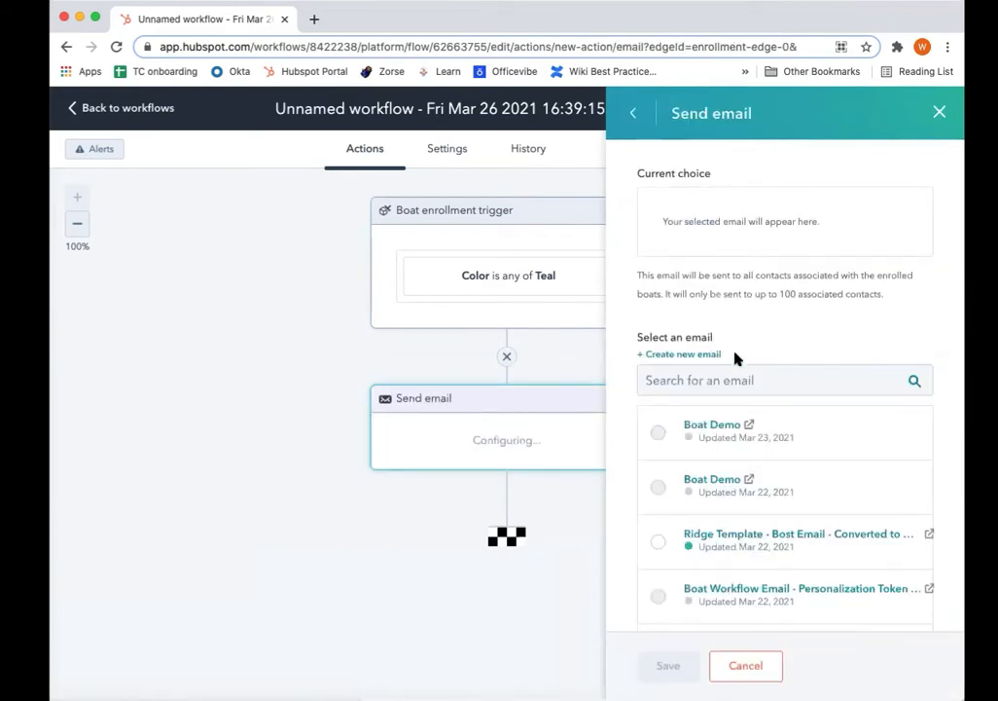
click(657, 418)
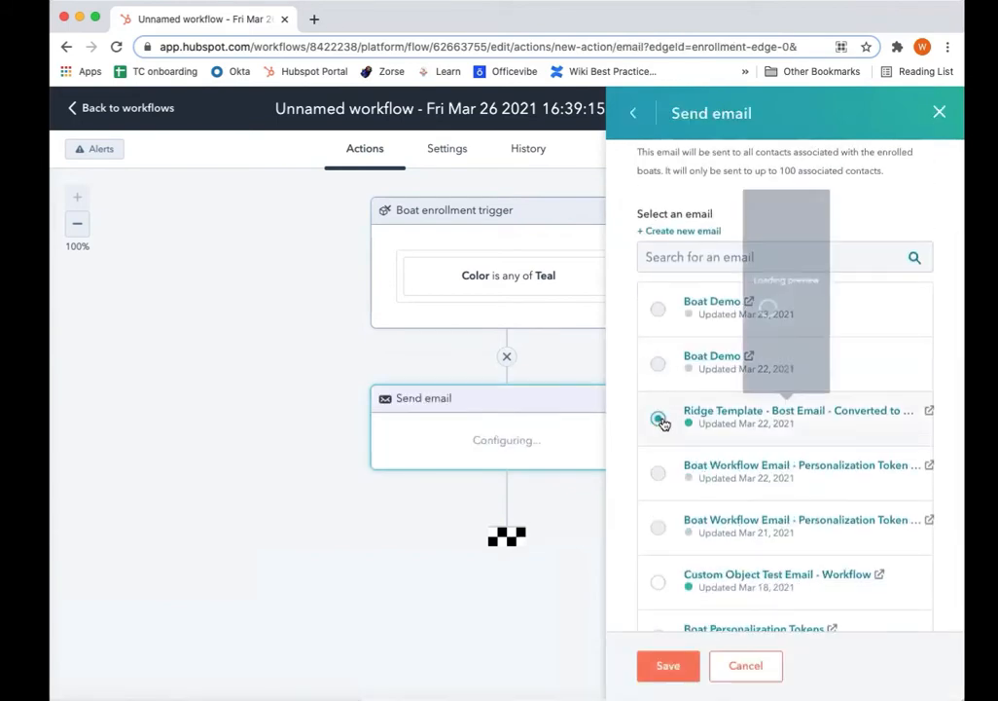
click(658, 414)
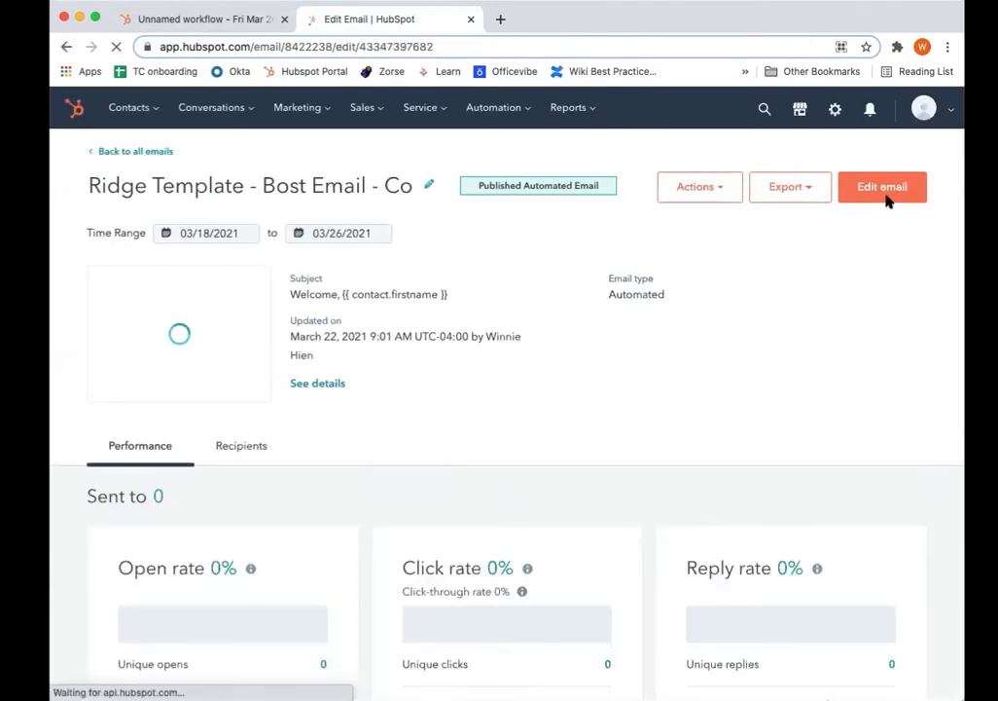
Edit the email greeting to 'Hi First name,' using the contact First name token
click(882, 186)
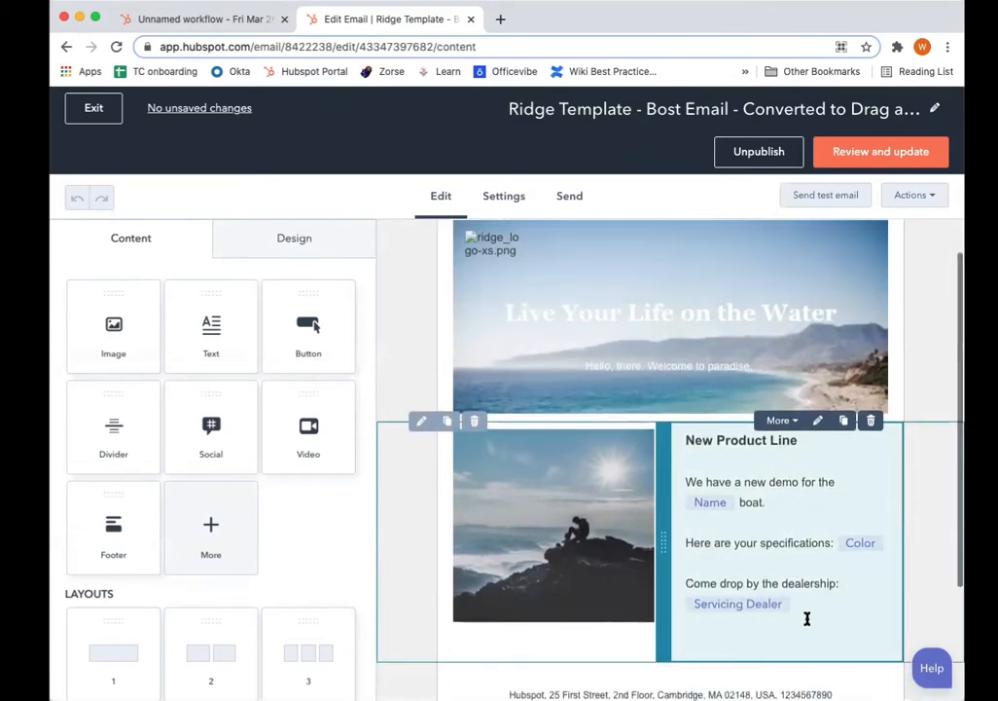
mouse_move(824, 598)
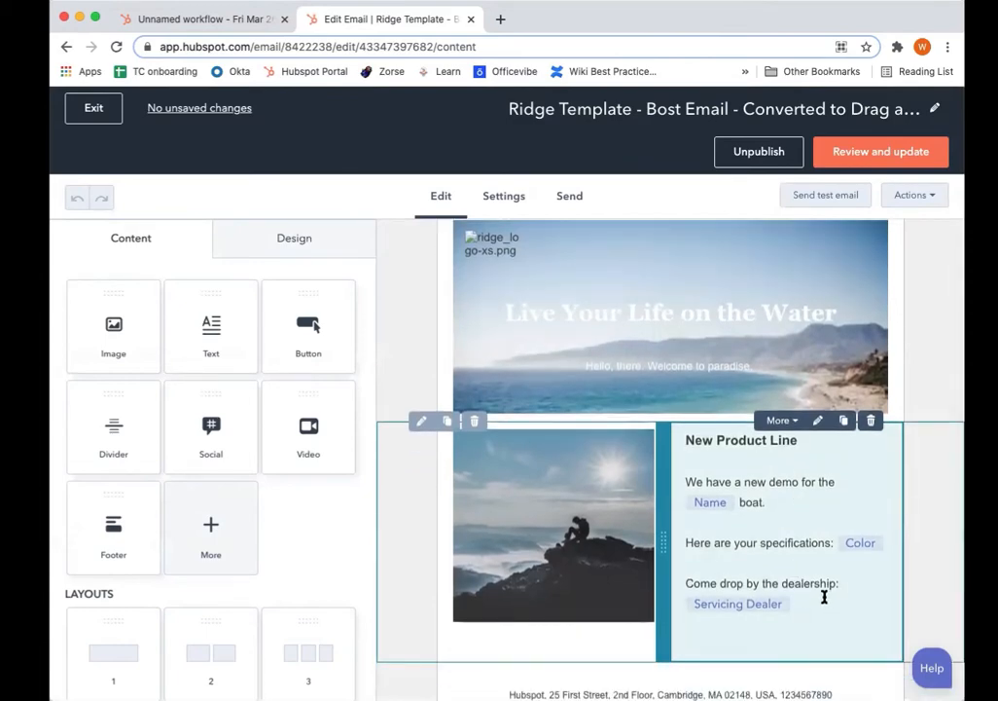
mouse_move(727, 540)
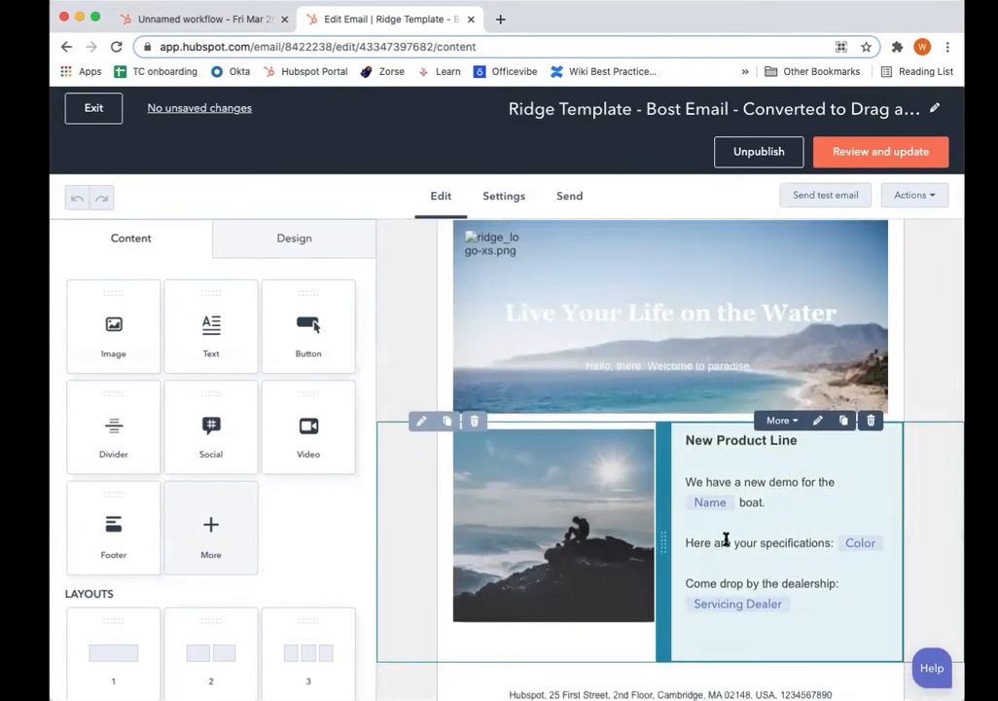
mouse_move(844, 524)
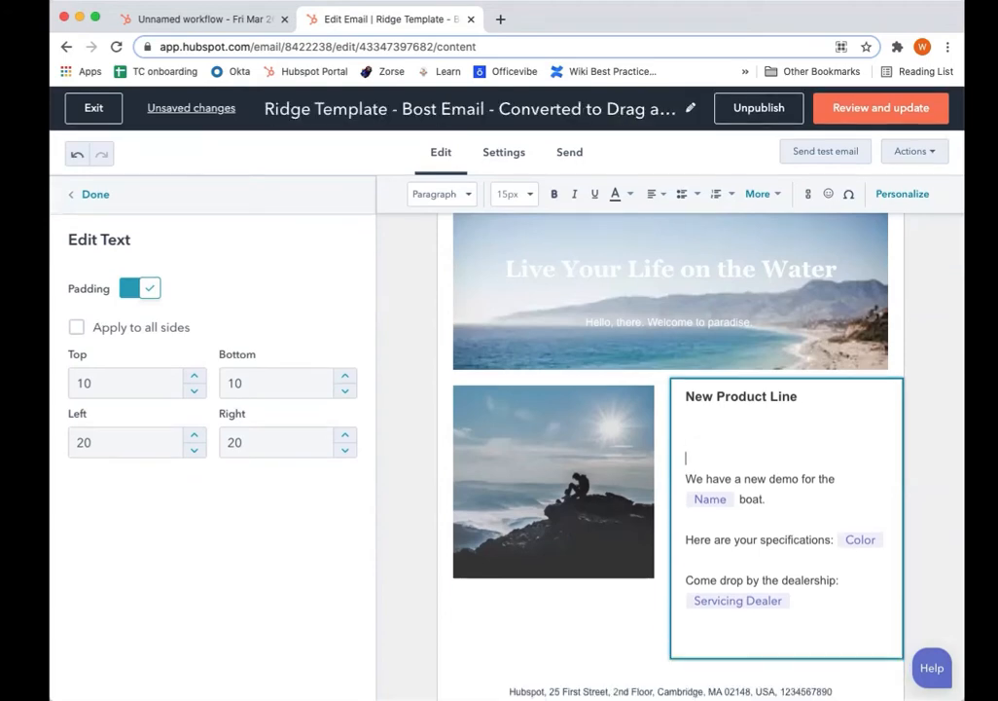
click(902, 194)
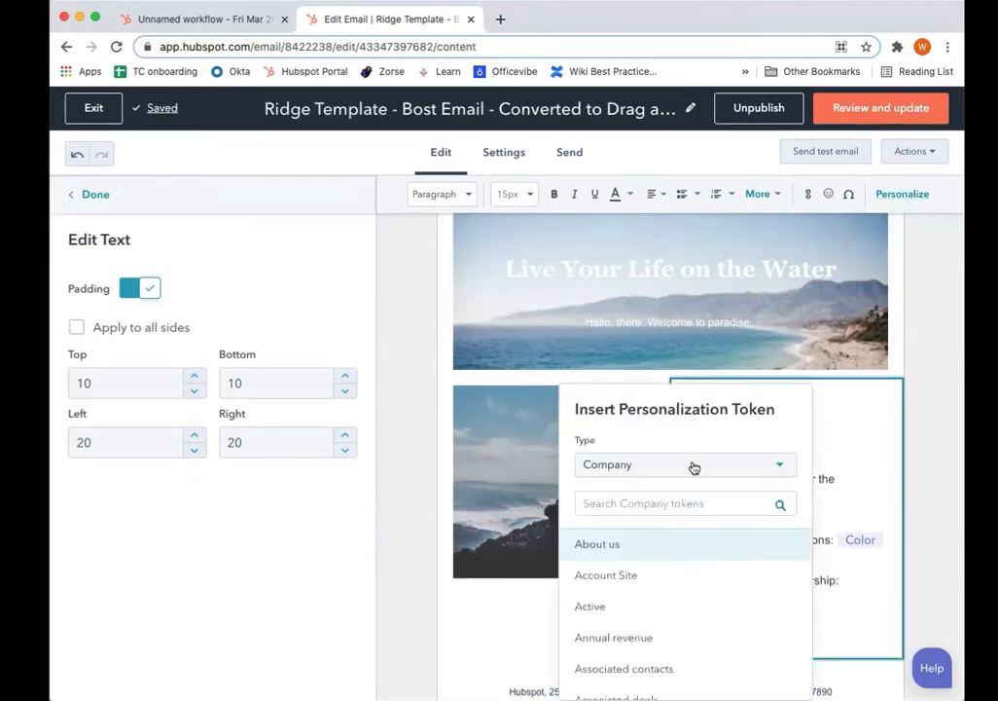
click(684, 464)
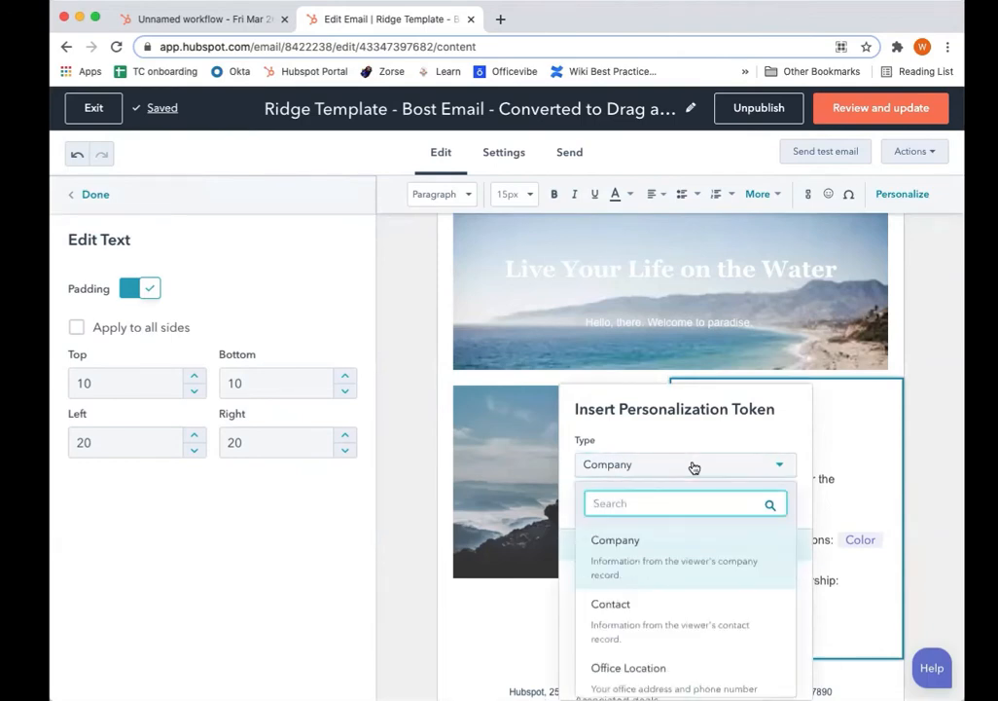
click(611, 603)
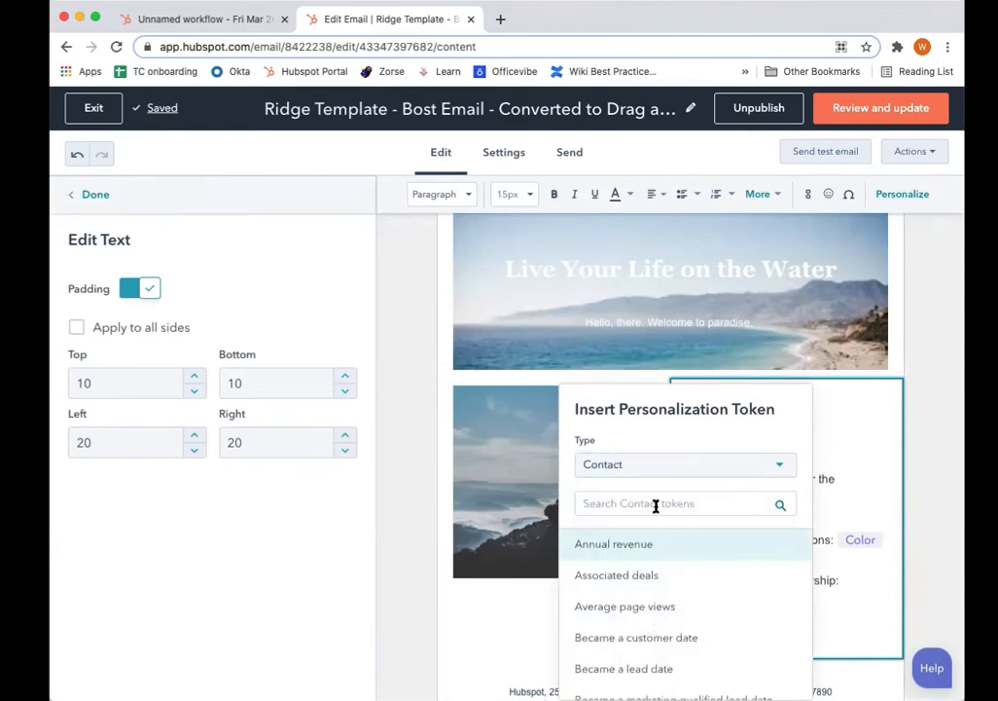
text(first name)
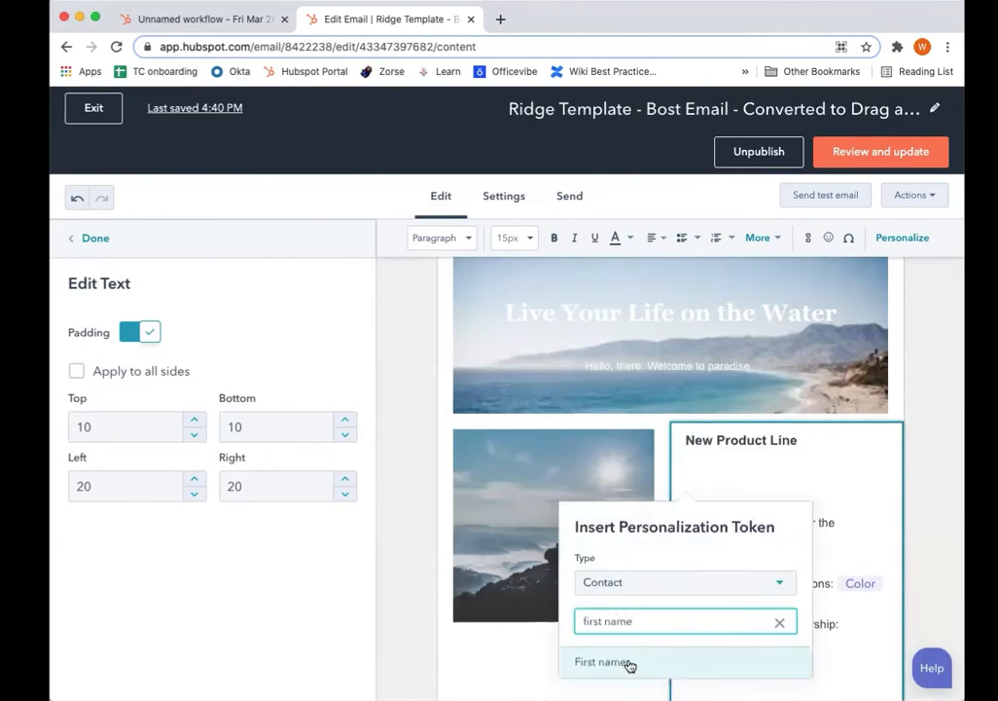
click(602, 662)
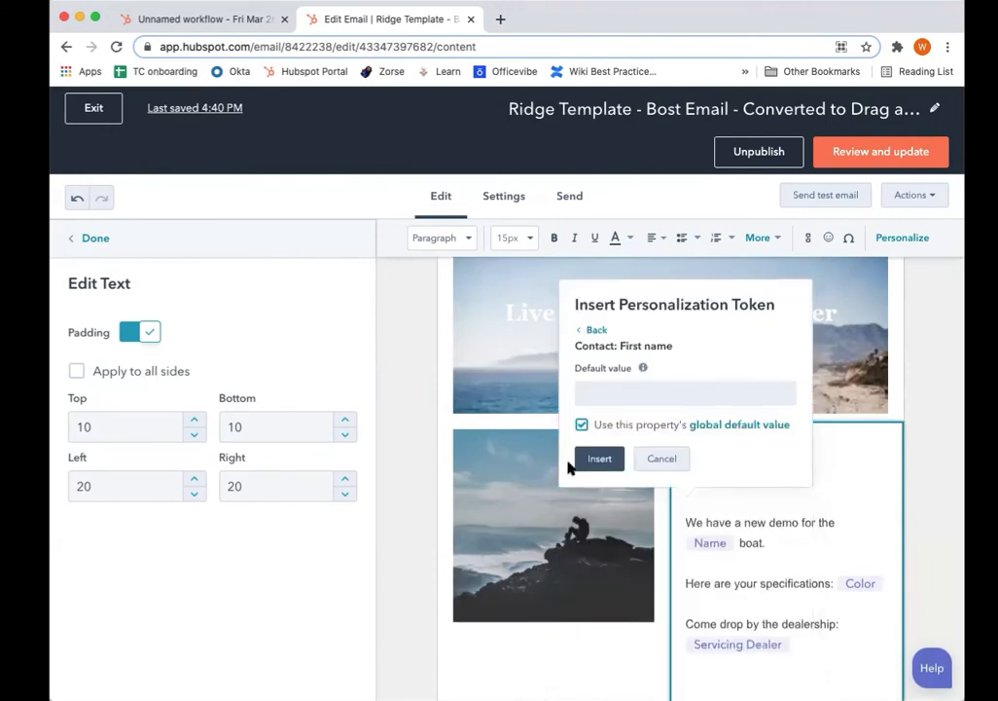
click(600, 457)
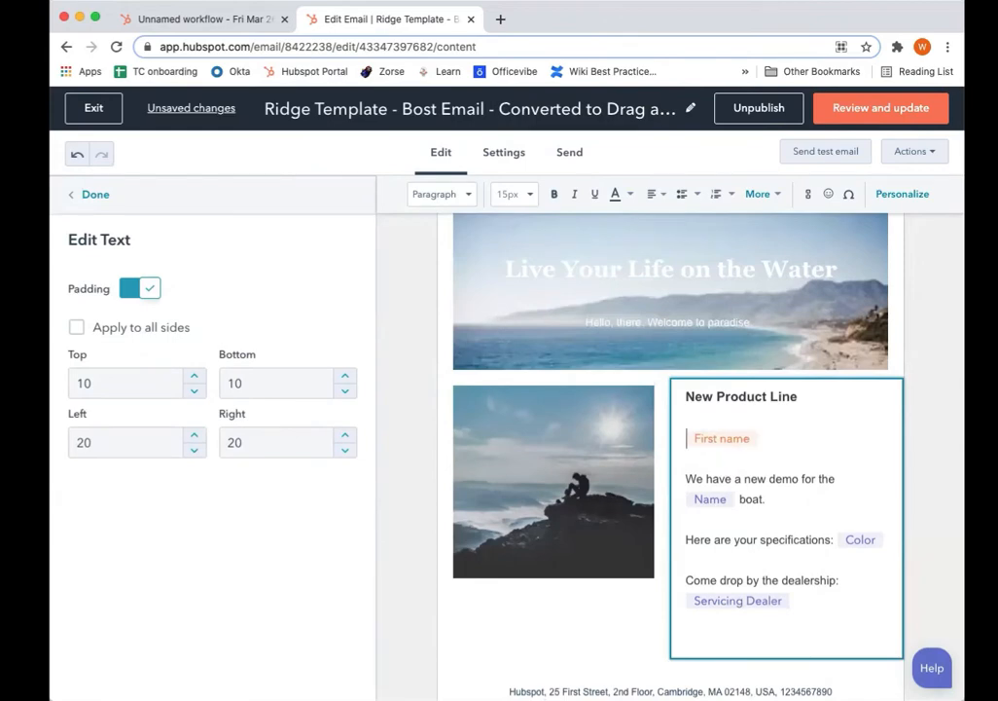
text(Hi)
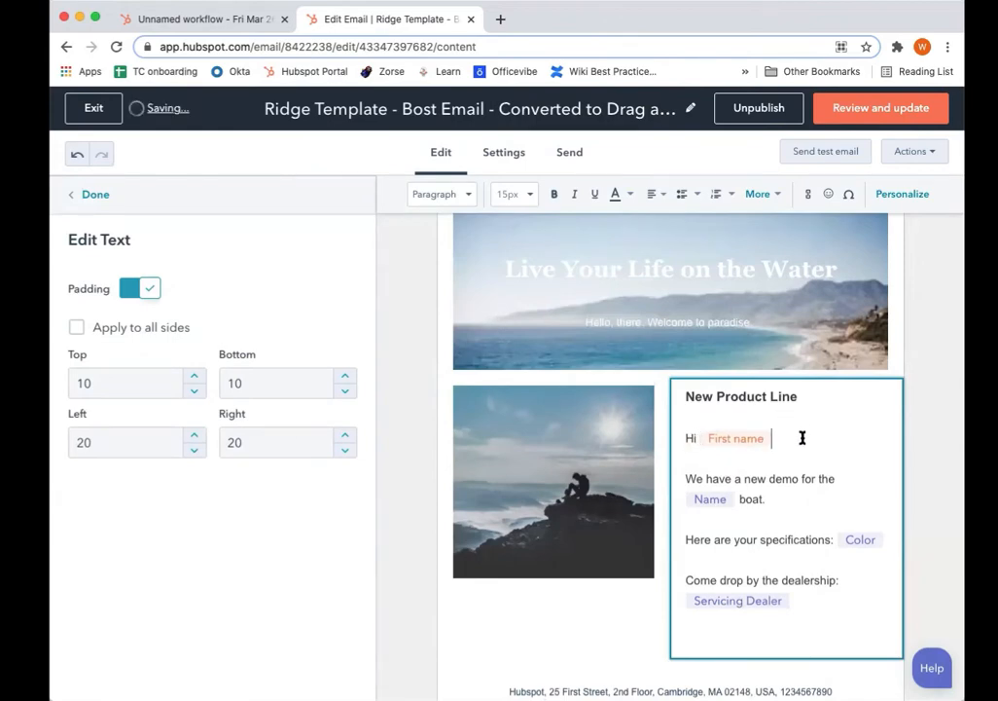
text(,)
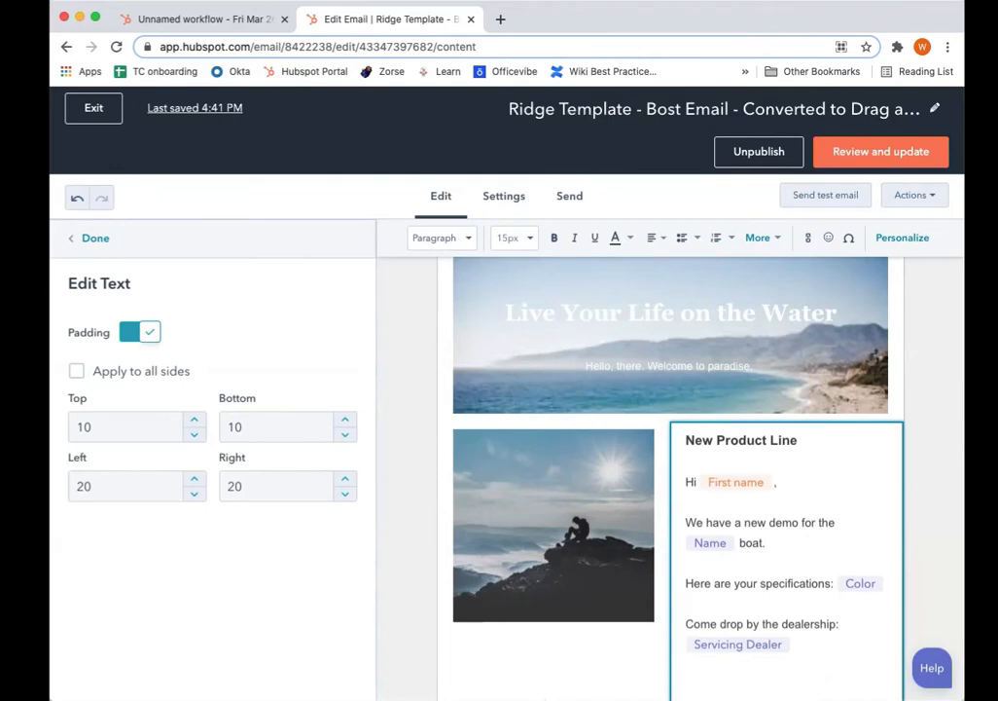
mouse_move(487, 404)
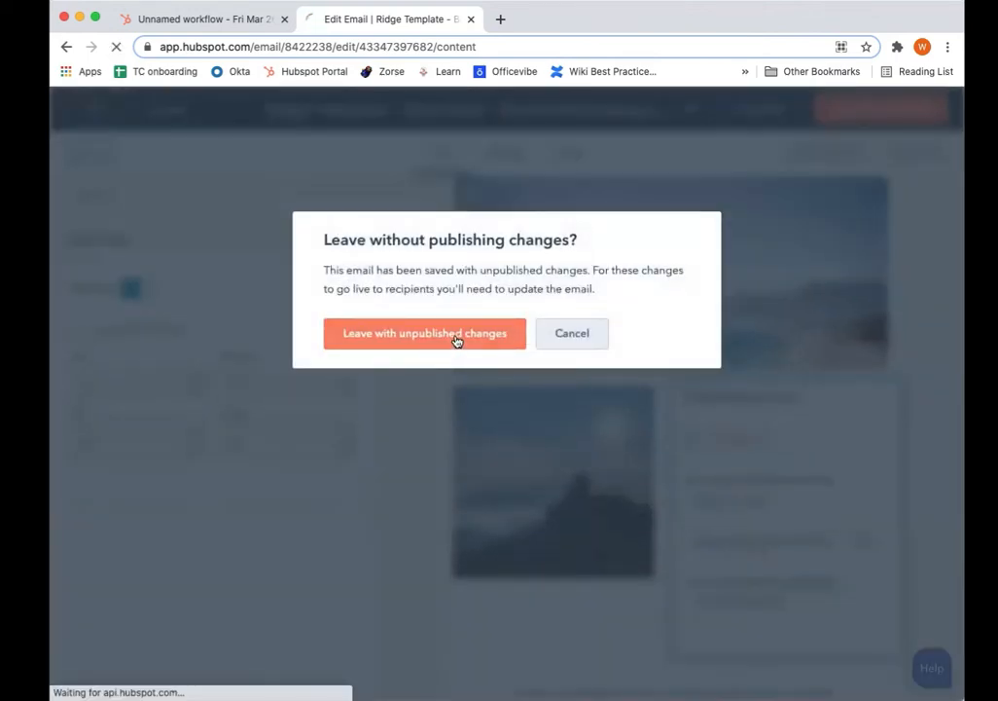
Leave the email editor with unpublished changes and return to the workflow
click(425, 333)
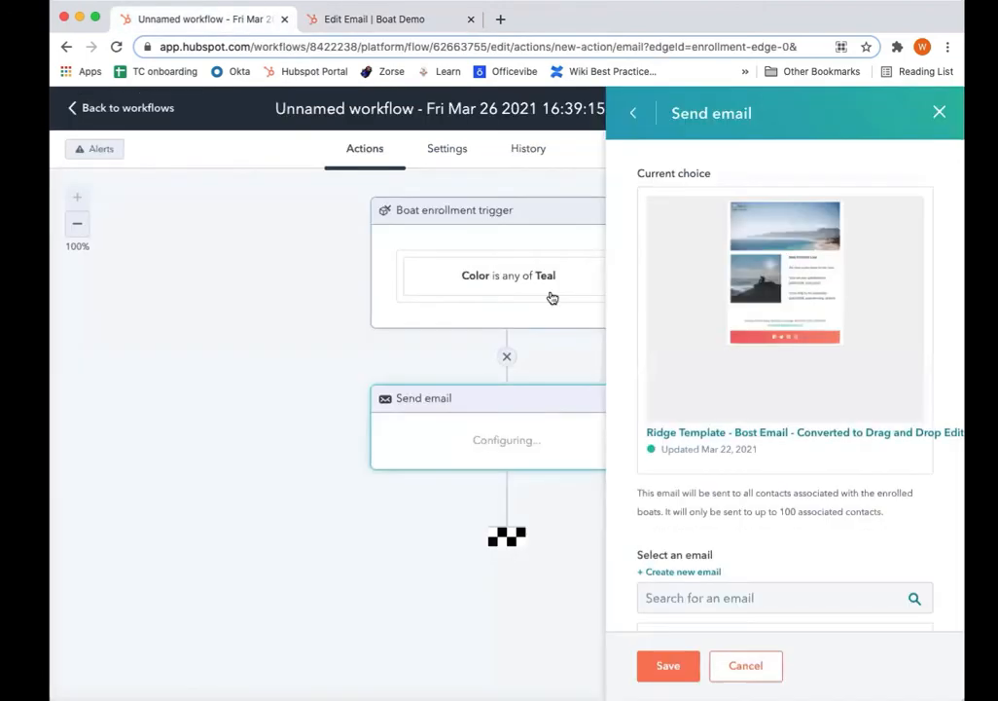
Exit the workflow editor back to the workflows overview
click(668, 666)
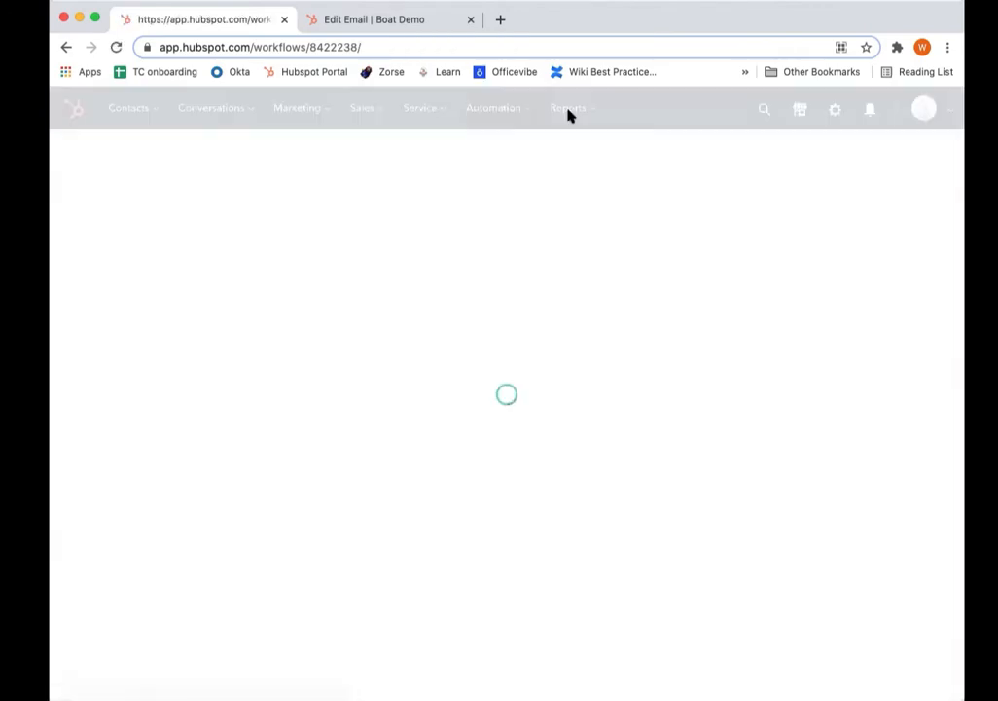
Start a Custom Report Builder report with Contacts as primary source and scroll to custom objects
click(565, 108)
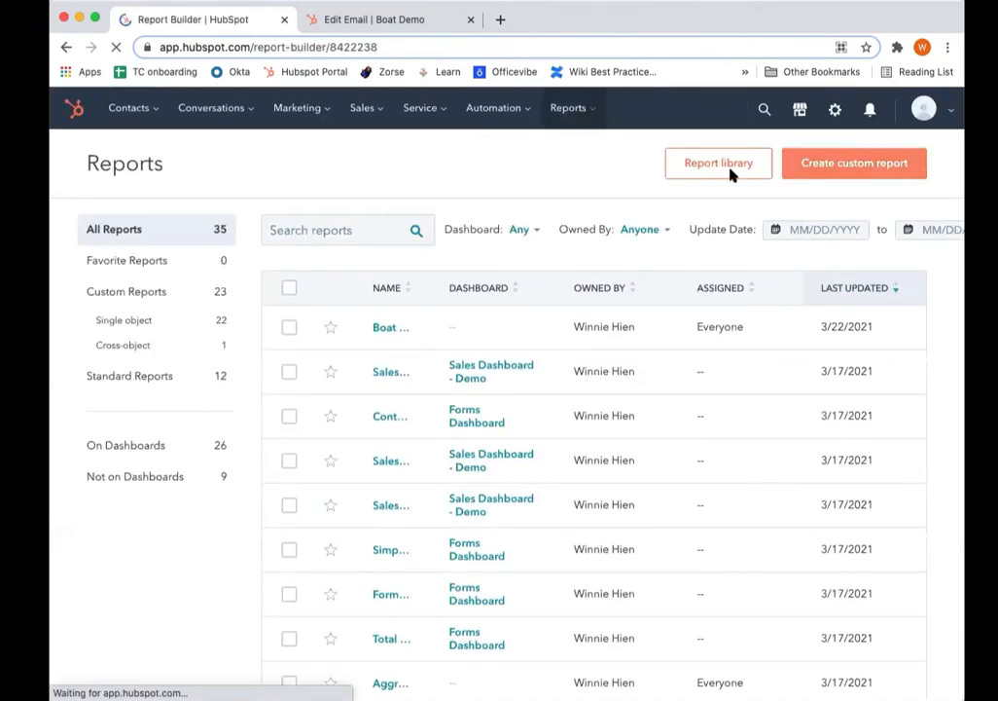
click(854, 162)
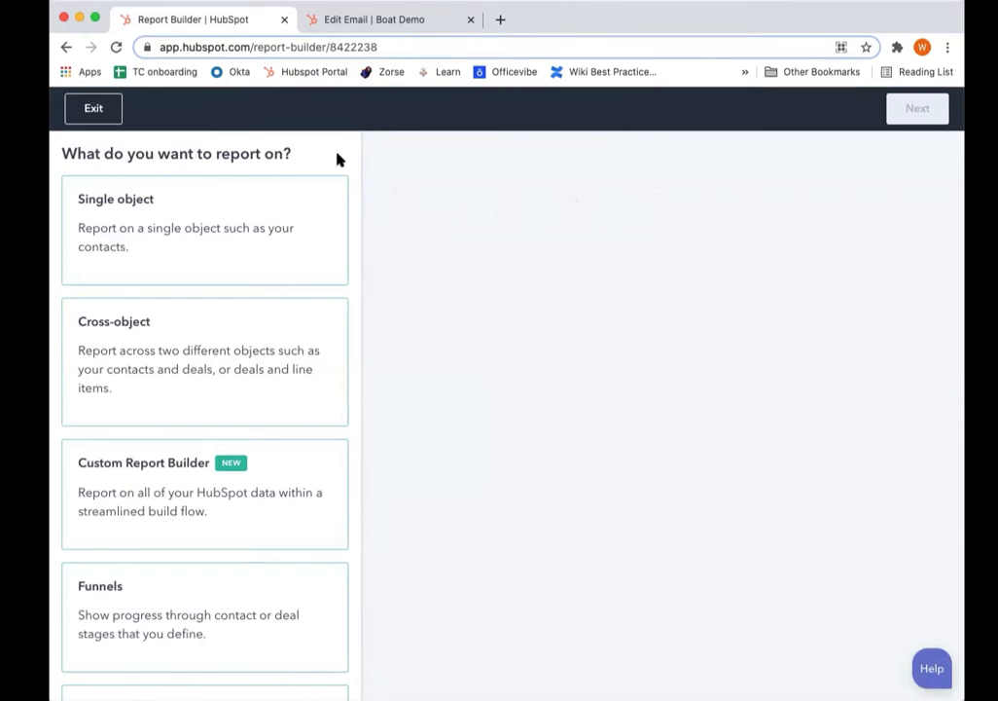
mouse_move(253, 228)
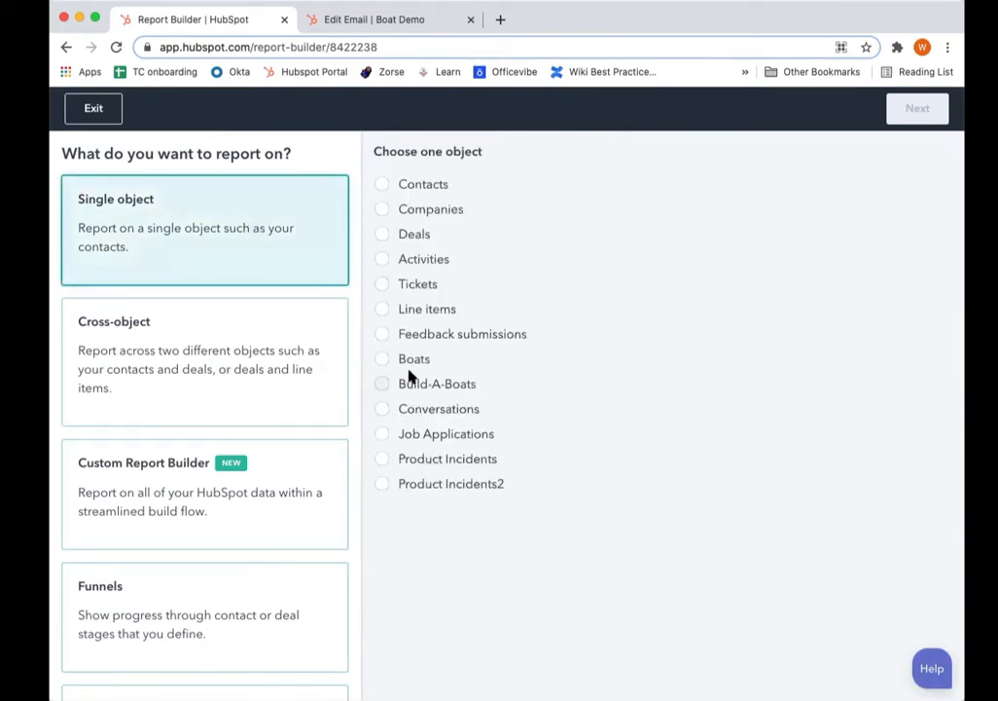
click(381, 358)
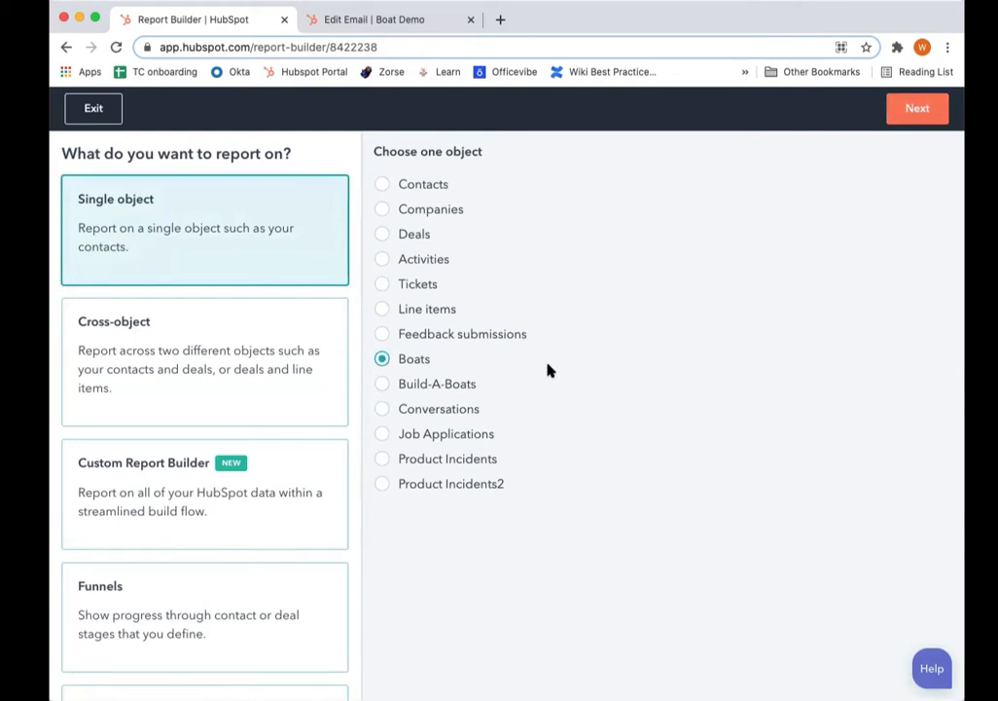
mouse_move(372, 424)
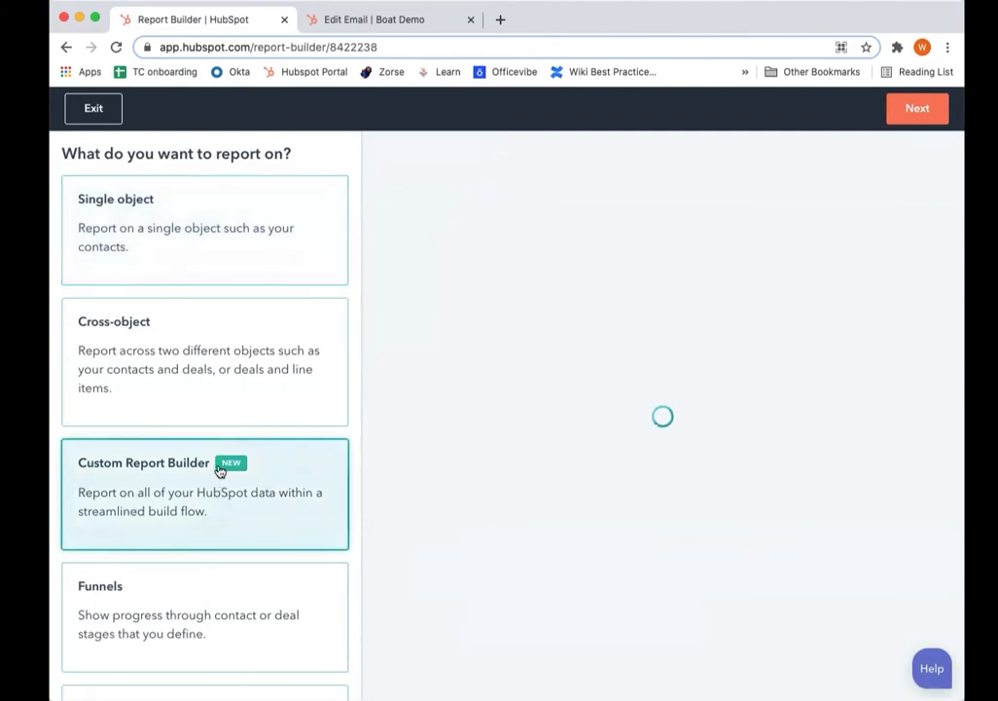
click(219, 472)
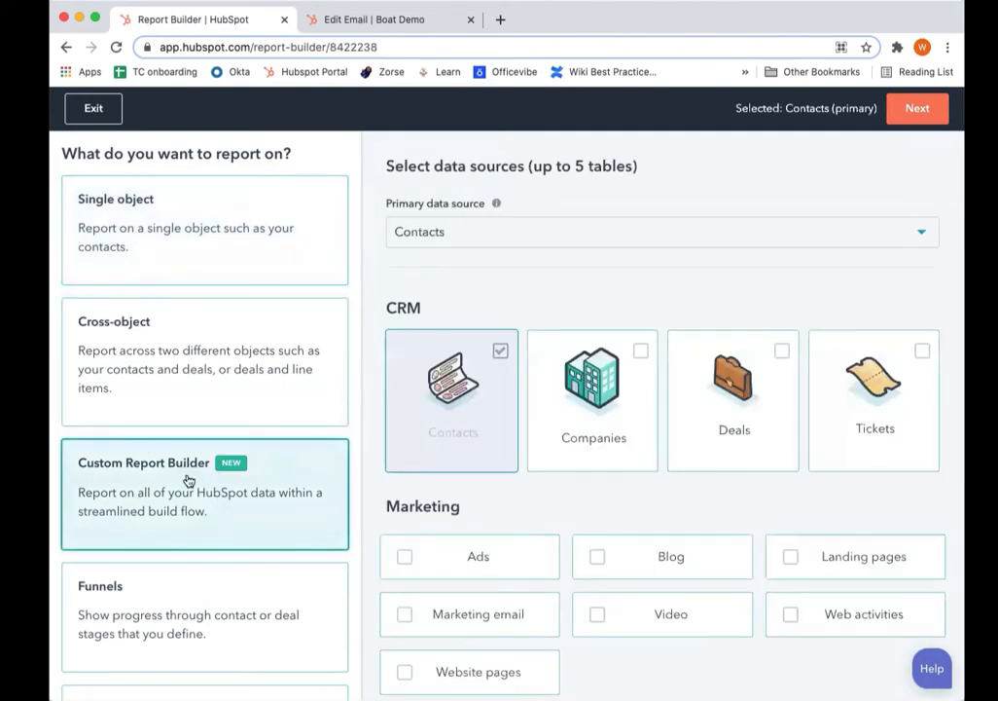
mouse_move(192, 490)
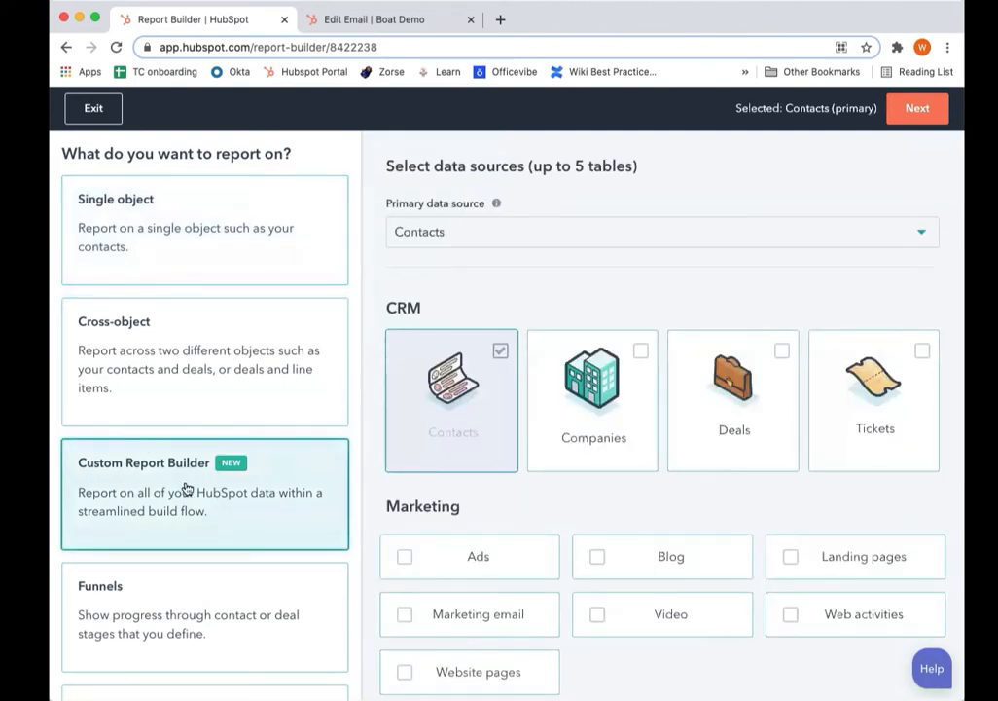
mouse_move(166, 523)
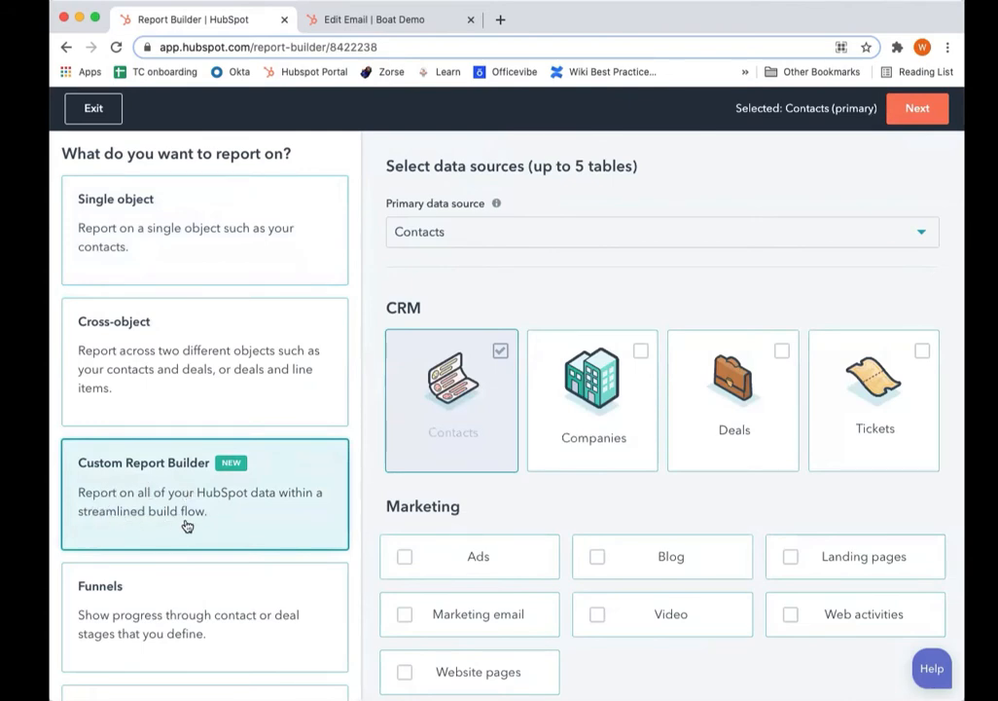
mouse_move(495, 510)
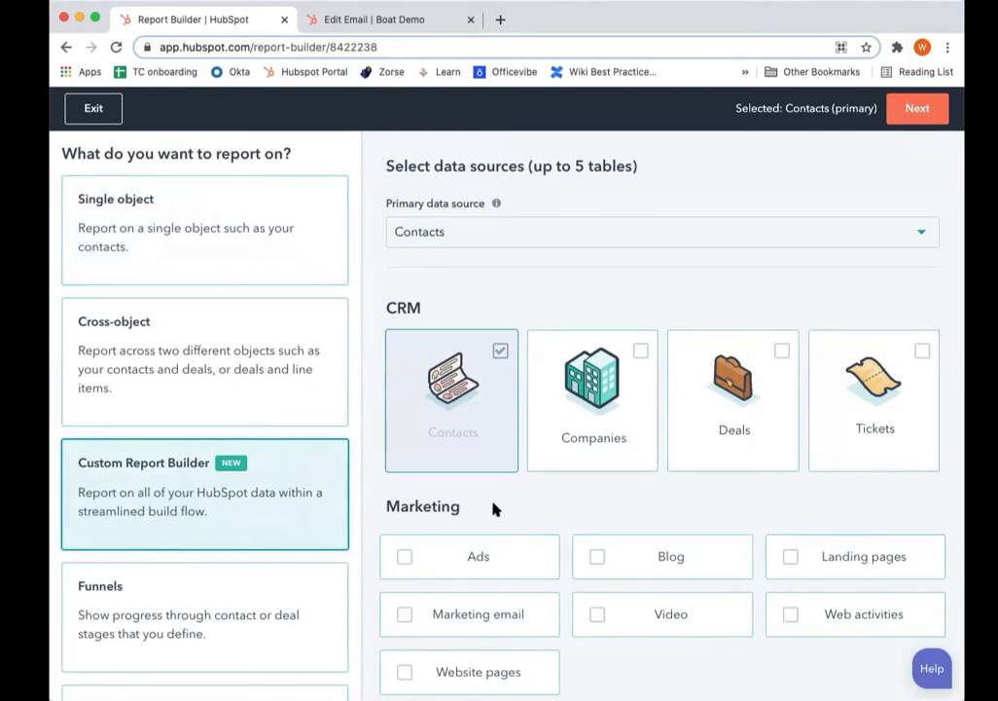
scroll(down, 3)
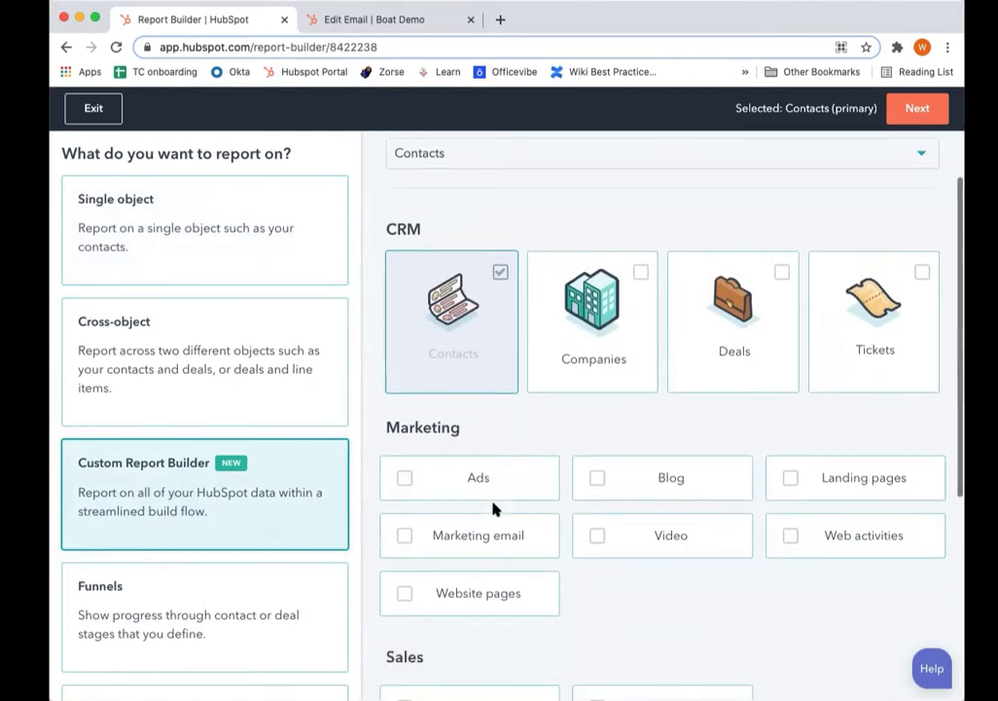
scroll(down, 3)
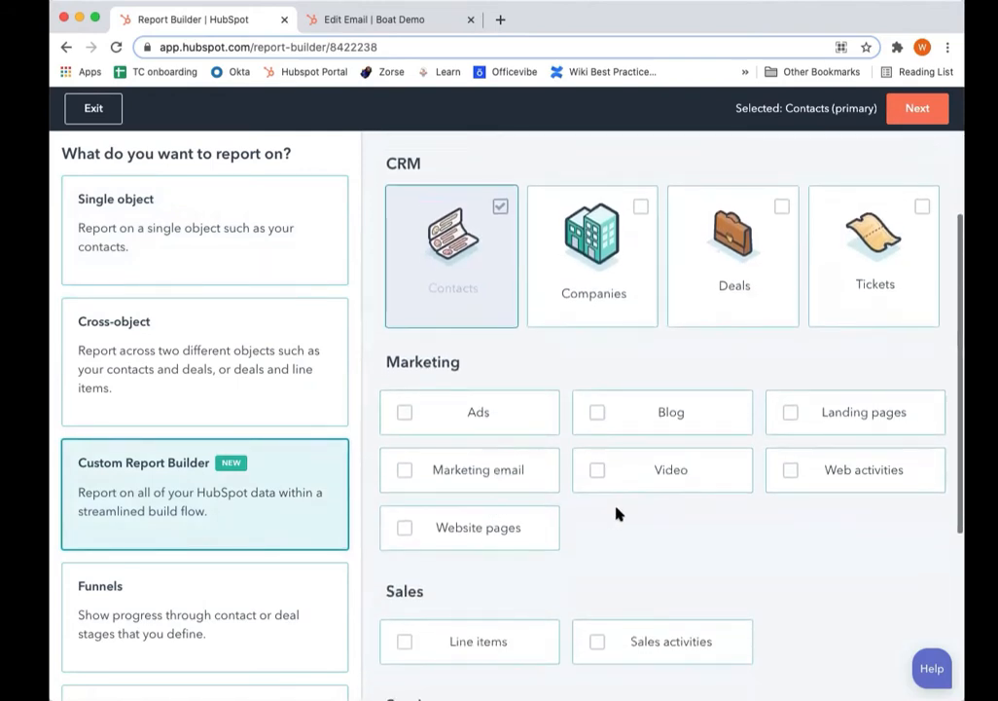
mouse_move(645, 524)
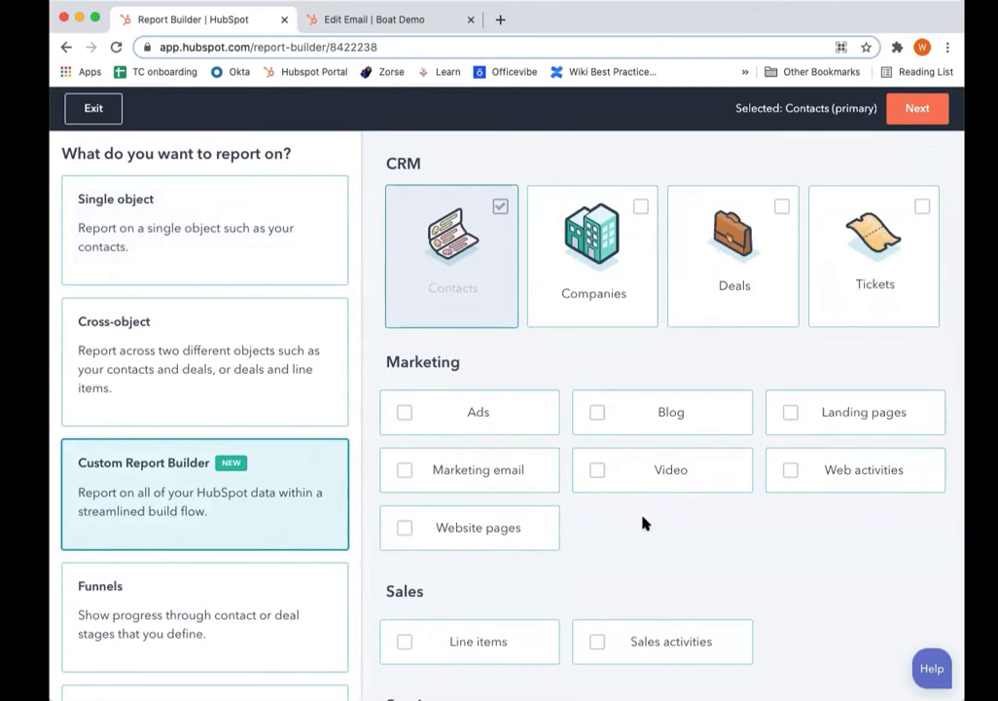
mouse_move(645, 352)
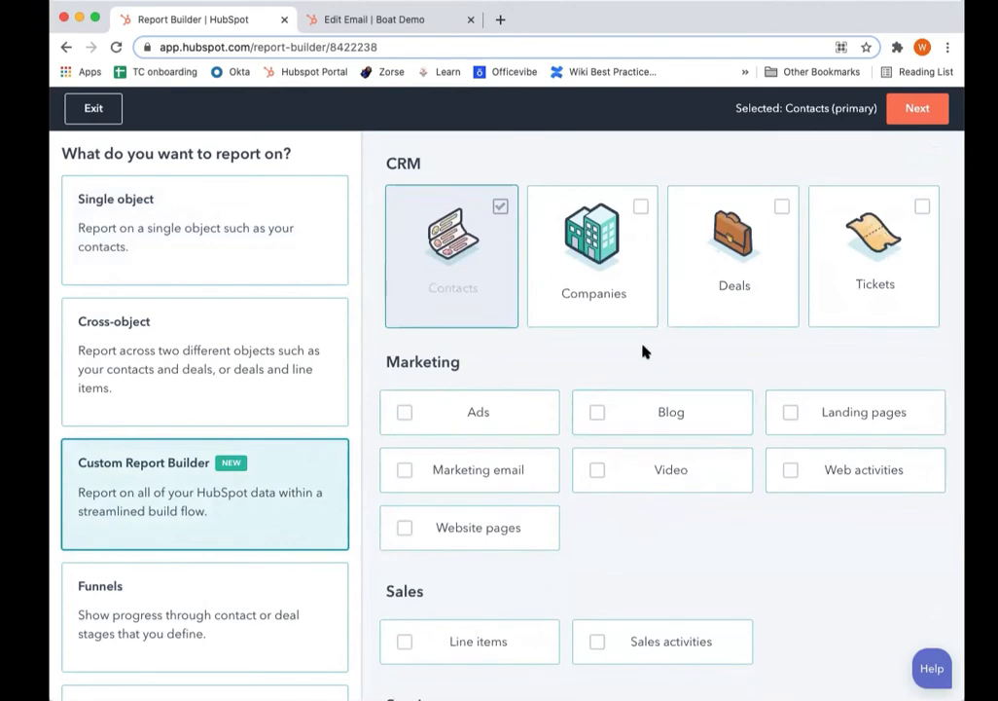
scroll(down, 3)
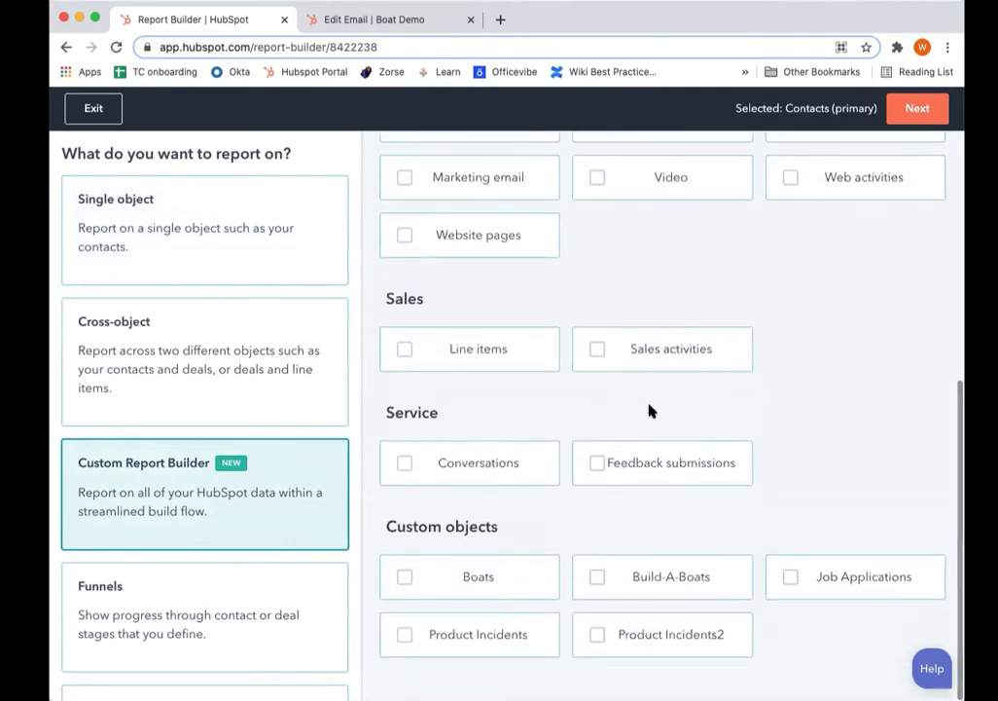
mouse_move(823, 644)
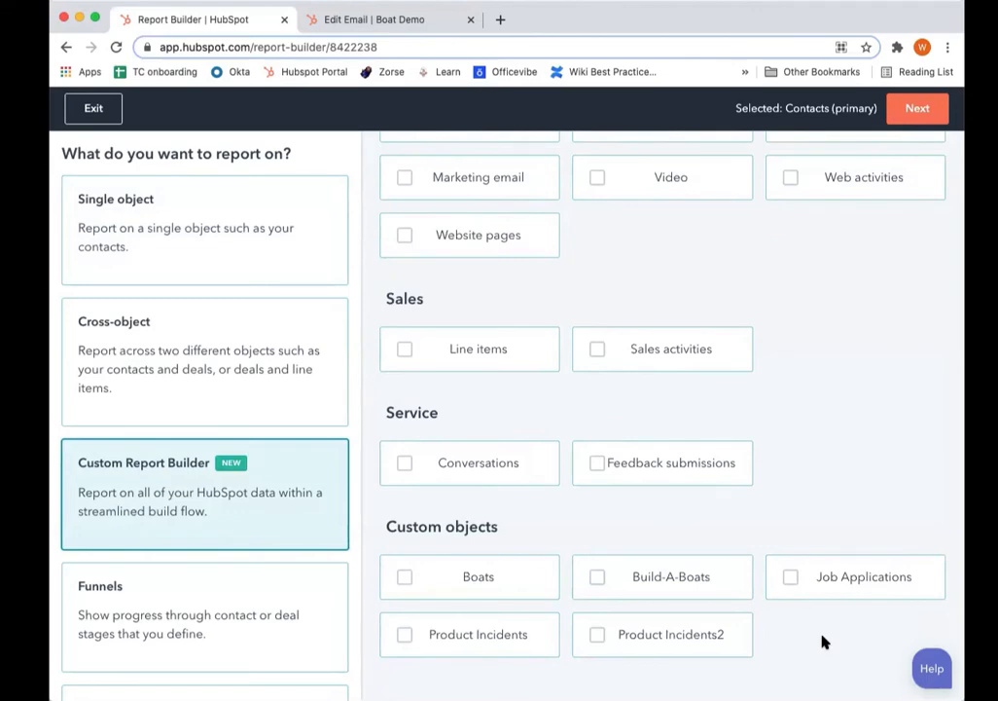
mouse_move(582, 539)
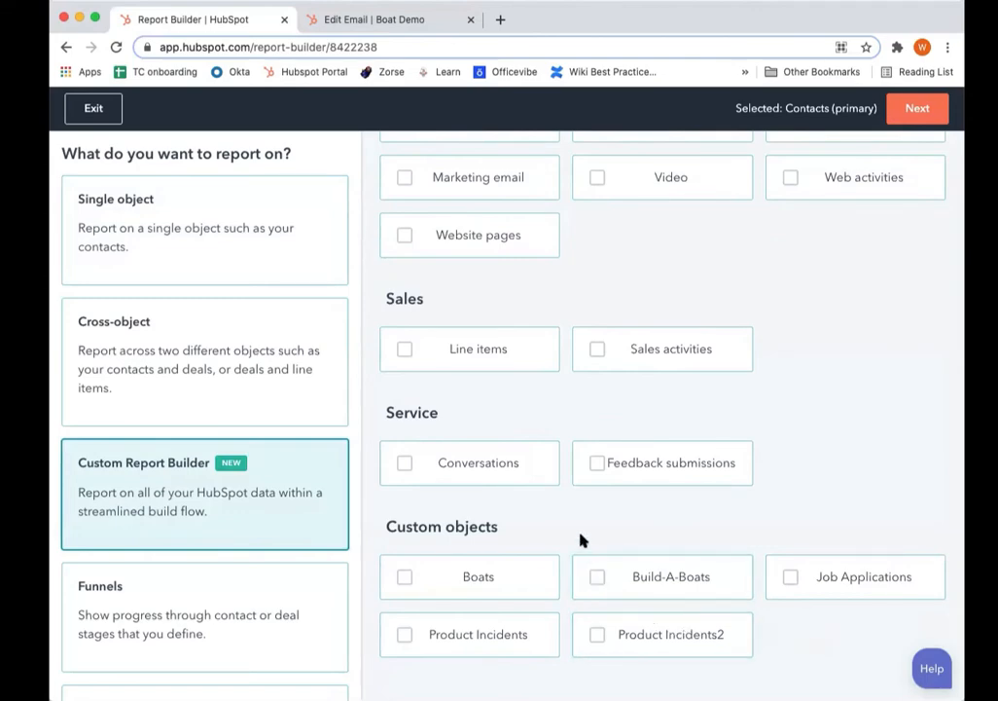
Add the Boats custom object as a second data source and continue
click(404, 576)
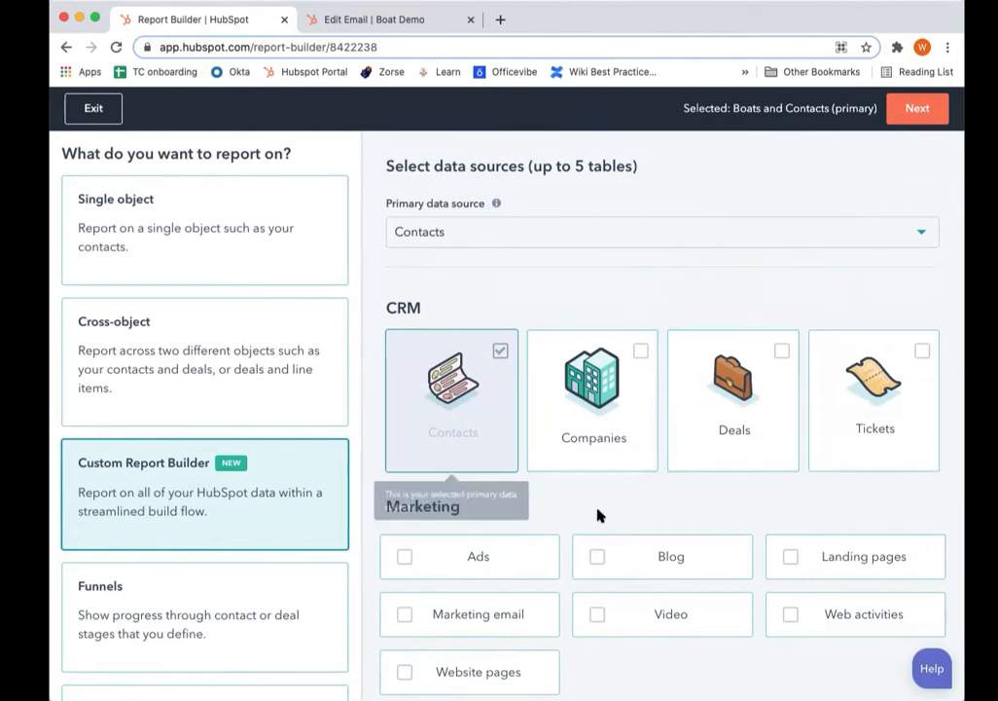
mouse_move(467, 446)
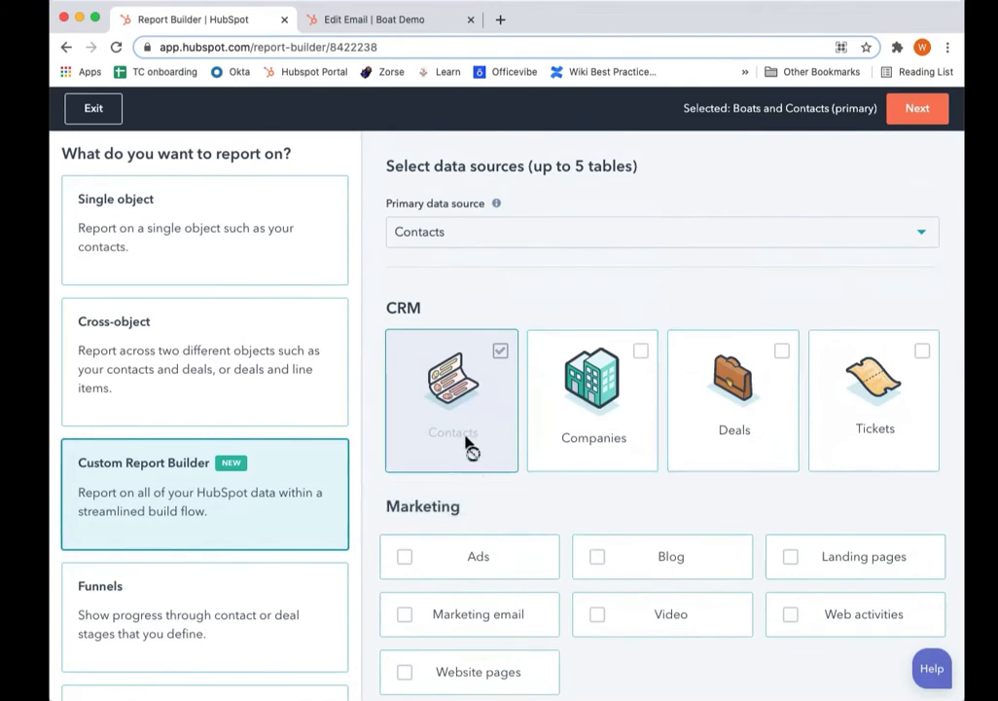
mouse_move(464, 445)
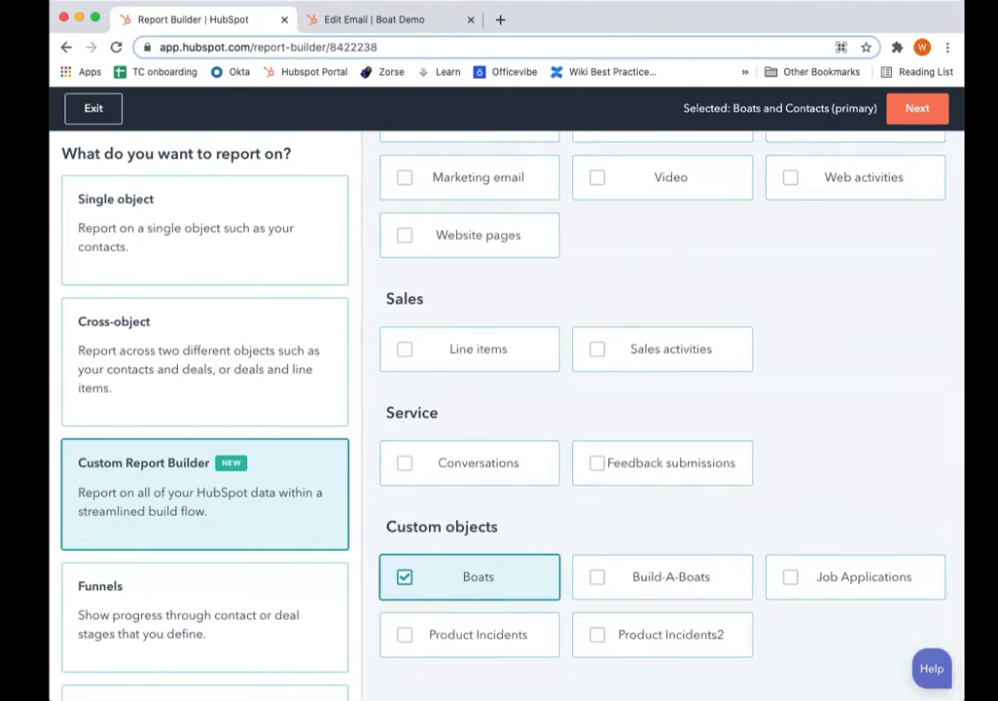
click(919, 108)
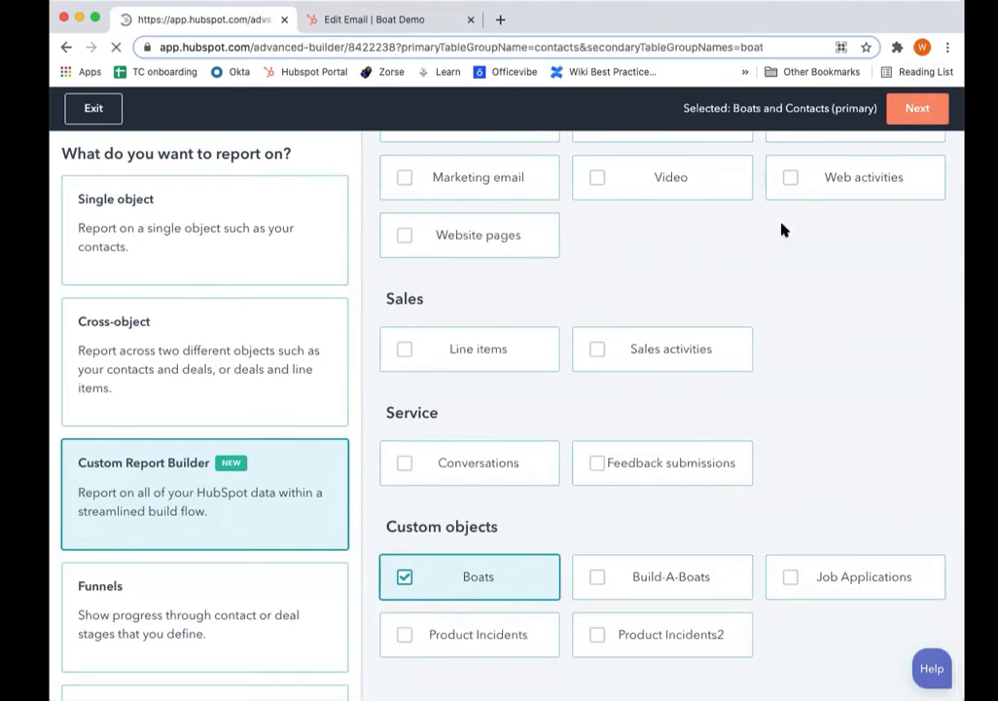
Proceed into the Advanced Builder report editor with Contacts and Boats sources
click(917, 108)
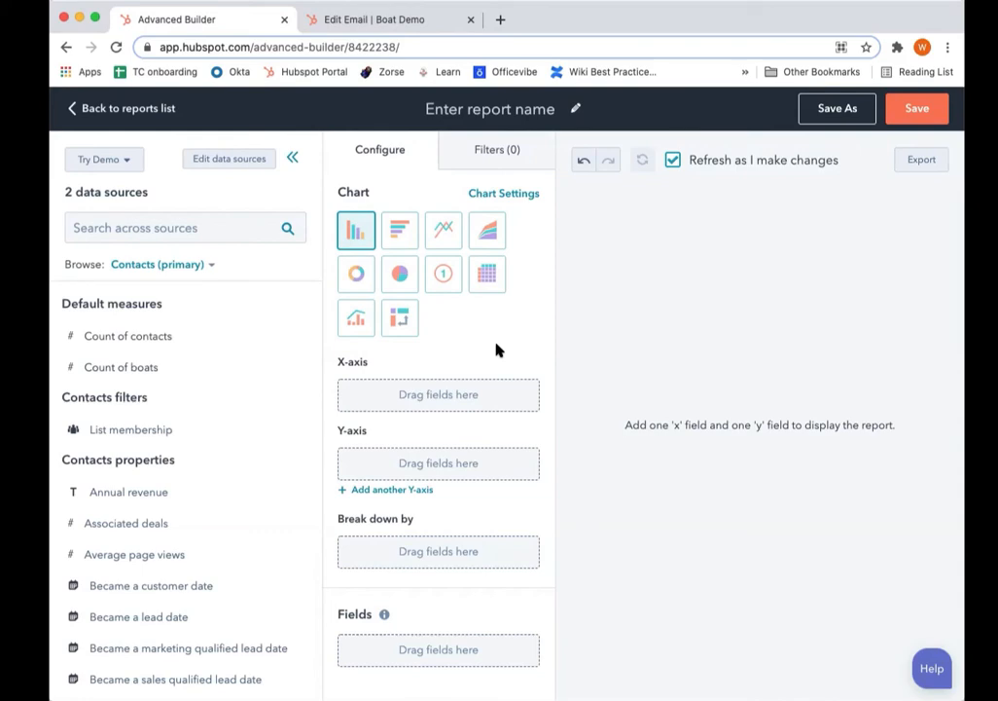
mouse_move(498, 338)
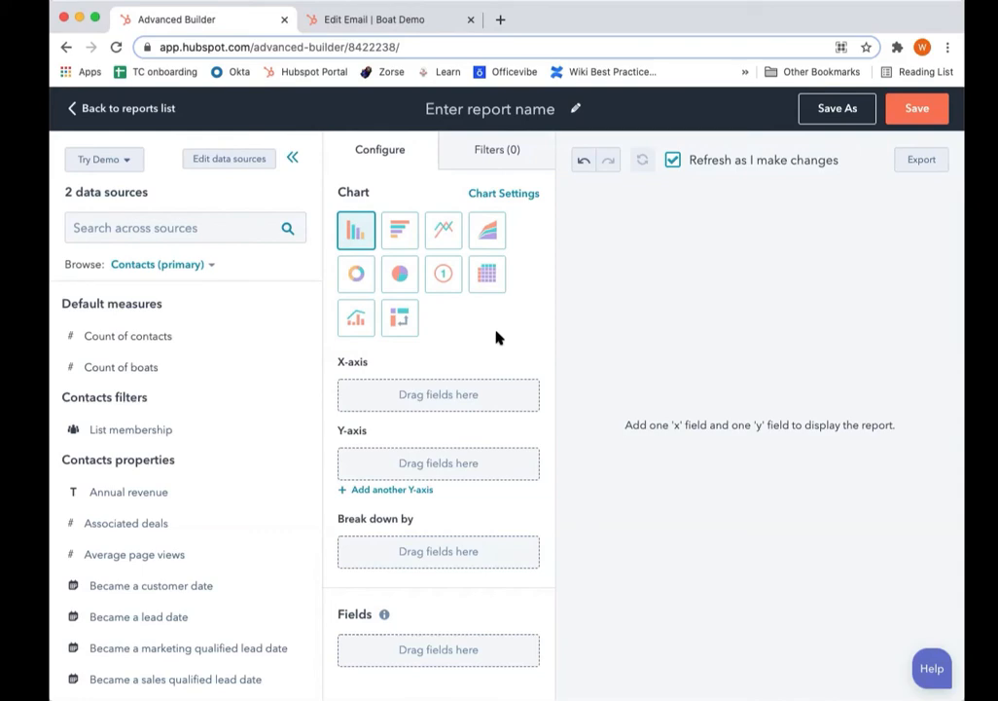
Make the report a table and add Email and First name as columns
click(487, 273)
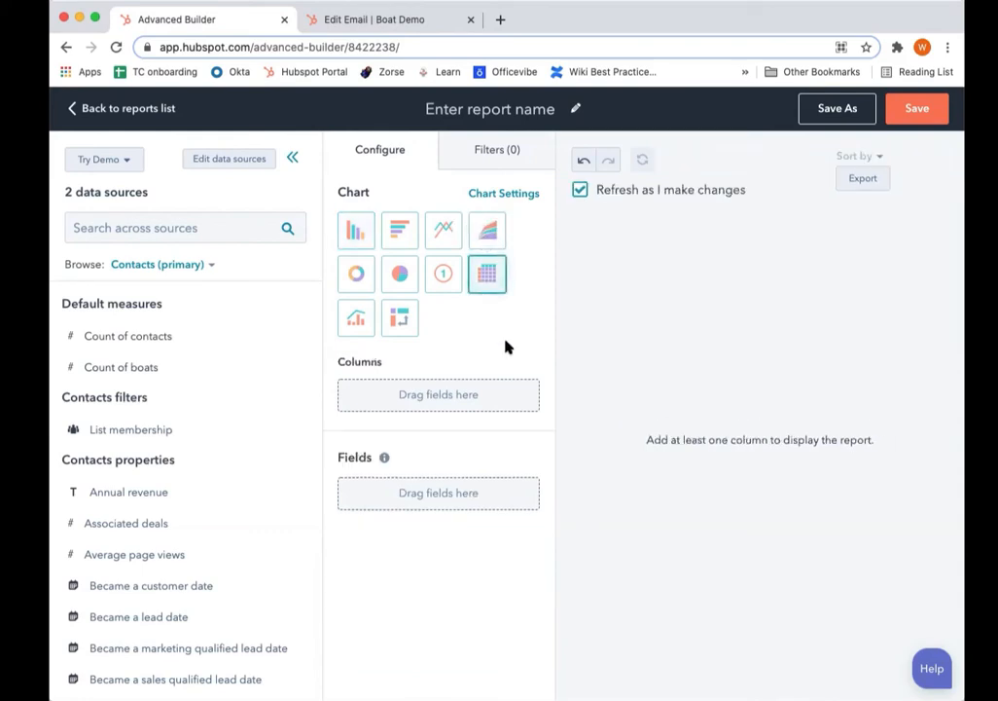
mouse_move(129, 272)
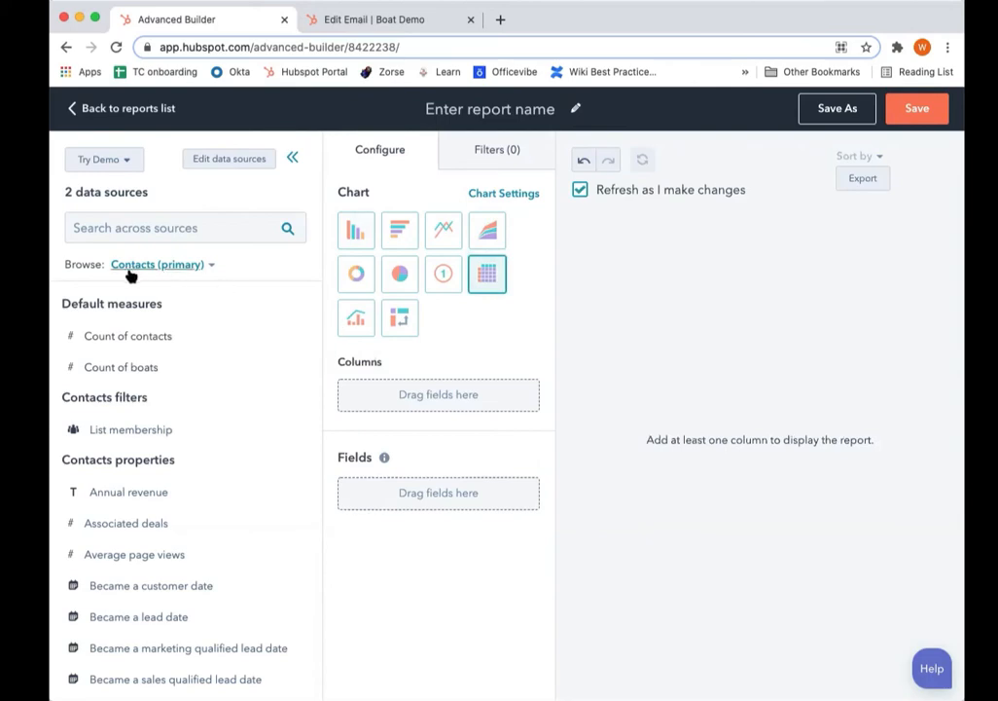
click(175, 227)
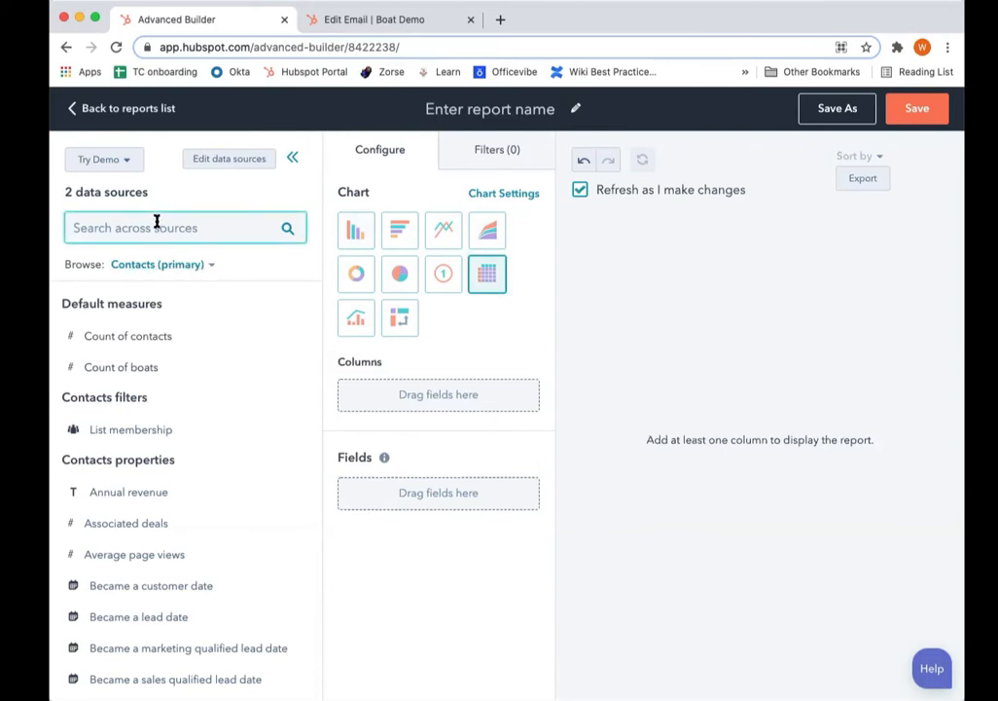
text(email)
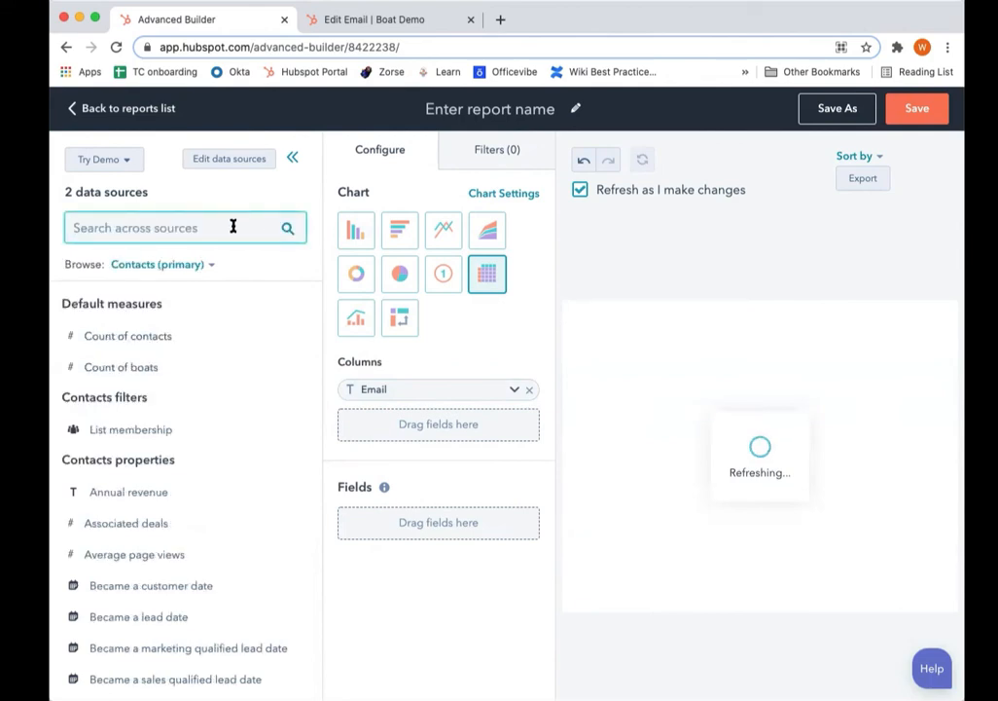
text(first name)
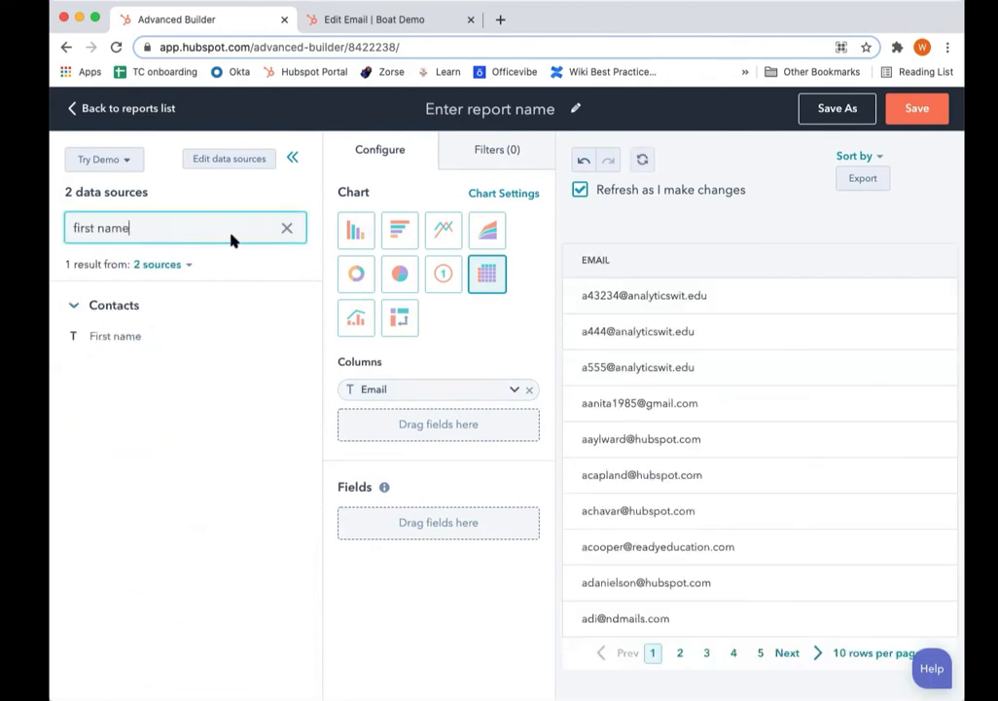
drag(114, 336, 438, 419)
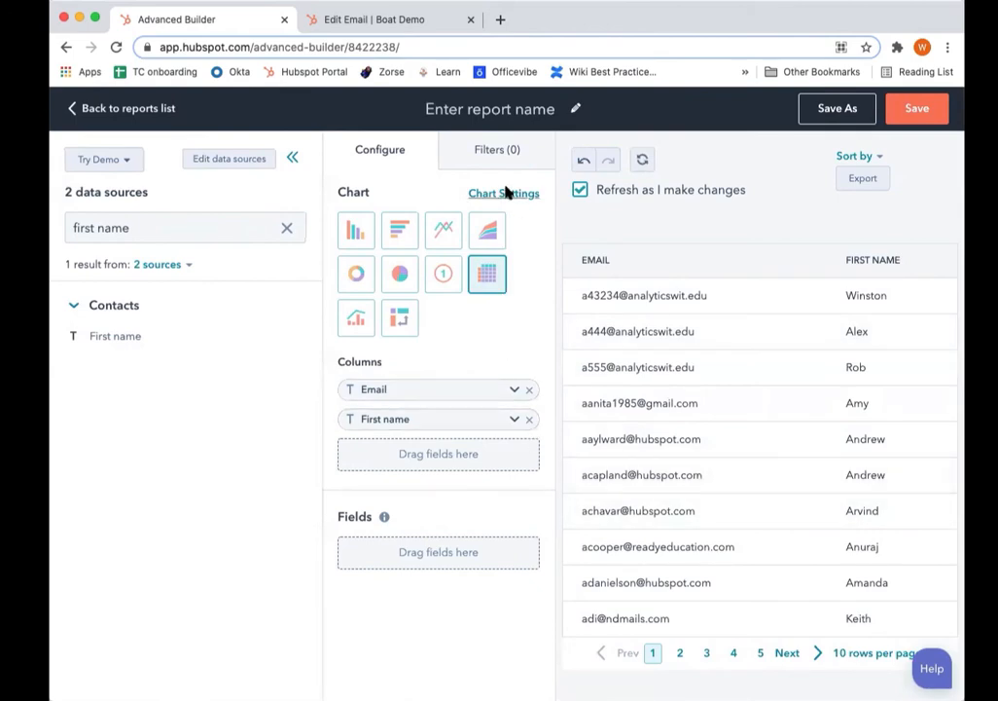
mouse_move(508, 155)
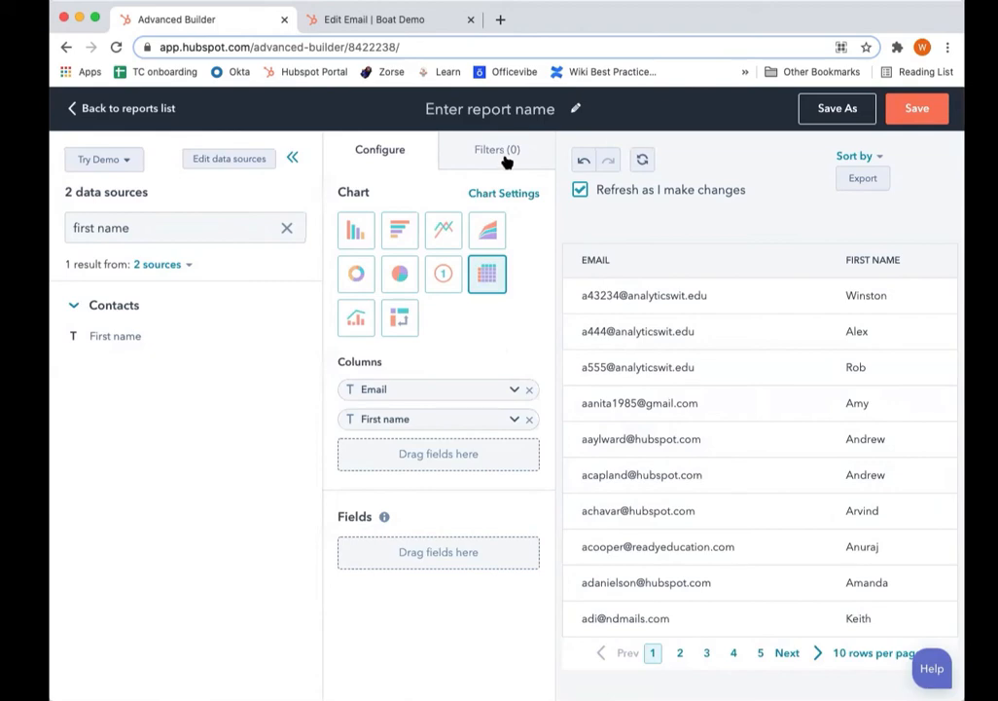
Filter the report to boats whose Color is any of Teal
click(496, 149)
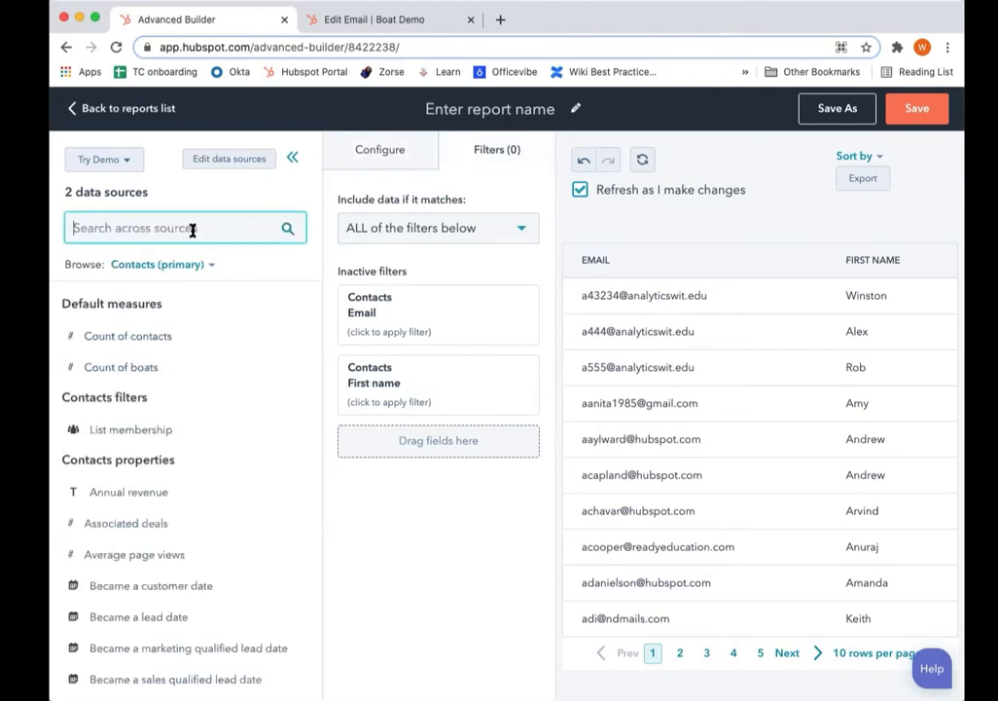
text(color)
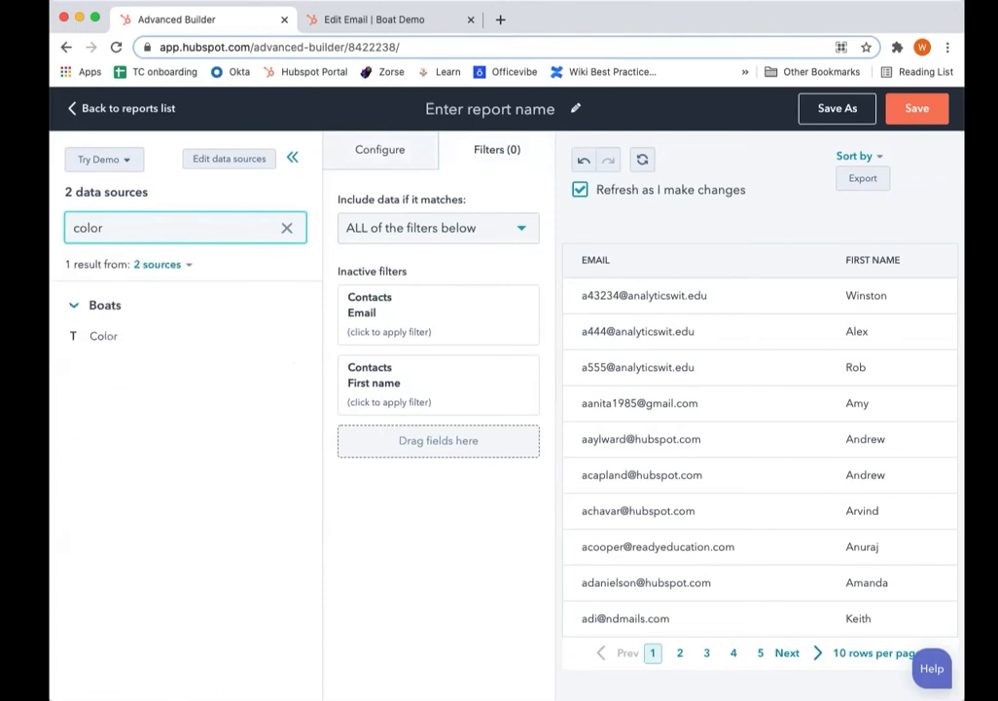
drag(102, 336, 409, 436)
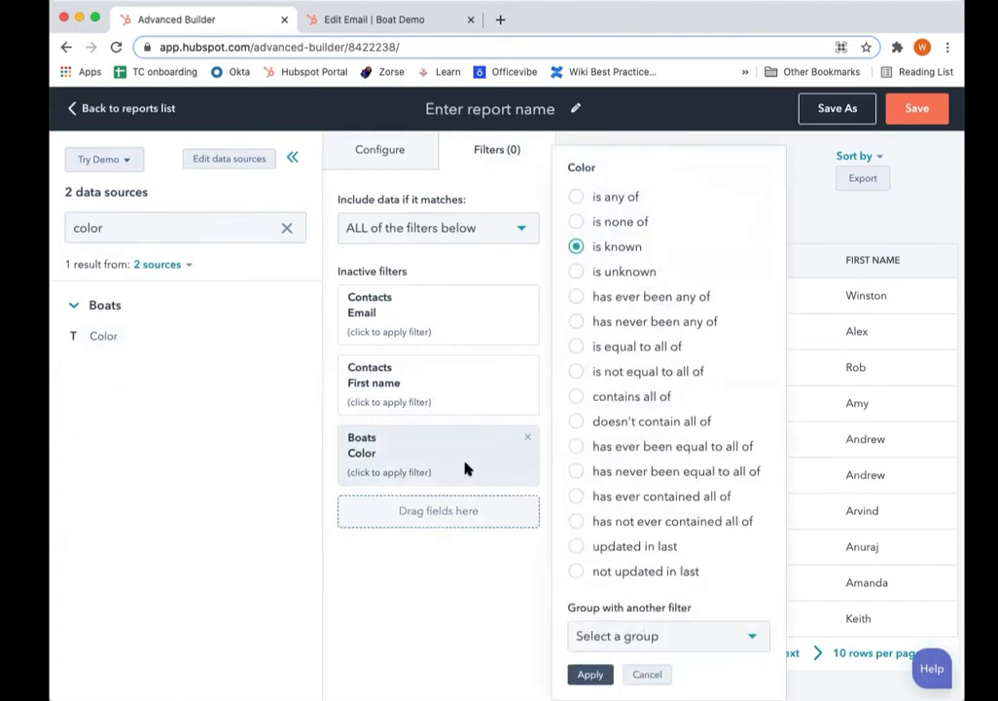
click(576, 196)
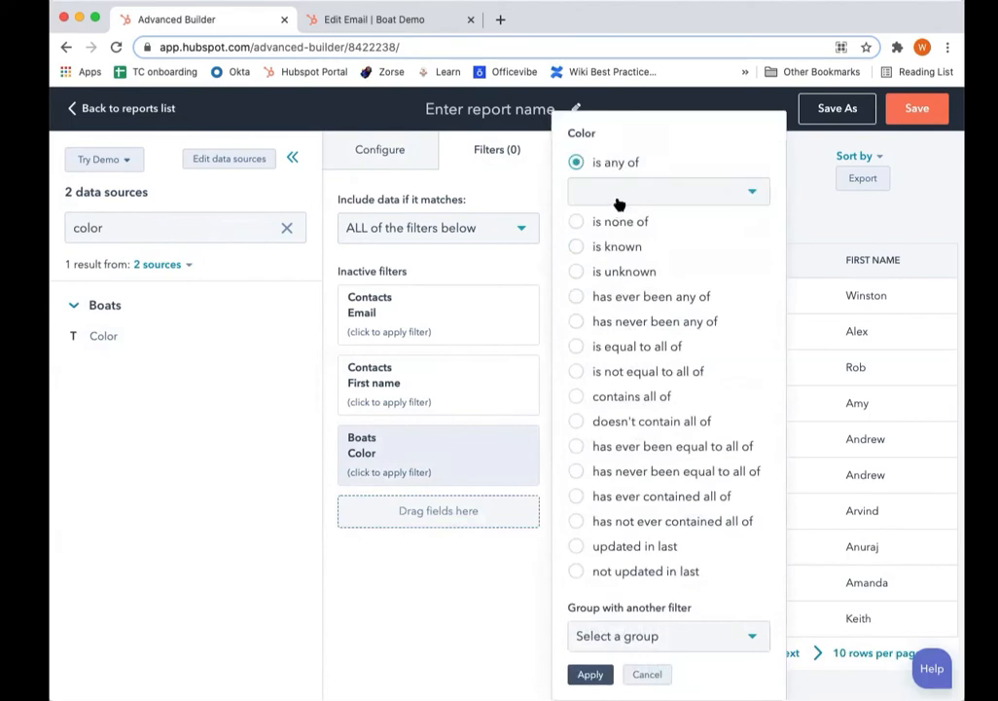
text(teal)
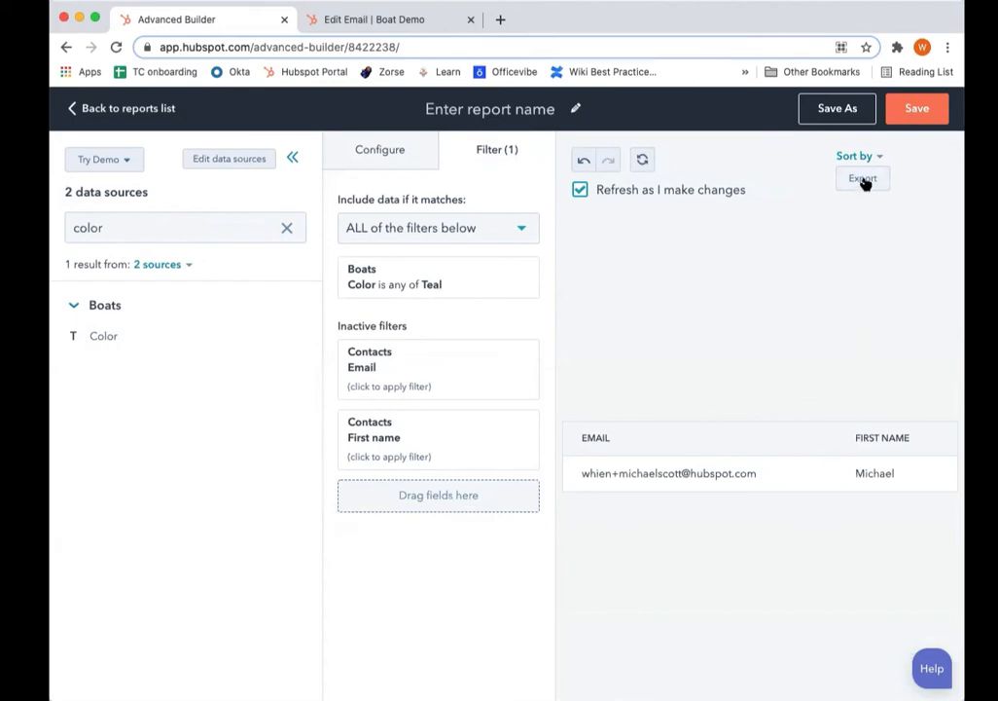
mouse_move(860, 197)
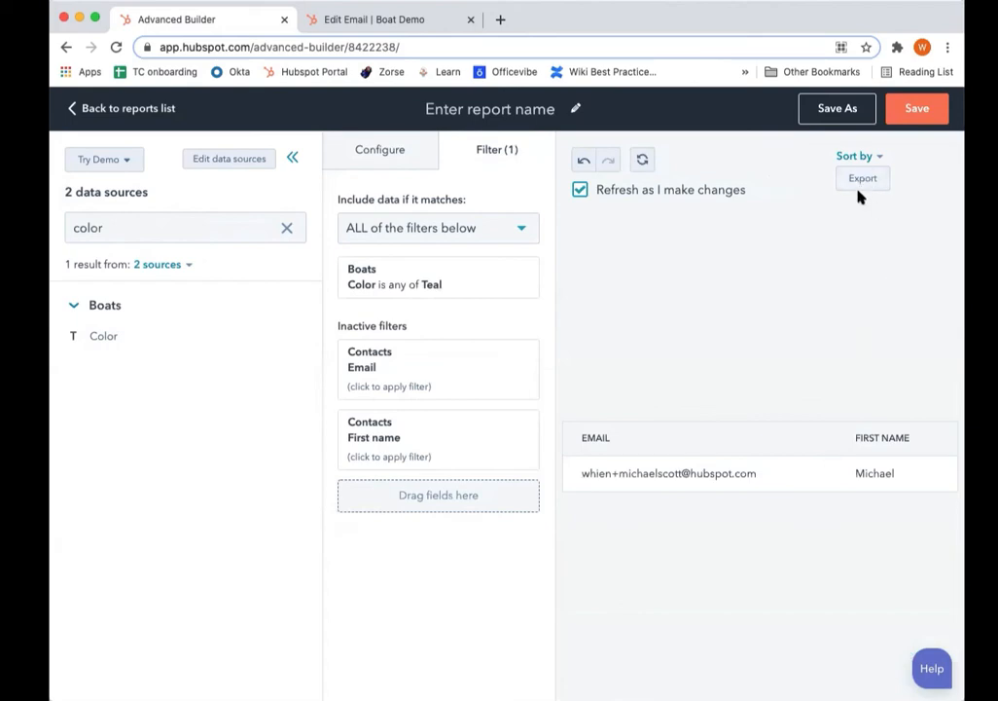
mouse_move(806, 219)
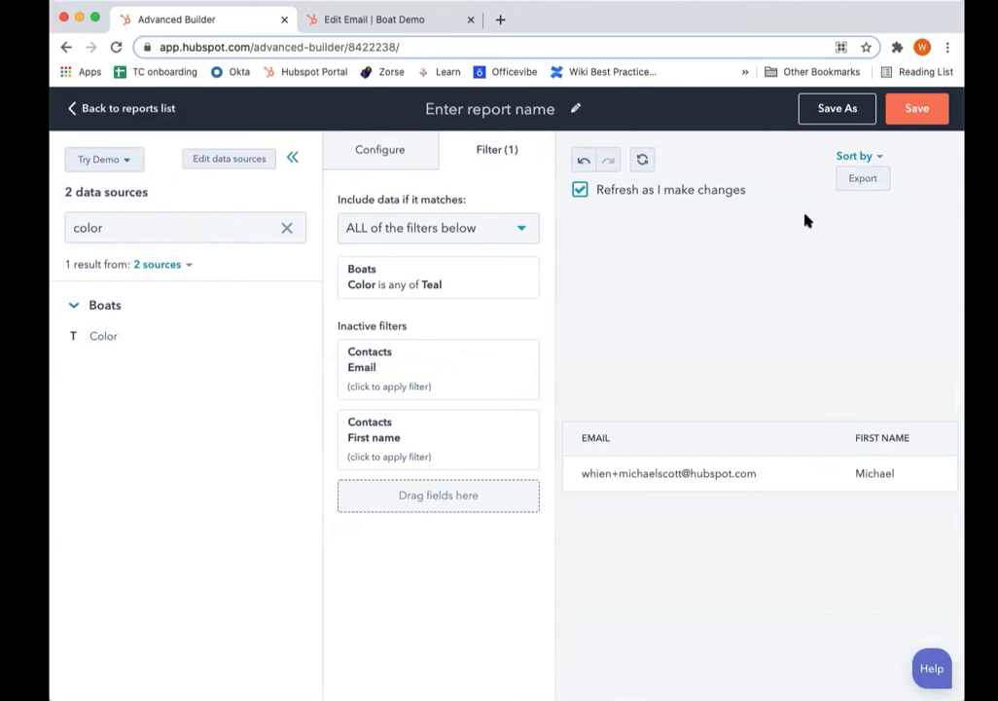
mouse_move(549, 237)
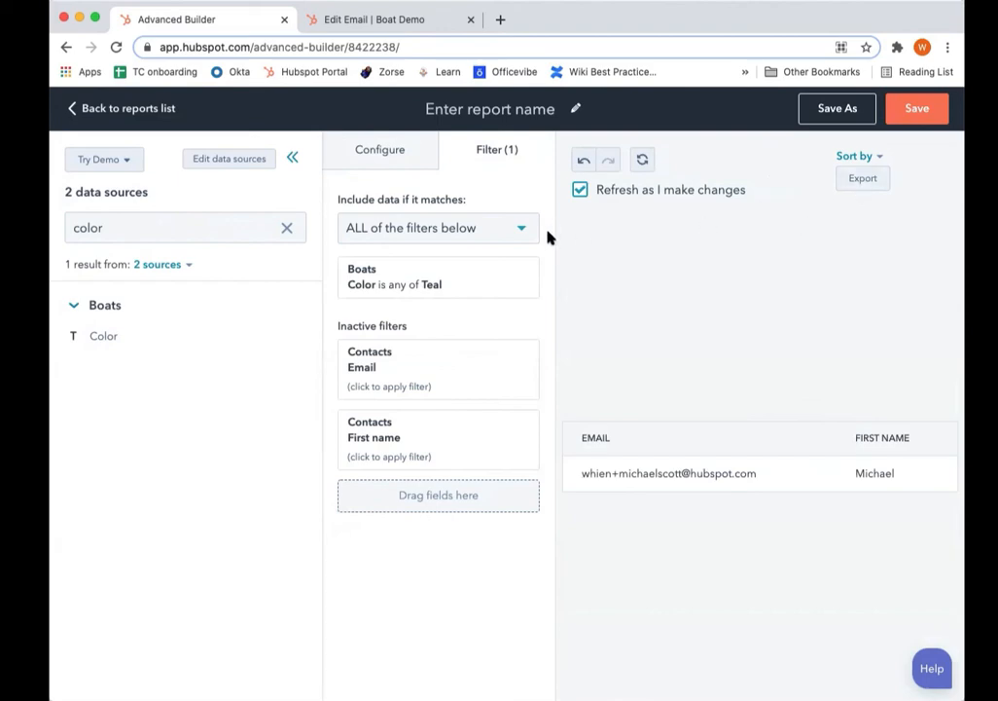
mouse_move(547, 247)
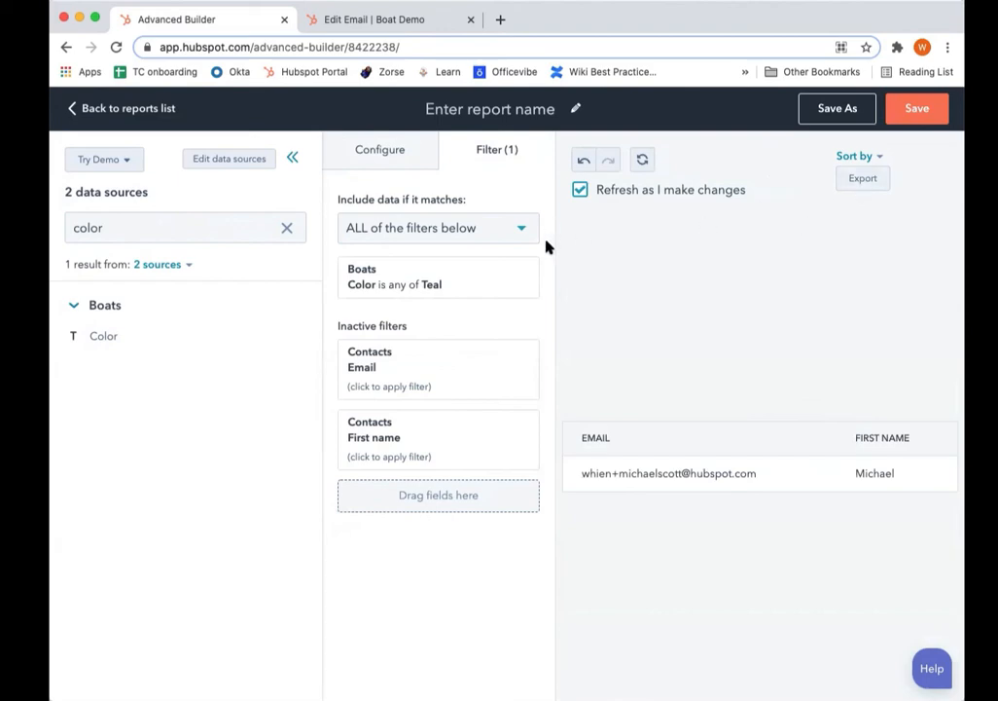